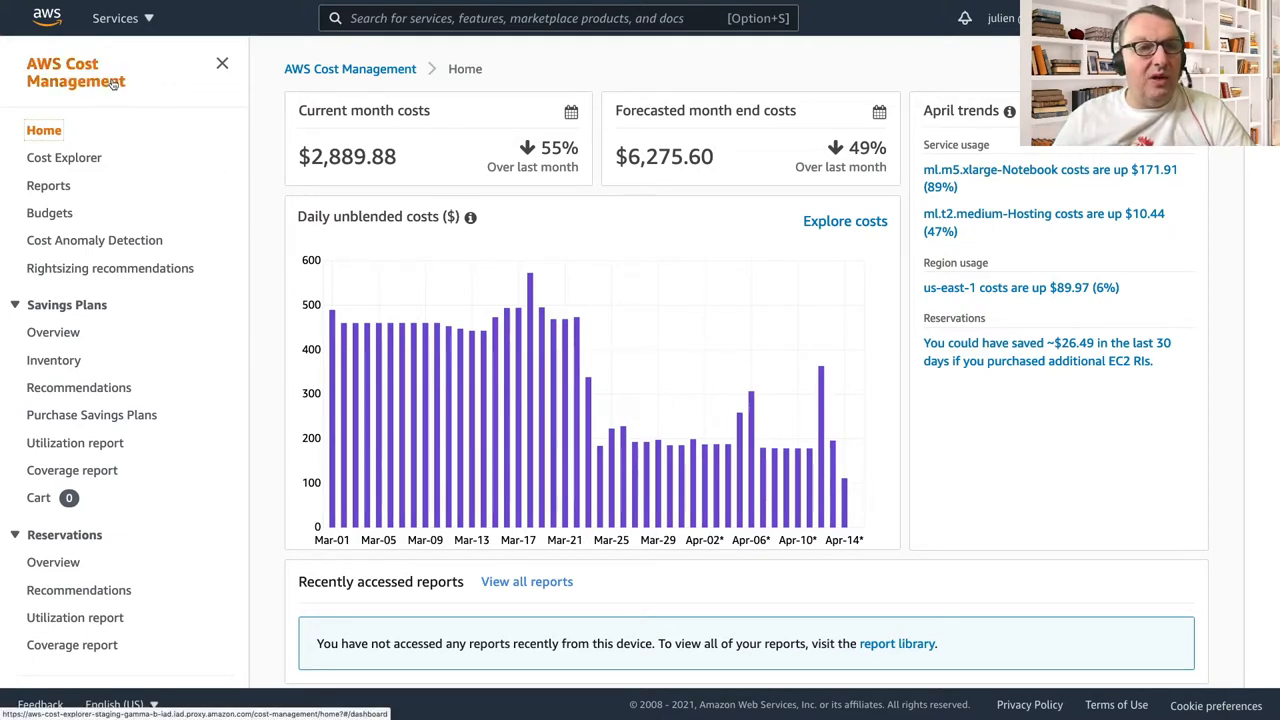
pyautogui.moveTo(104, 230)
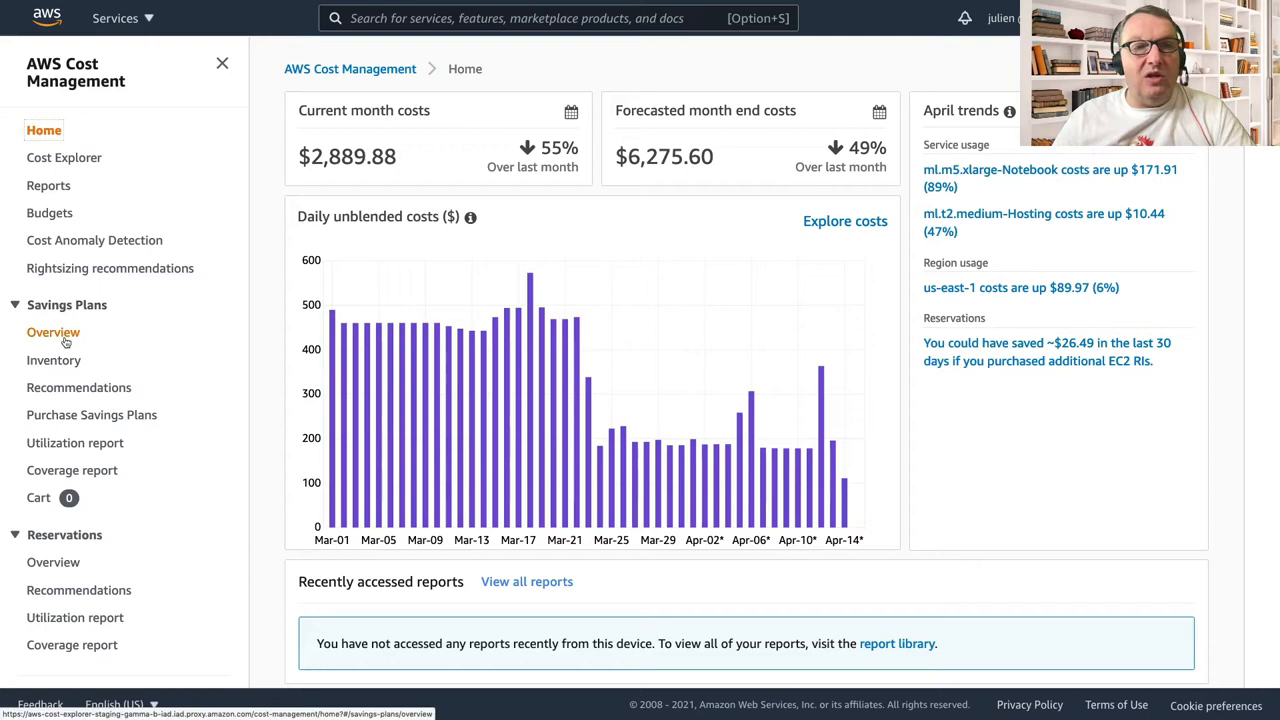
# View the Savings Plans overview and its Savings opportunities panel showing about $1,005 monthly from SageMaker
pyautogui.click(52, 332)
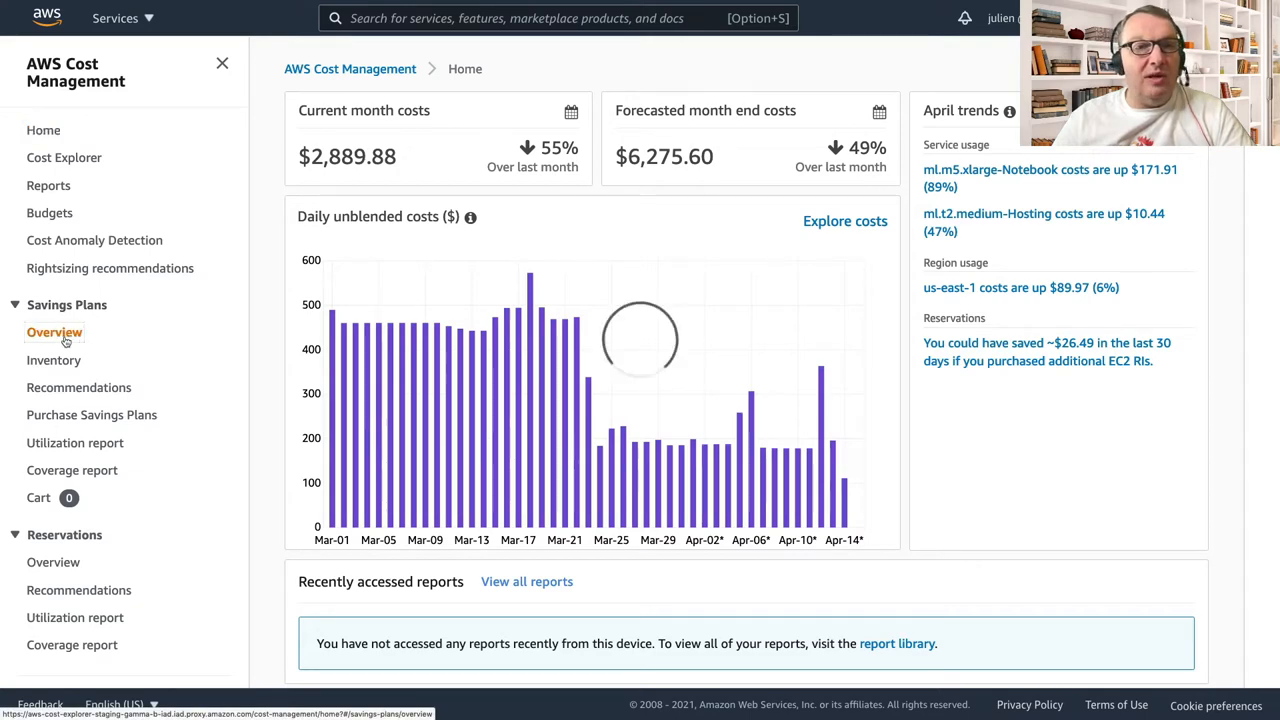
pyautogui.click(54, 332)
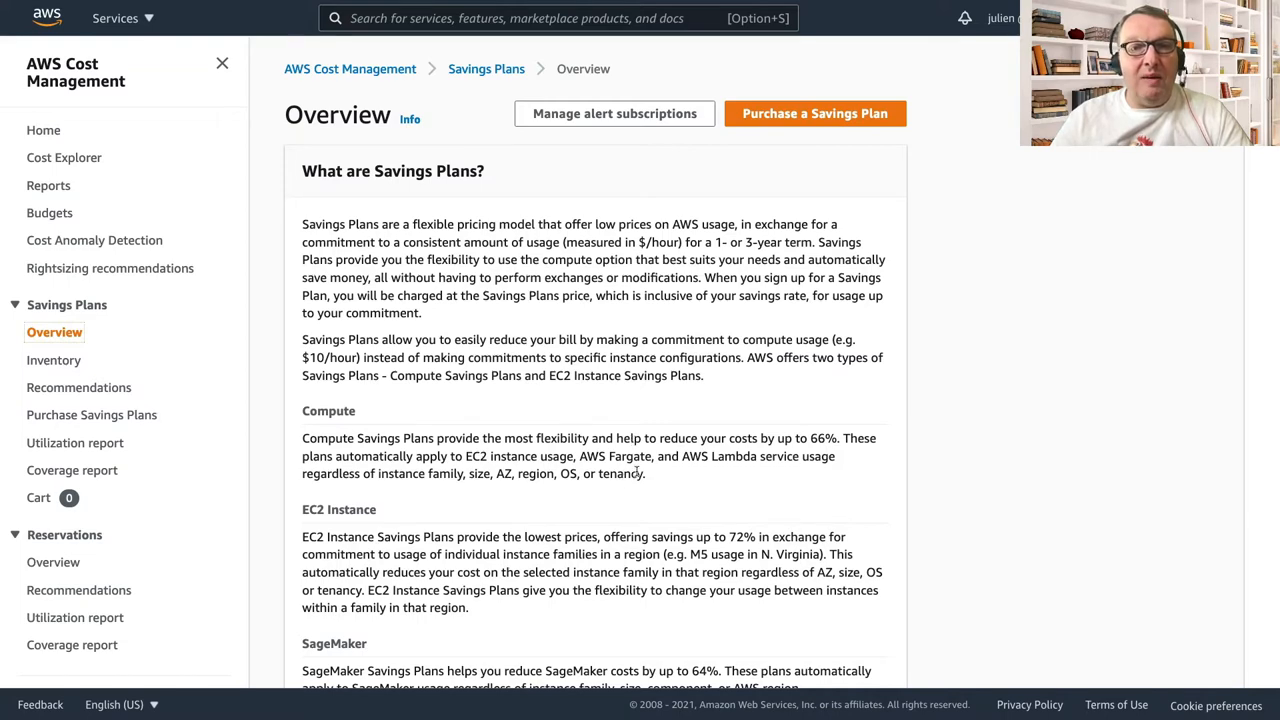
pyautogui.scroll(-3)
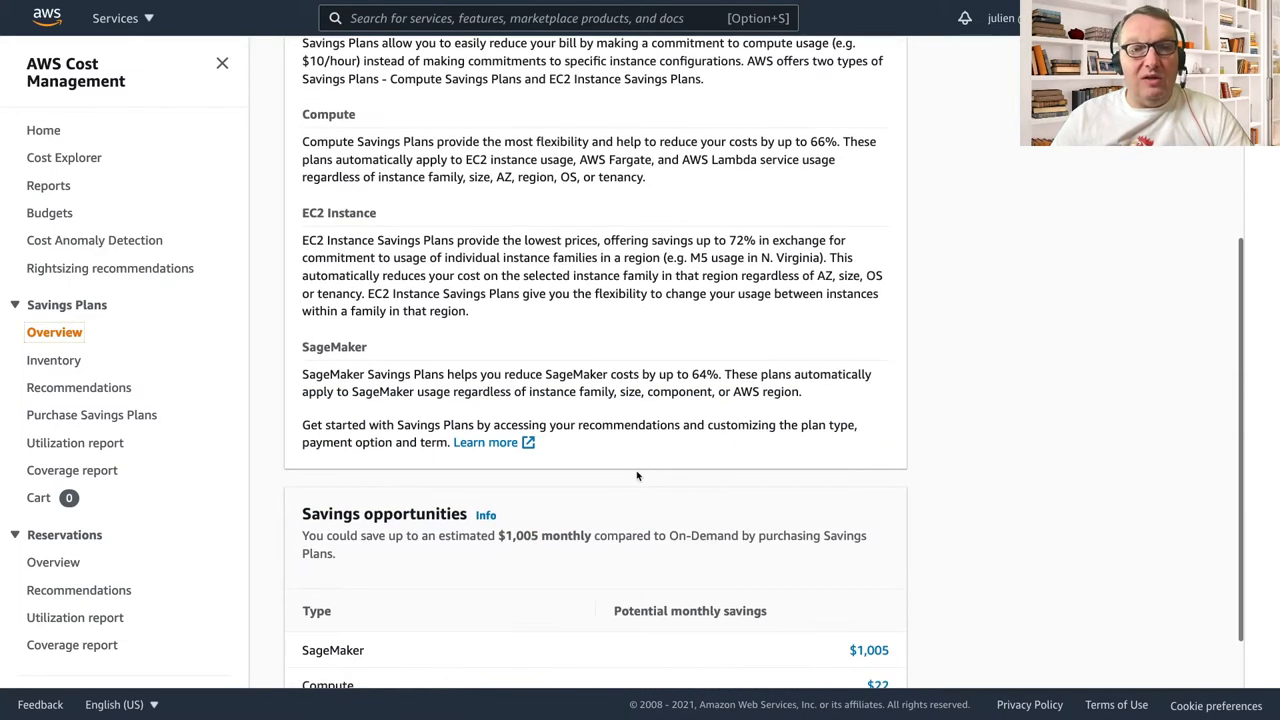
pyautogui.scroll(-3)
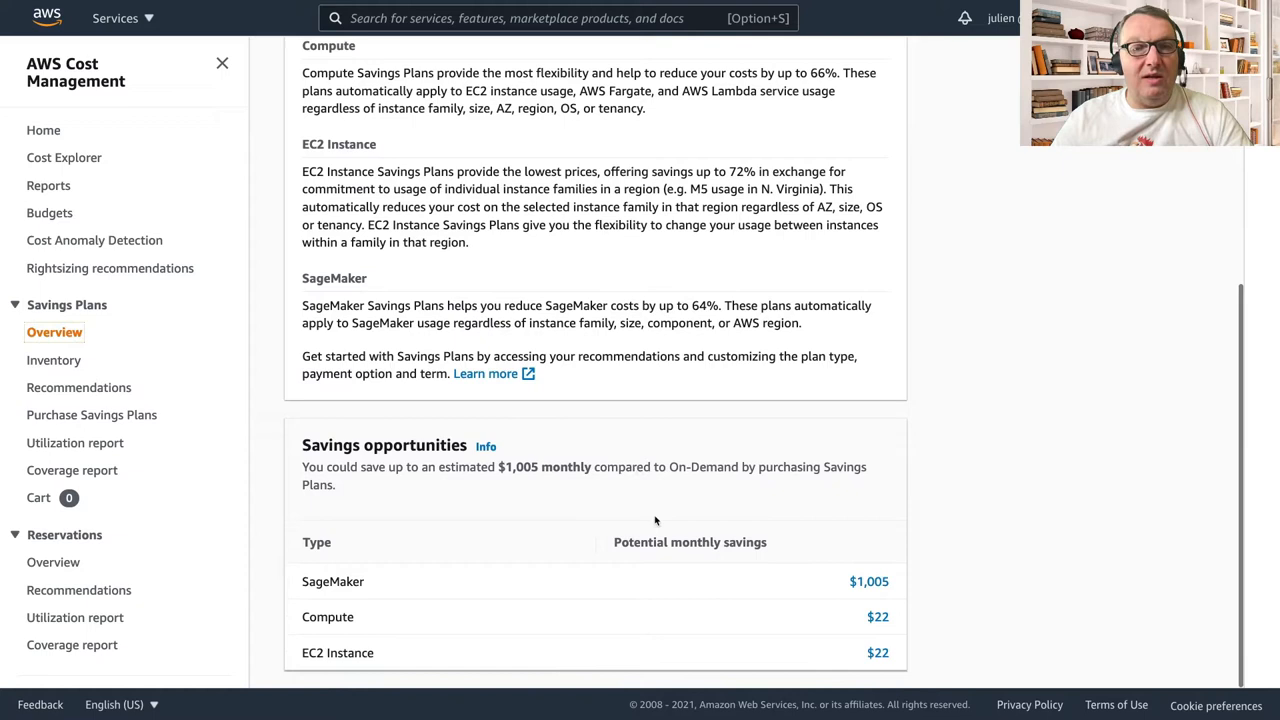
pyautogui.moveTo(920, 600)
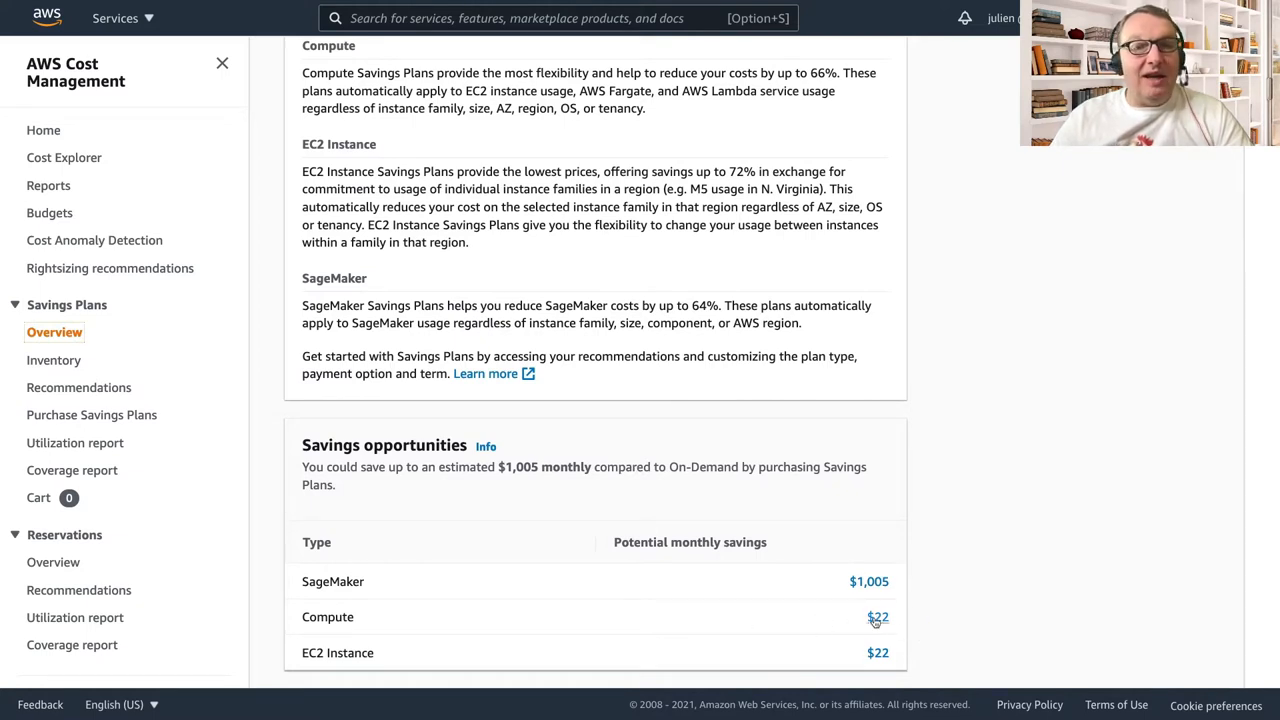
pyautogui.moveTo(844, 574)
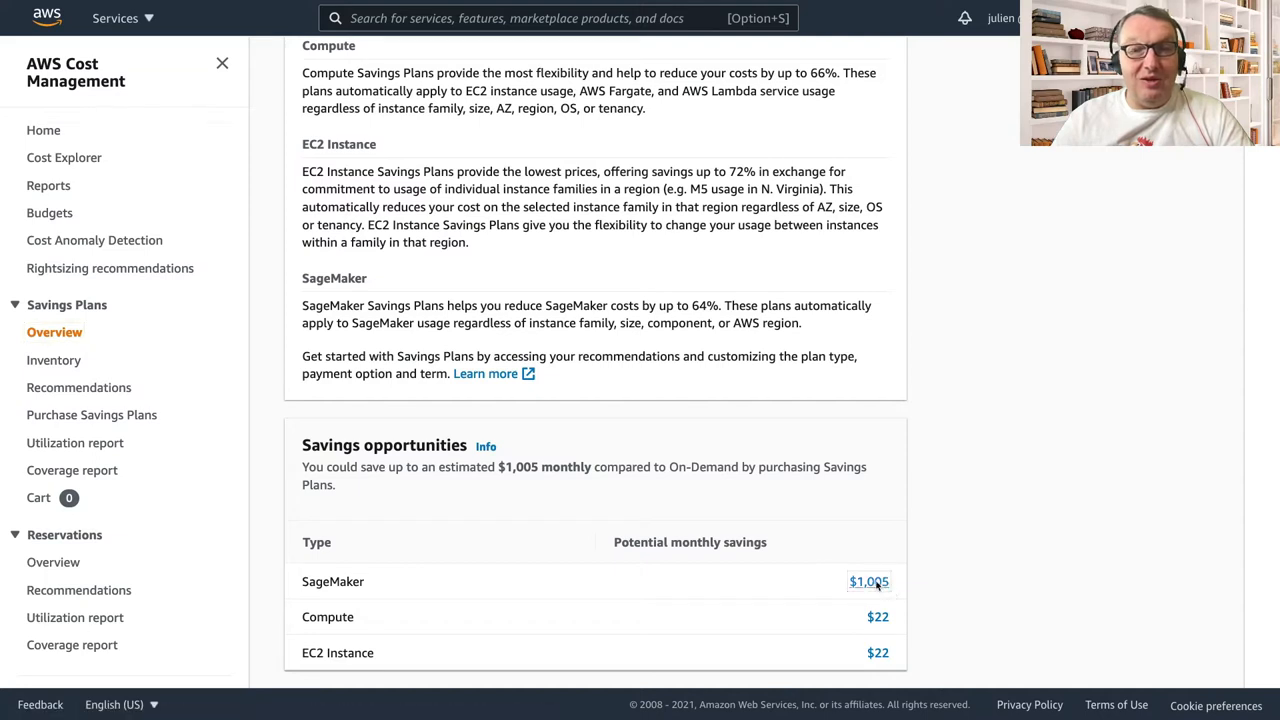
# Follow the $1,005 SageMaker opportunity to its 1-year, all-upfront recommendations based on 30 days
pyautogui.click(868, 582)
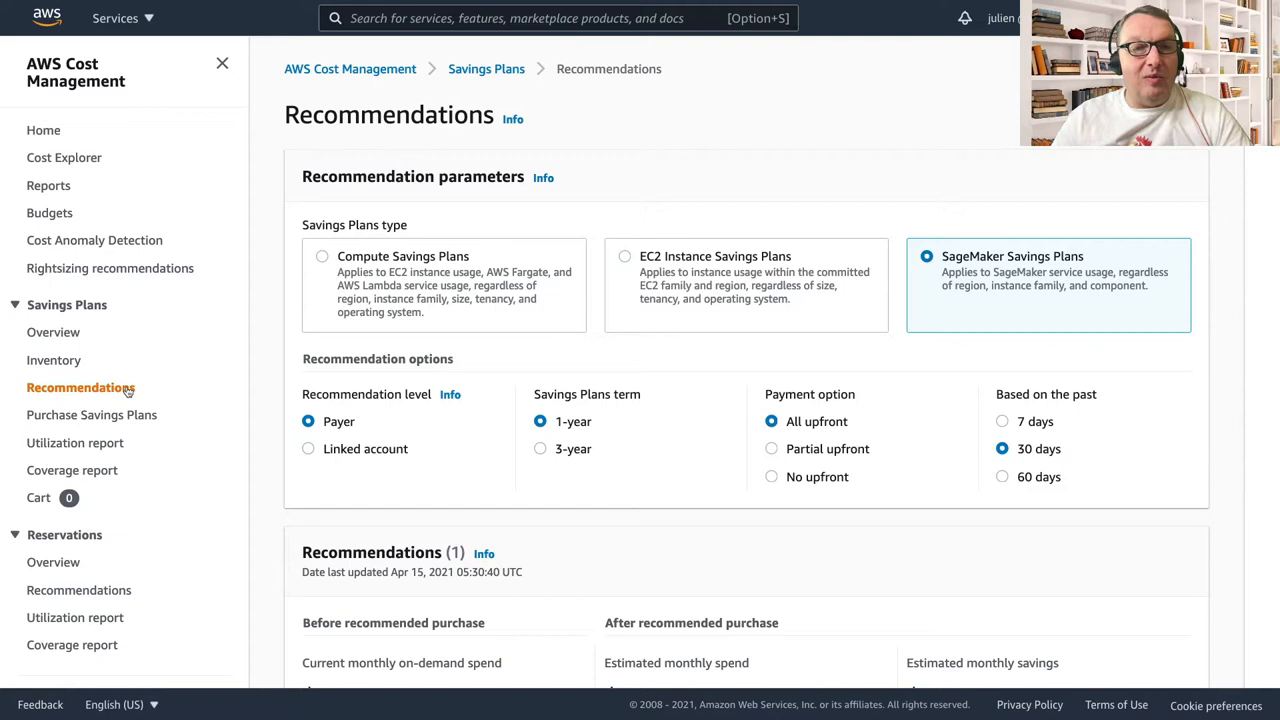
pyautogui.moveTo(484, 496)
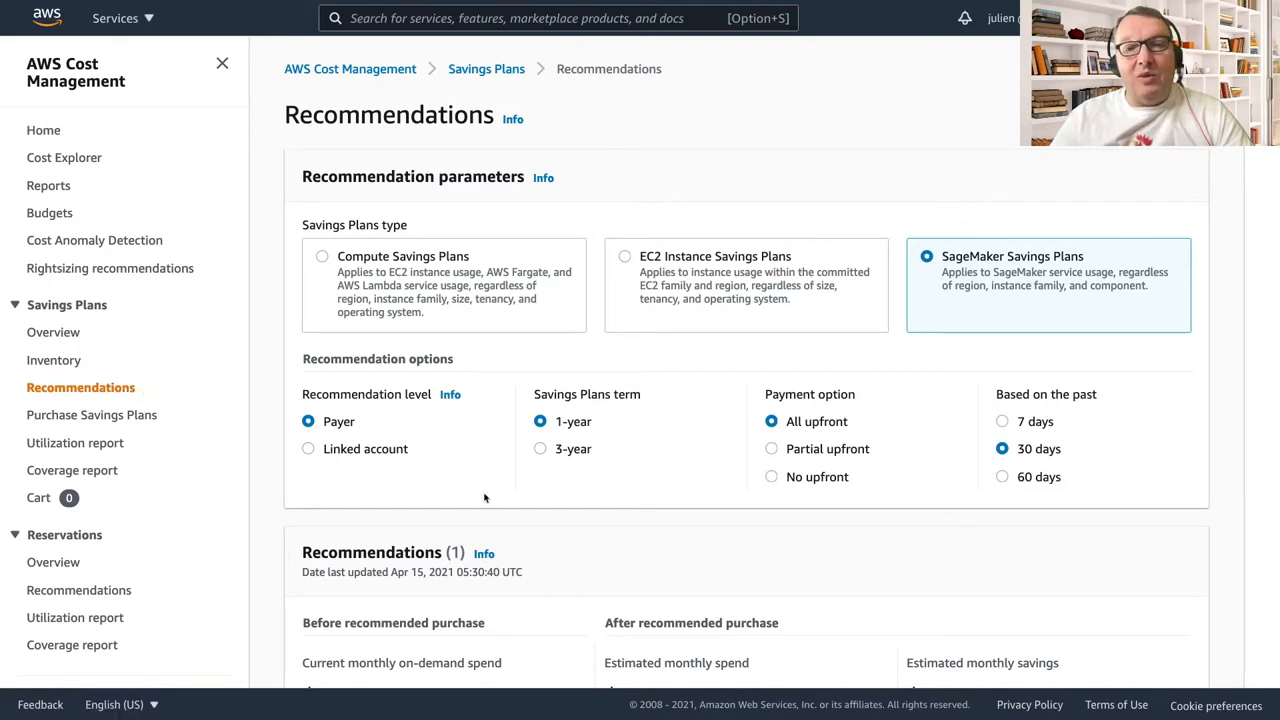
pyautogui.moveTo(654, 568)
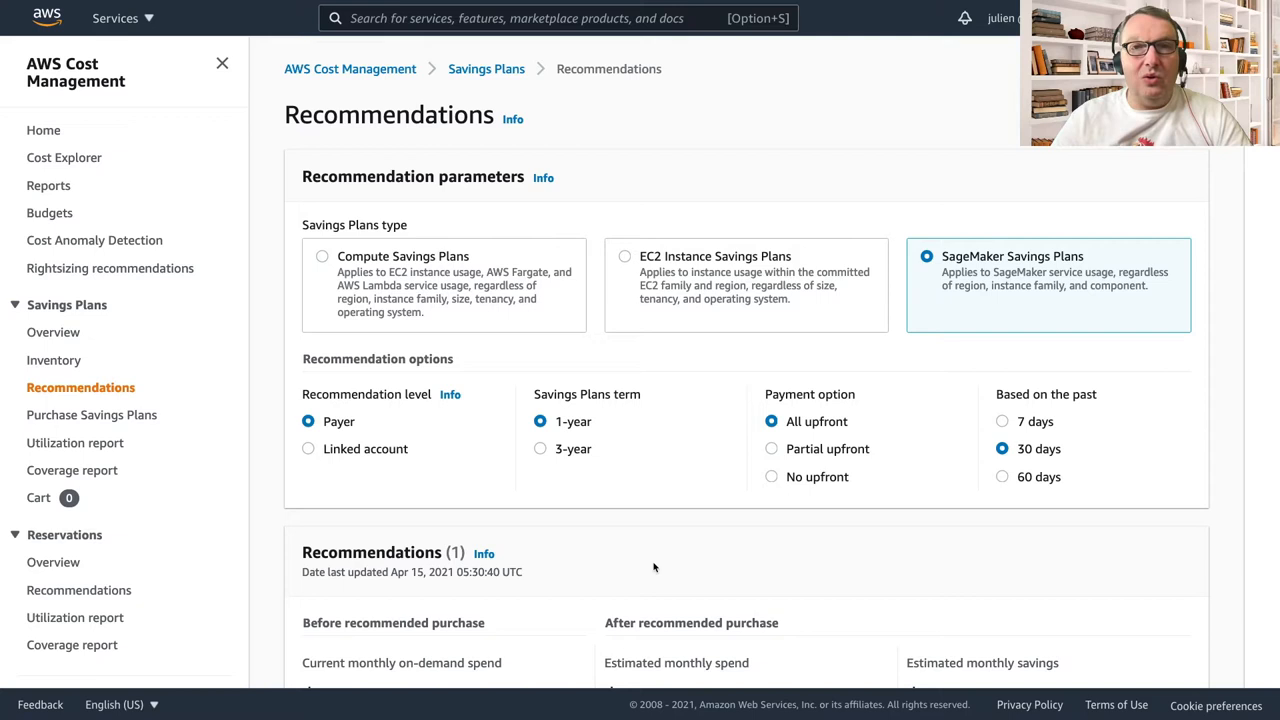
pyautogui.moveTo(666, 560)
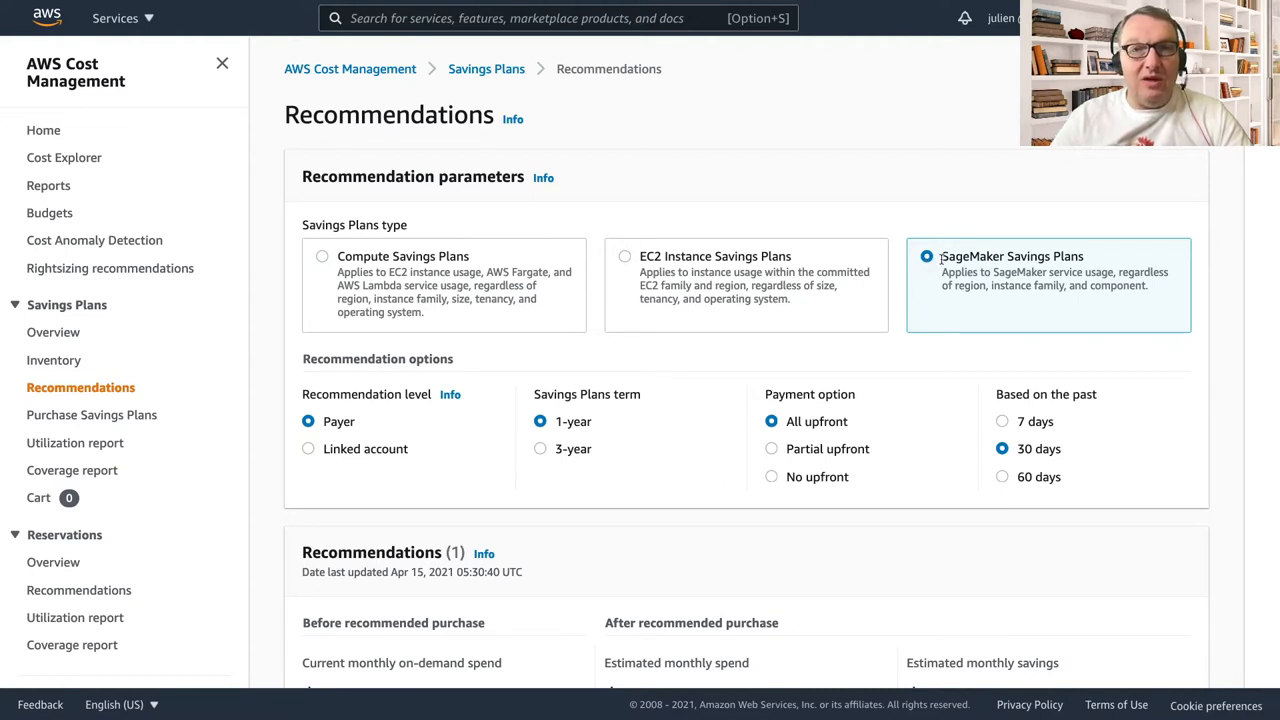
pyautogui.moveTo(720, 442)
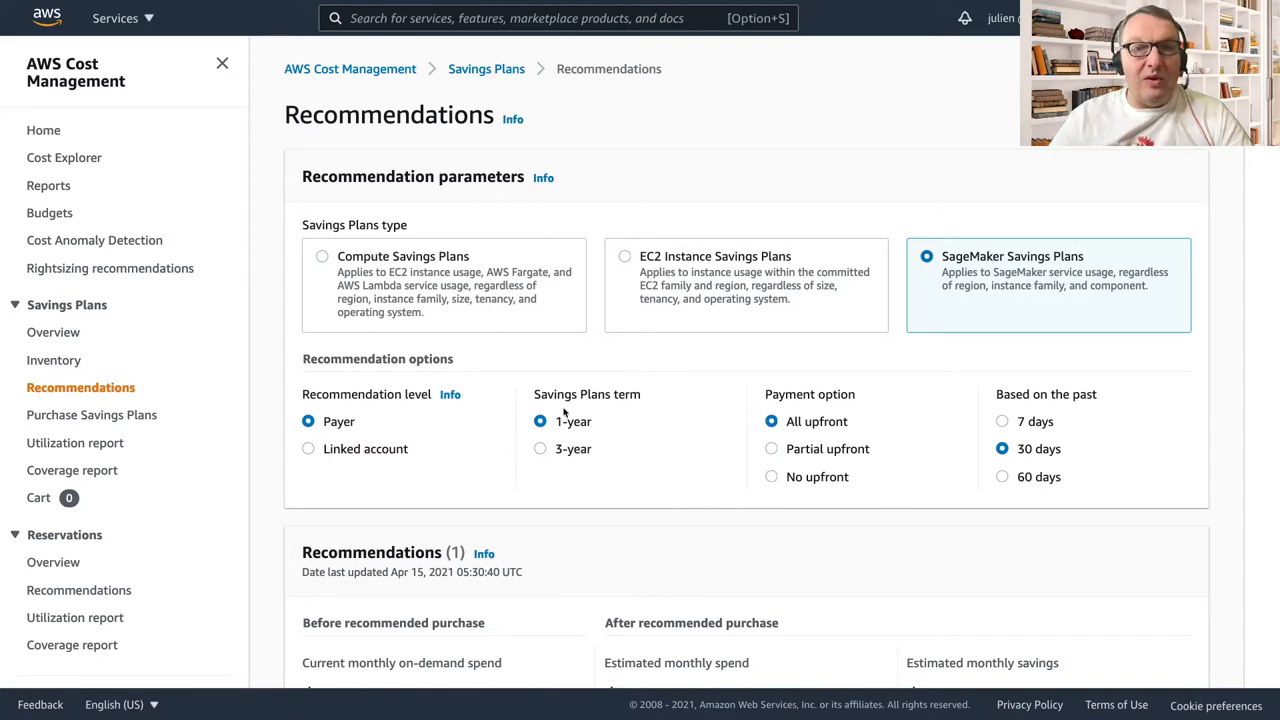
pyautogui.moveTo(664, 416)
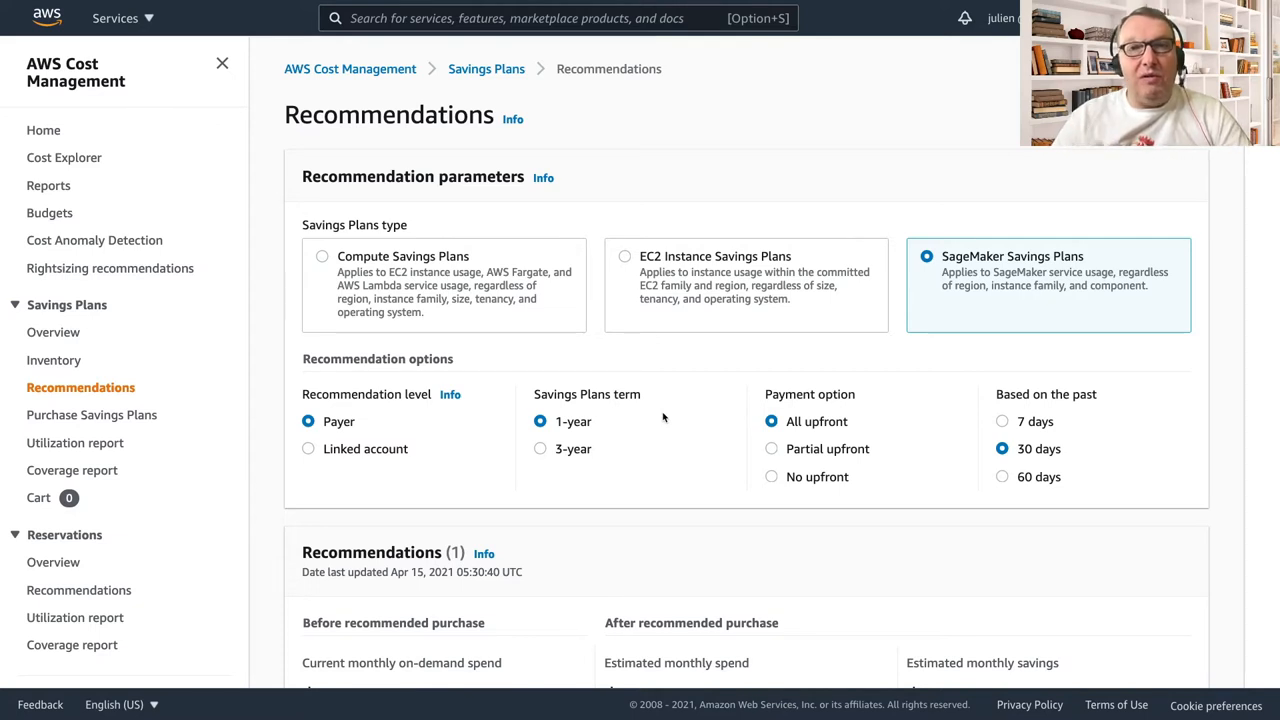
pyautogui.moveTo(620, 428)
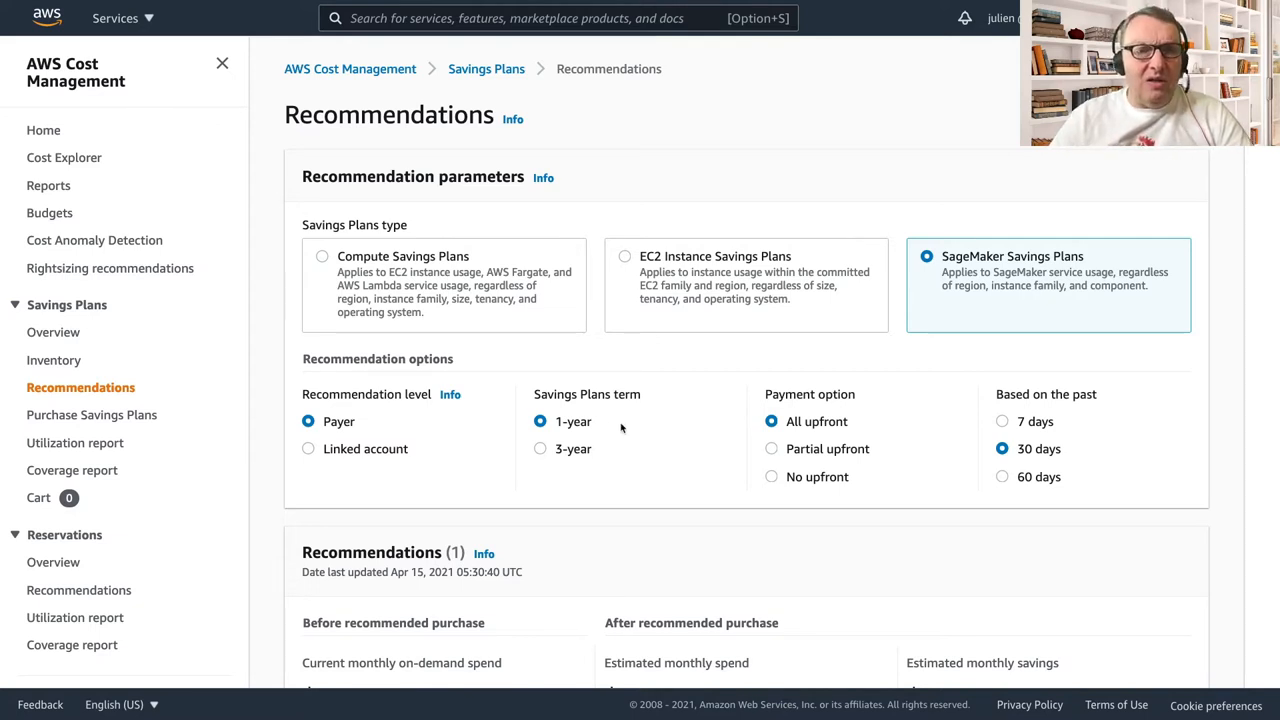
pyautogui.moveTo(854, 432)
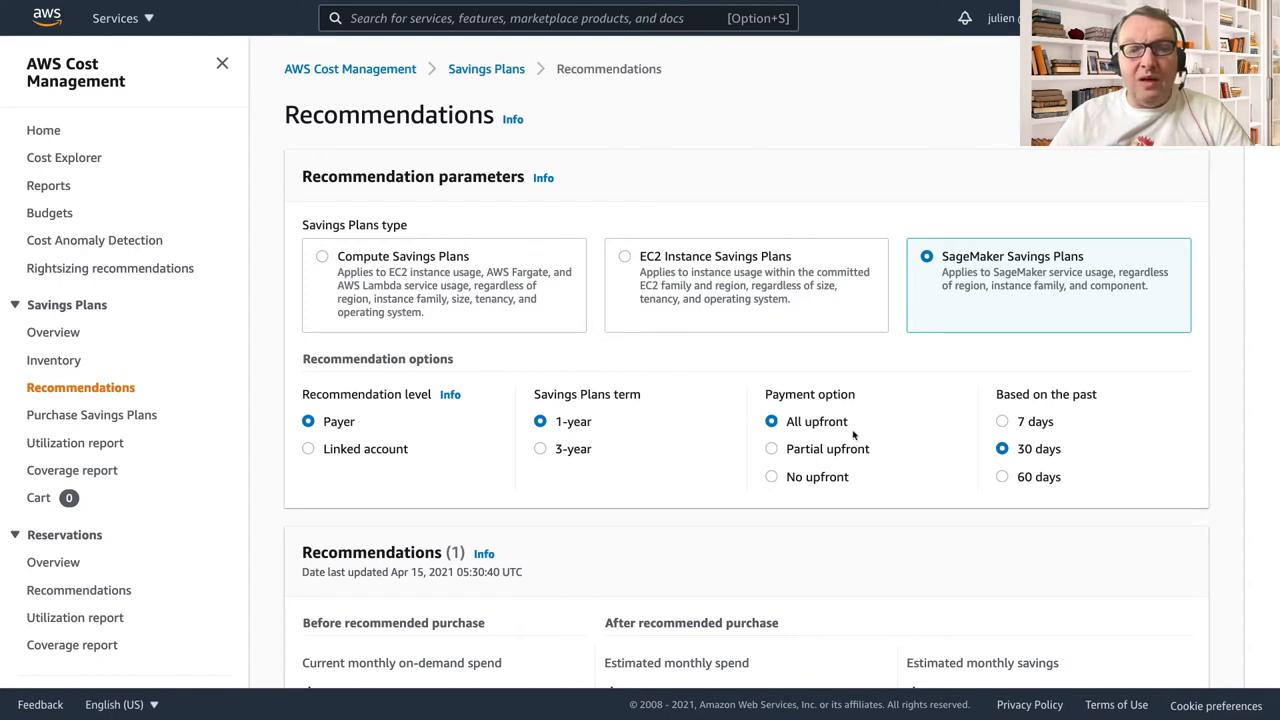
pyautogui.moveTo(880, 428)
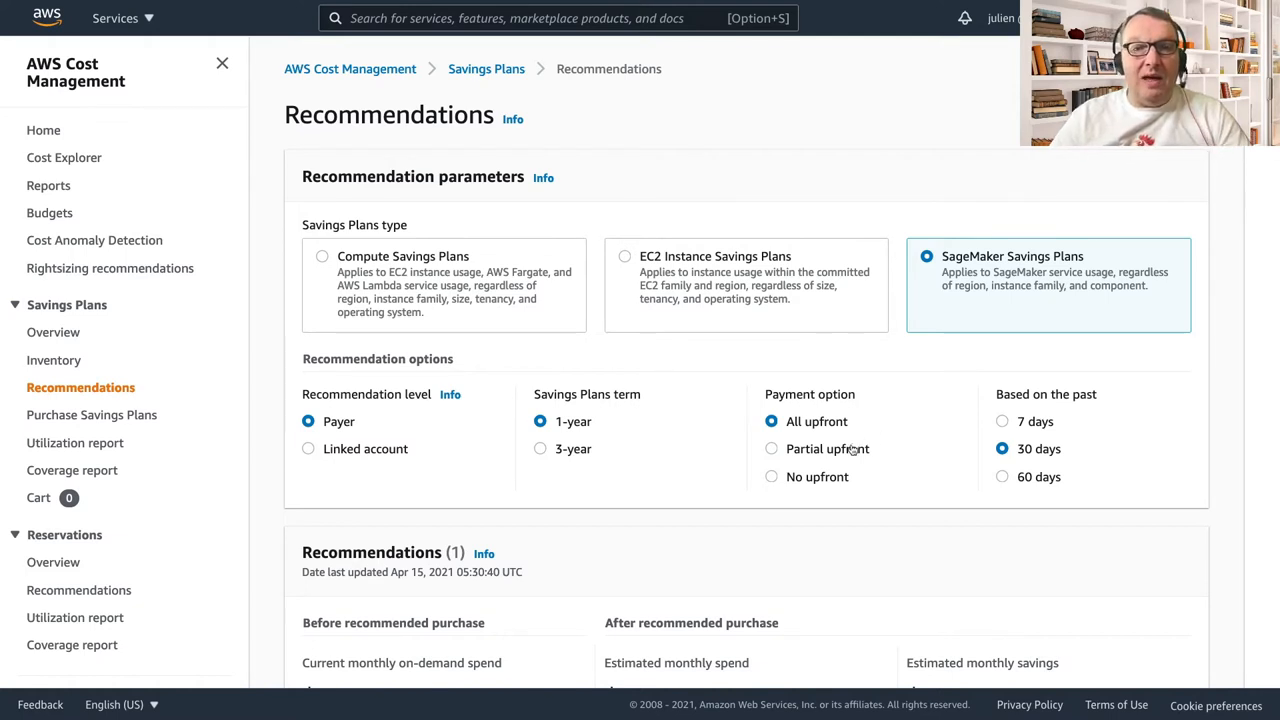
pyautogui.moveTo(848, 440)
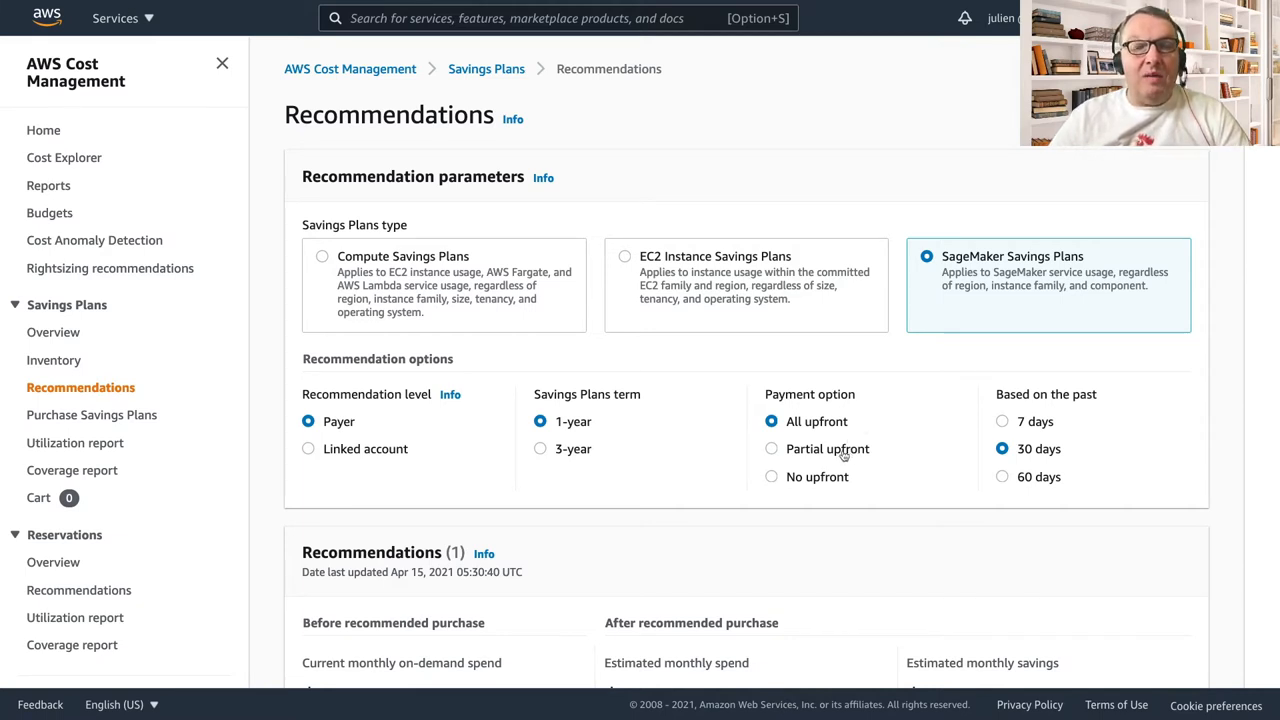
# Switch the SageMaker recommendation's payment option through Partial upfront to No upfront
pyautogui.click(772, 448)
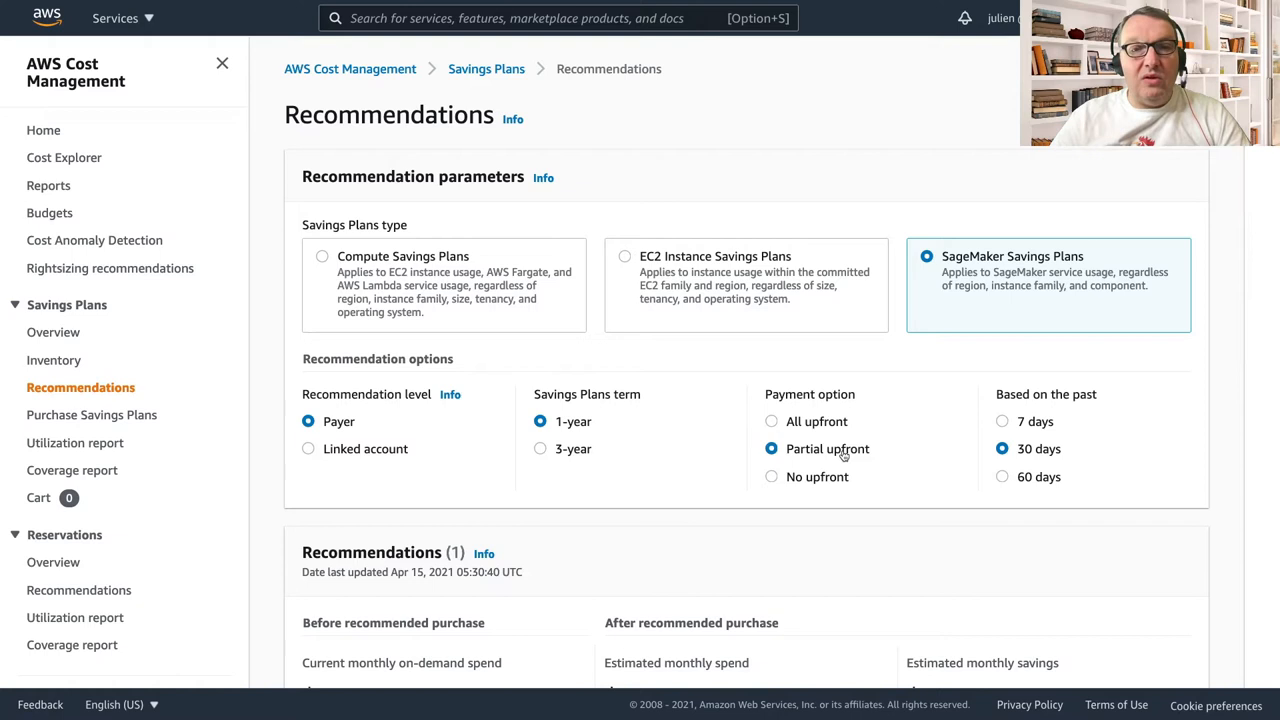
pyautogui.click(772, 476)
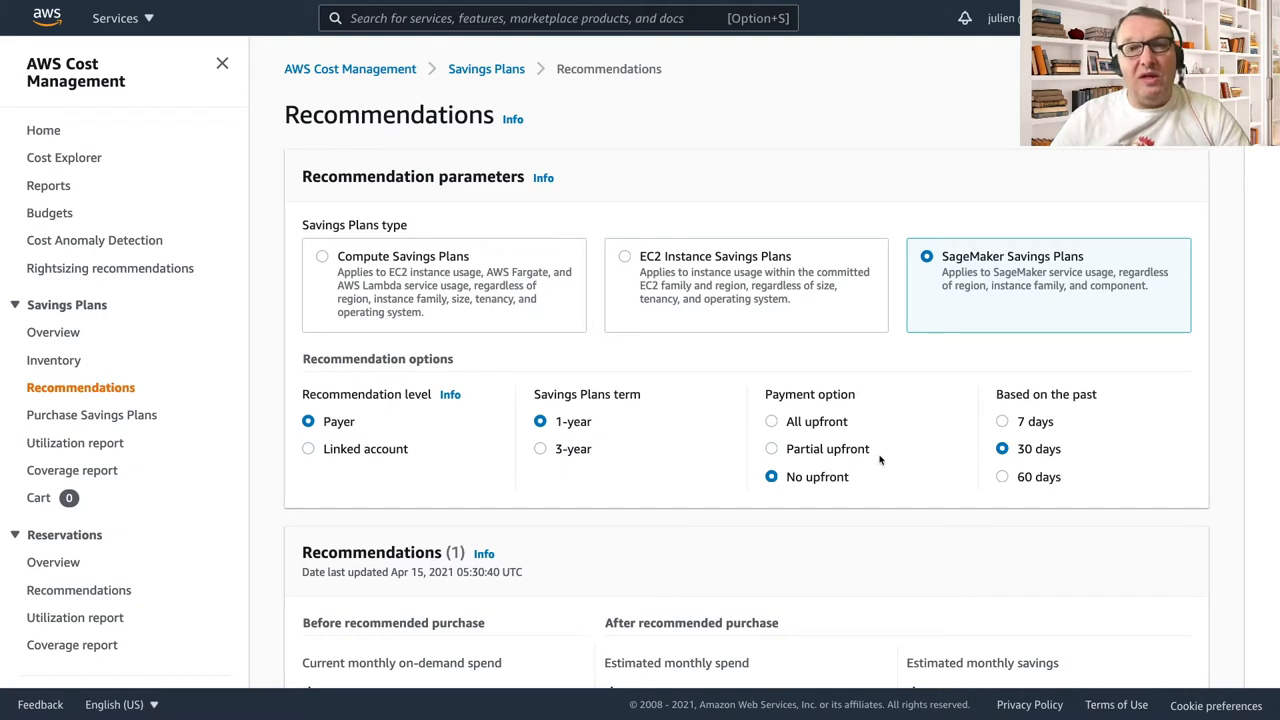
pyautogui.moveTo(896, 460)
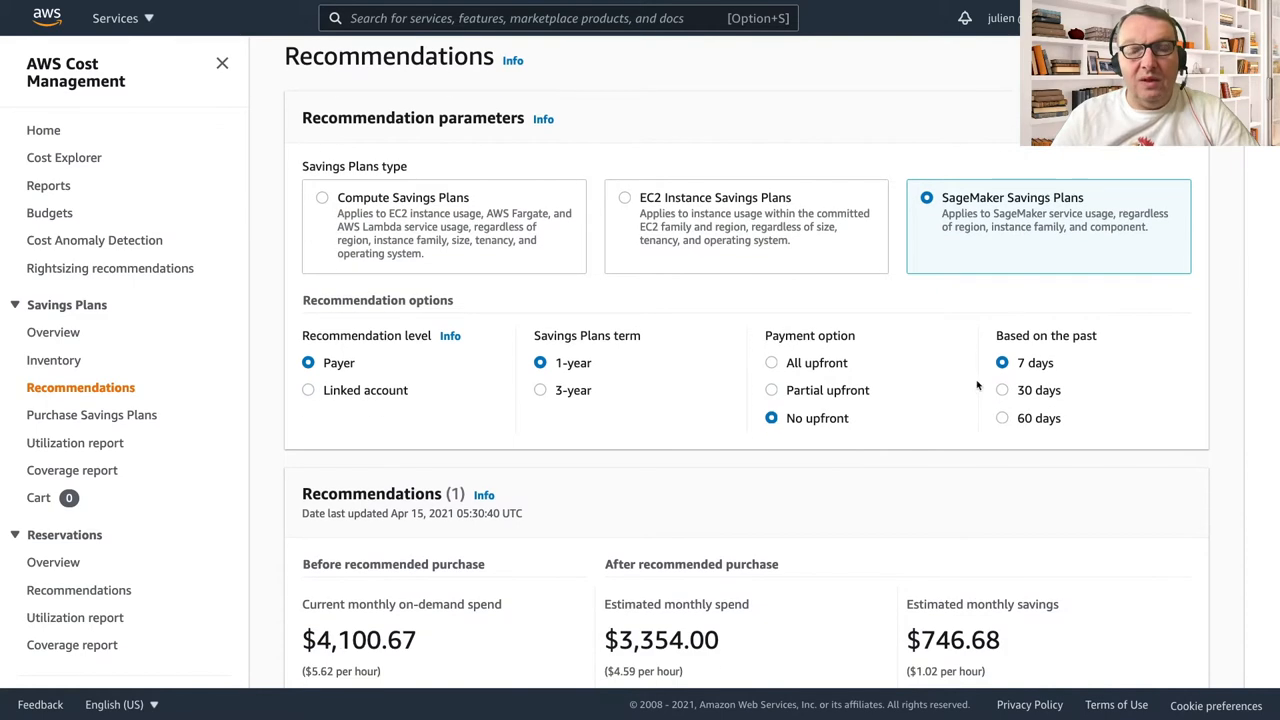
pyautogui.moveTo(1088, 380)
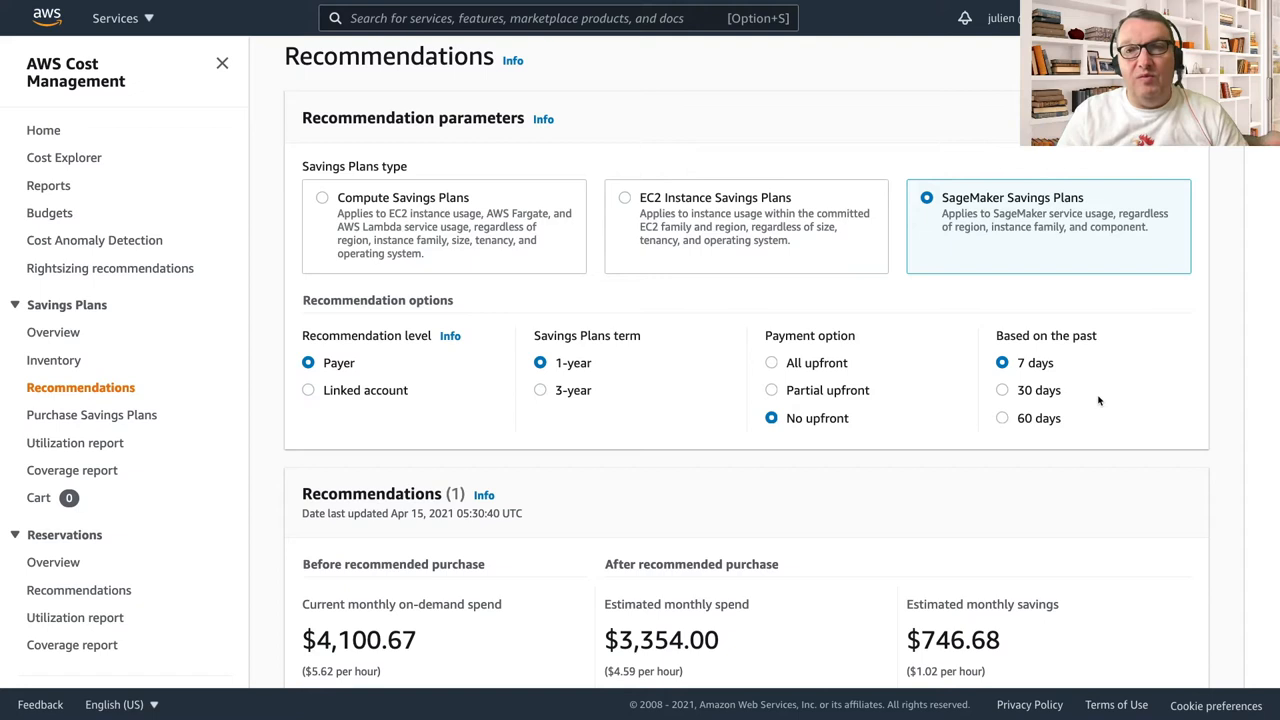
pyautogui.moveTo(1088, 380)
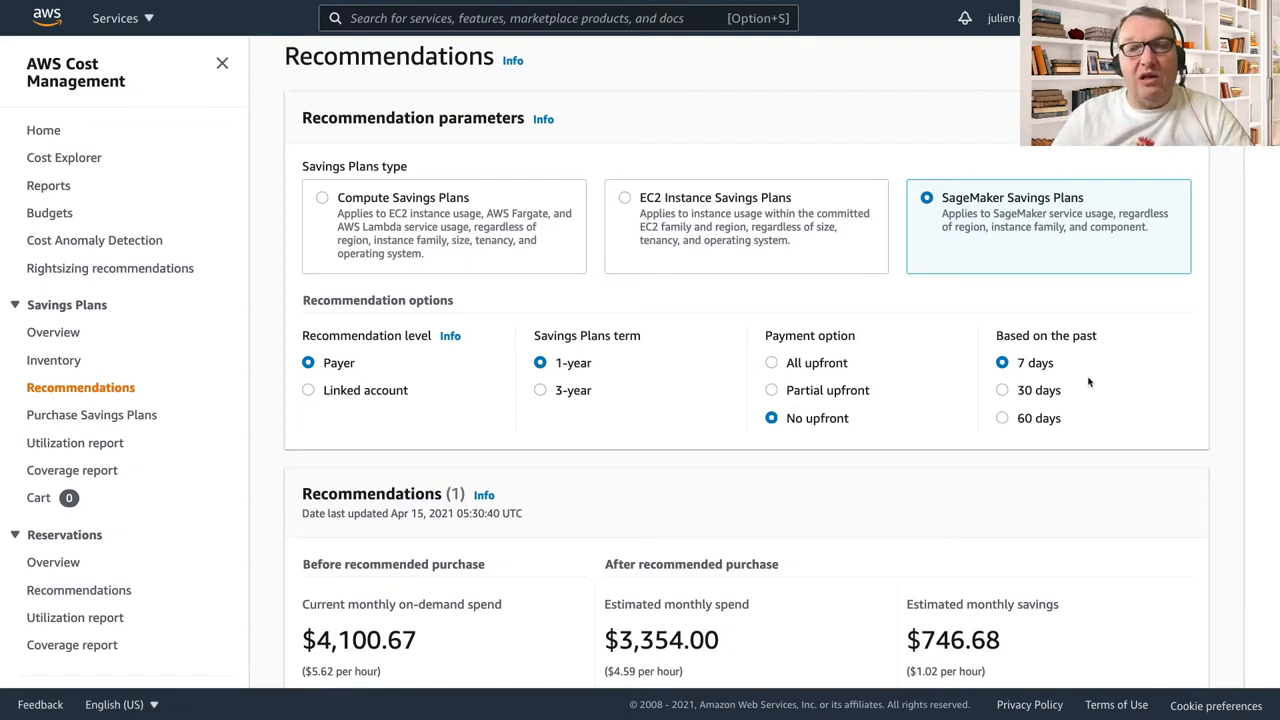
pyautogui.moveTo(1060, 366)
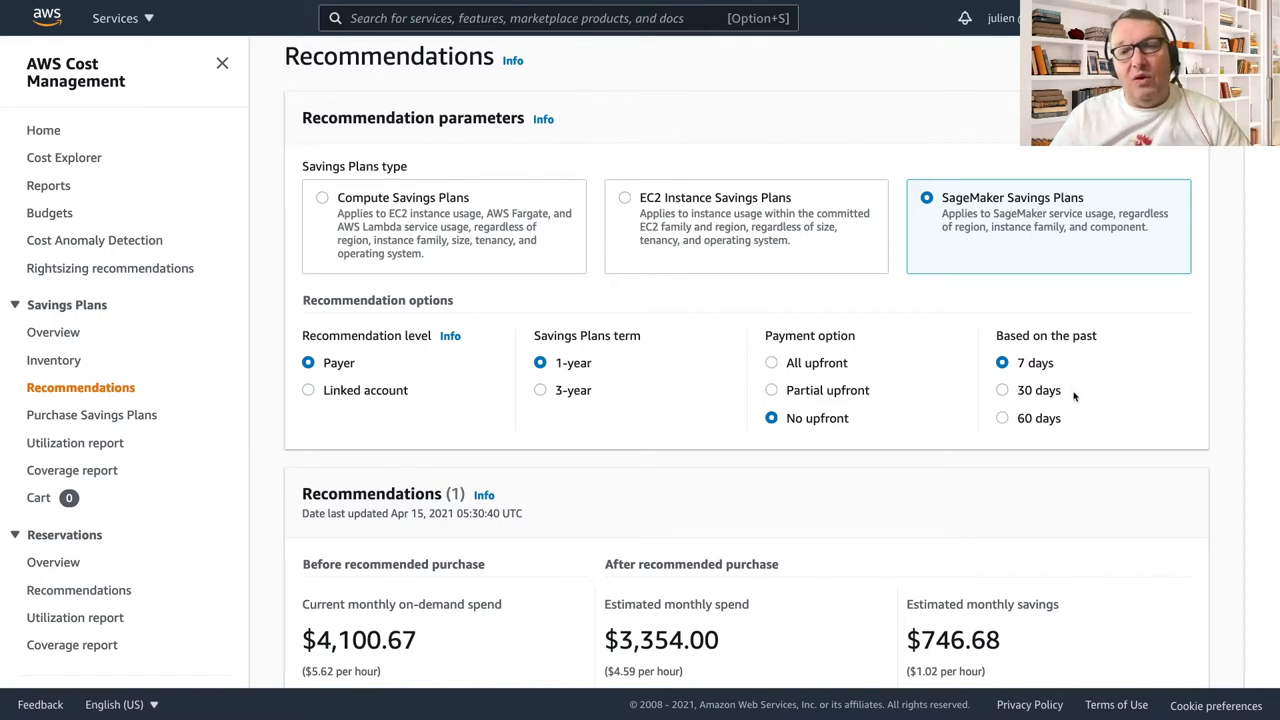
pyautogui.moveTo(1076, 424)
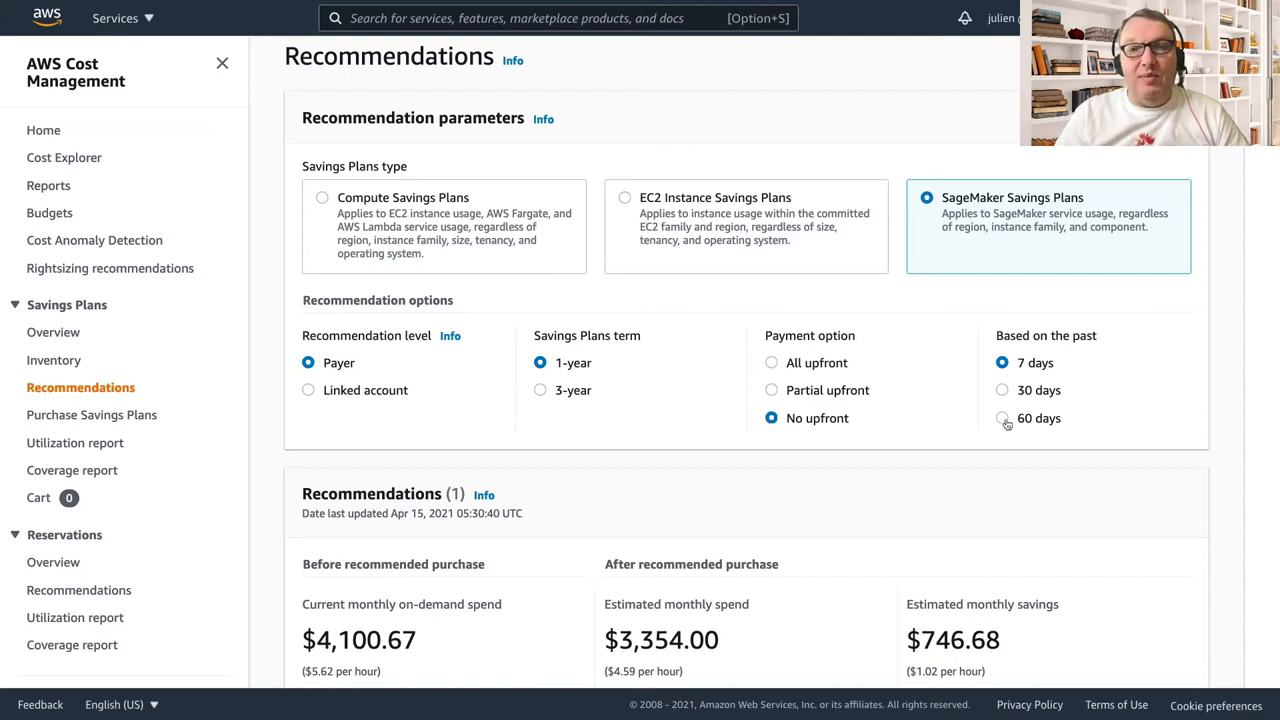
# Base the SageMaker recommendation on the past 60 days, estimating $895.28 monthly savings
pyautogui.click(1002, 418)
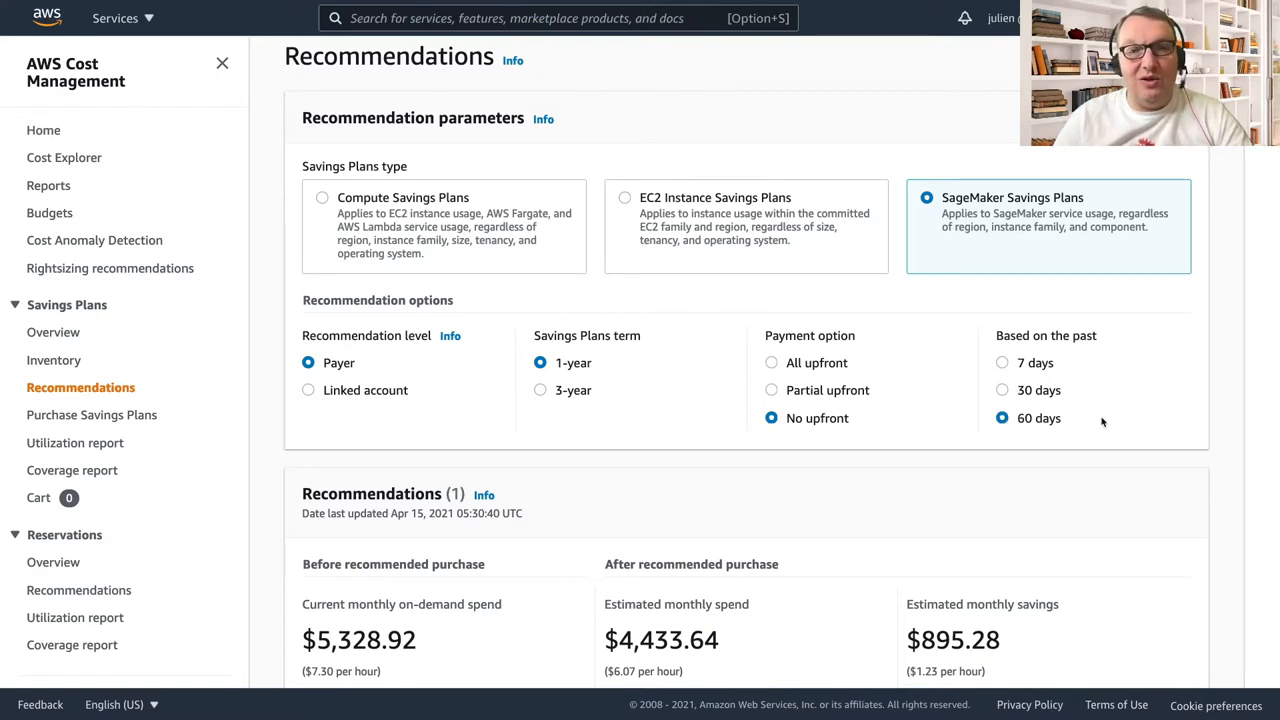
pyautogui.moveTo(976, 432)
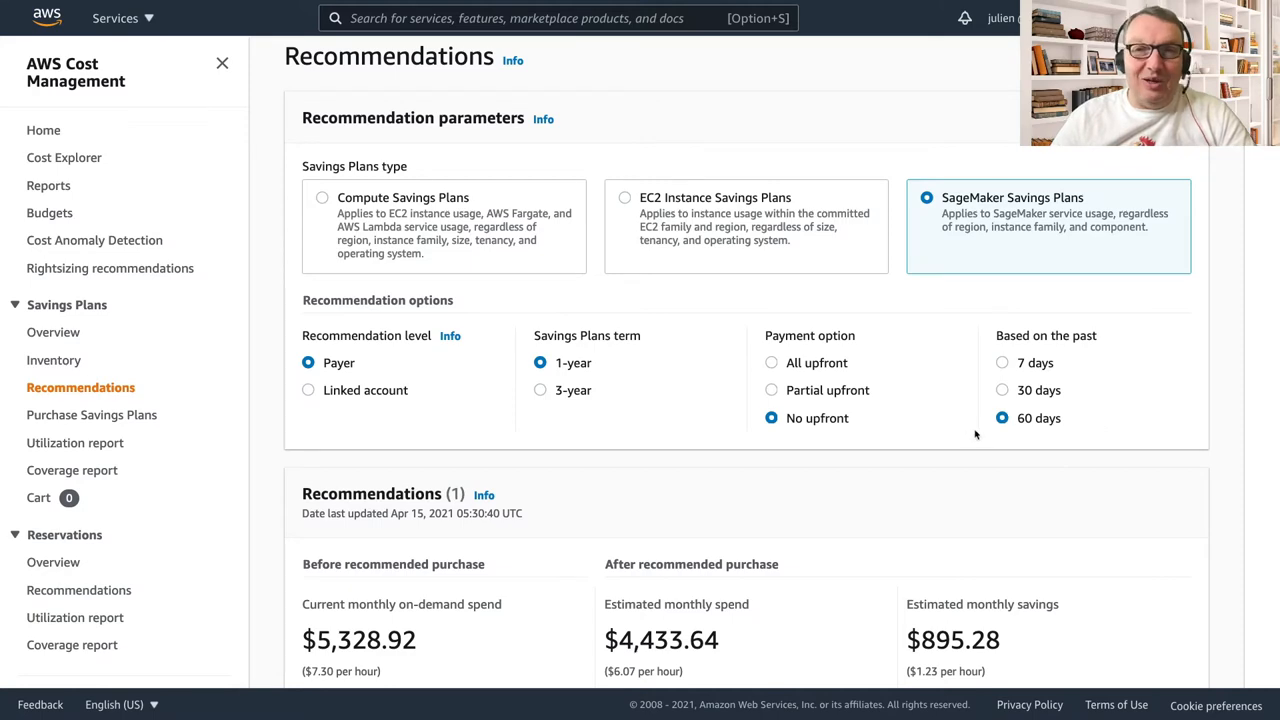
pyautogui.scroll(-3)
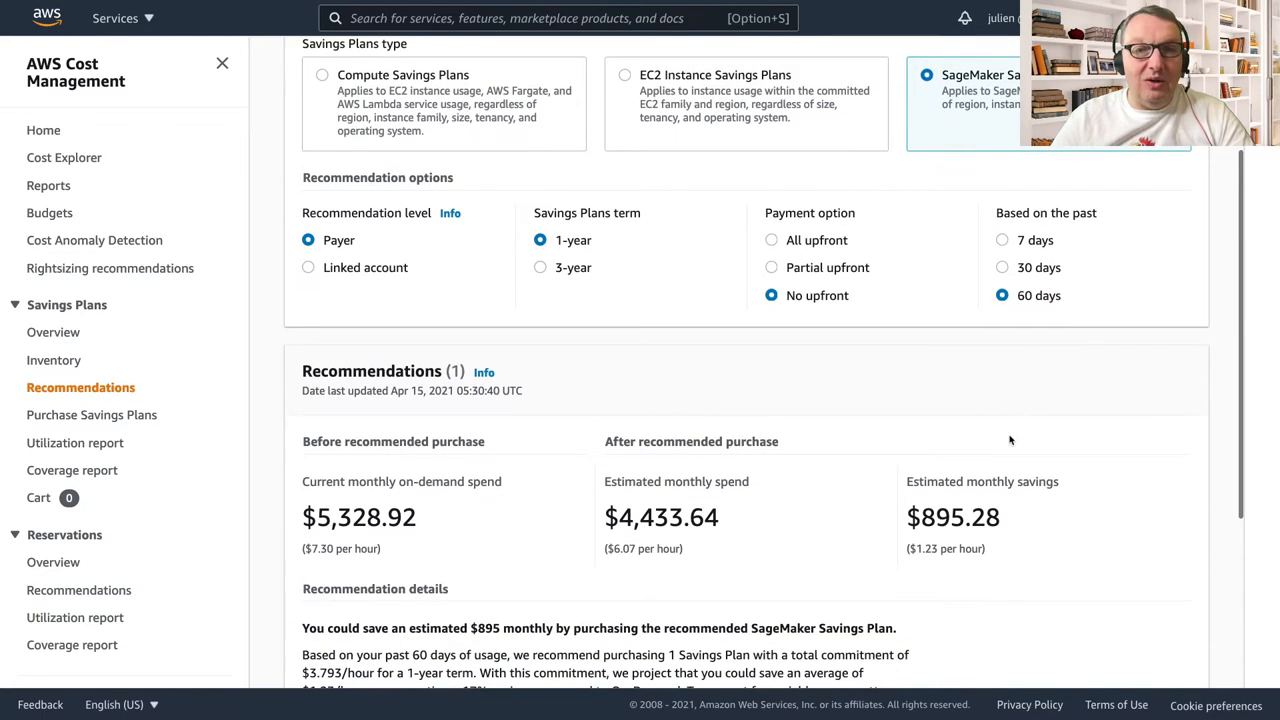
pyautogui.scroll(-3)
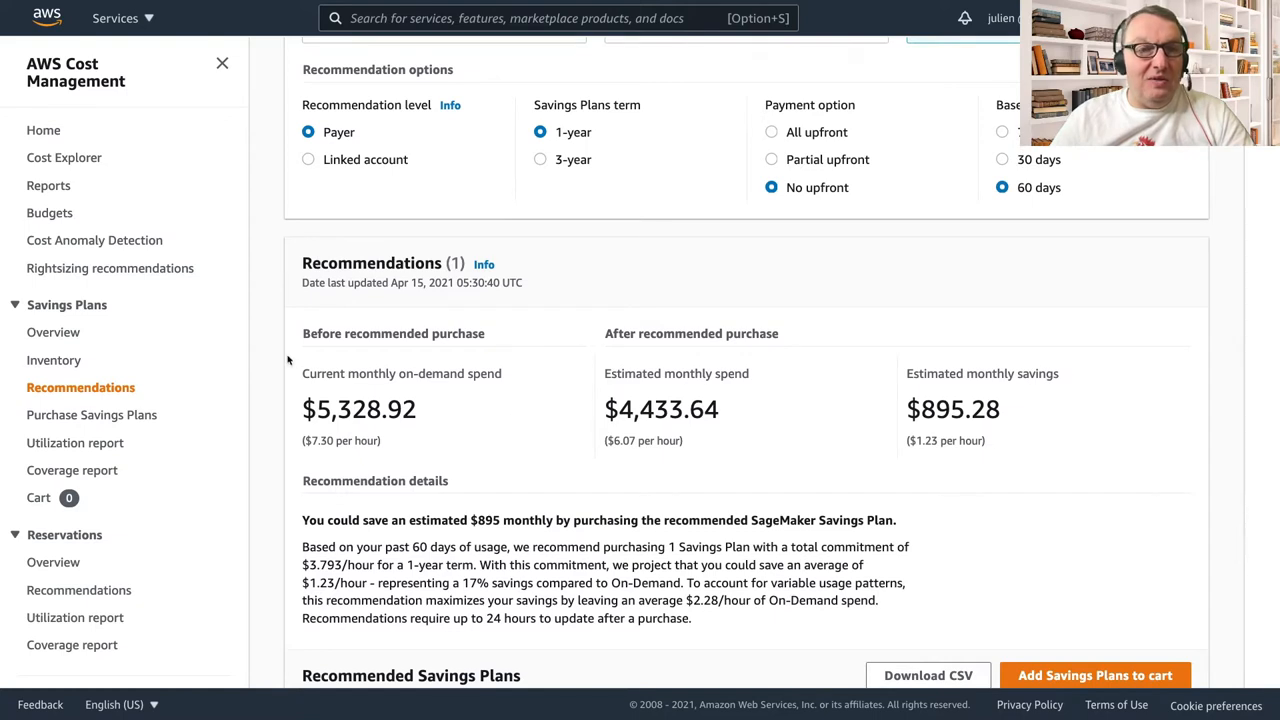
pyautogui.doubleClick(358, 408)
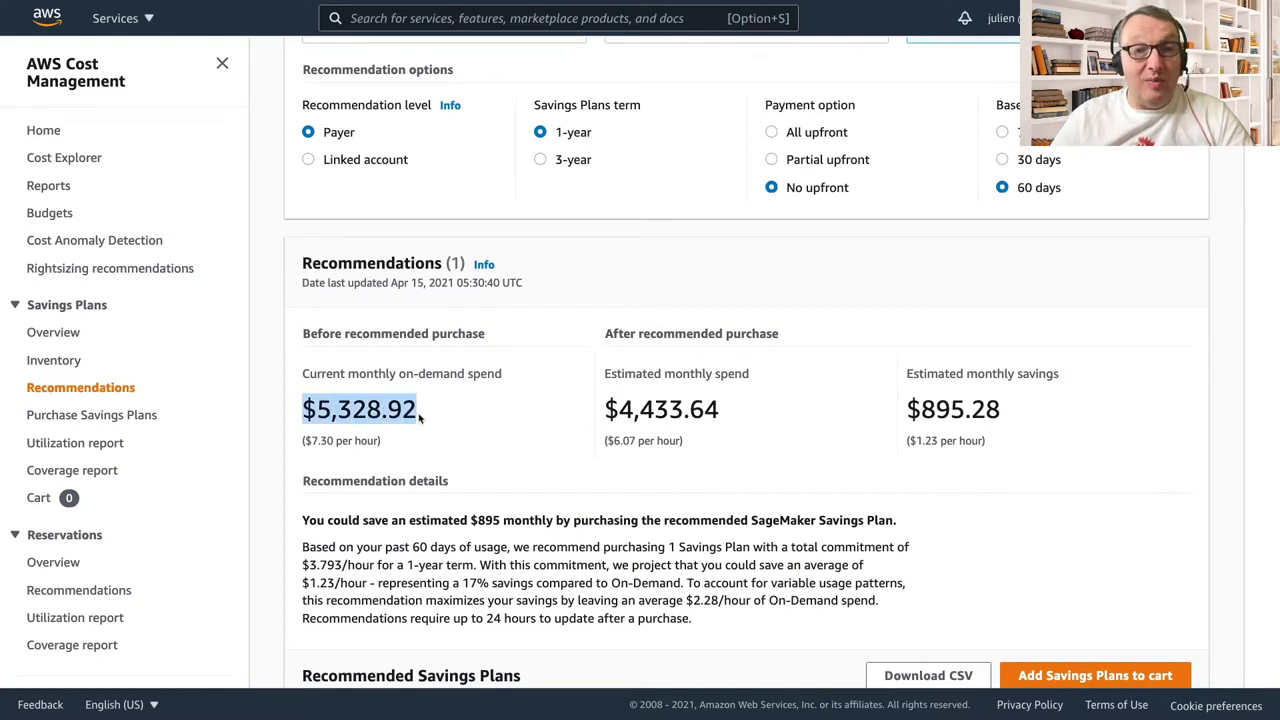
pyautogui.moveTo(452, 428)
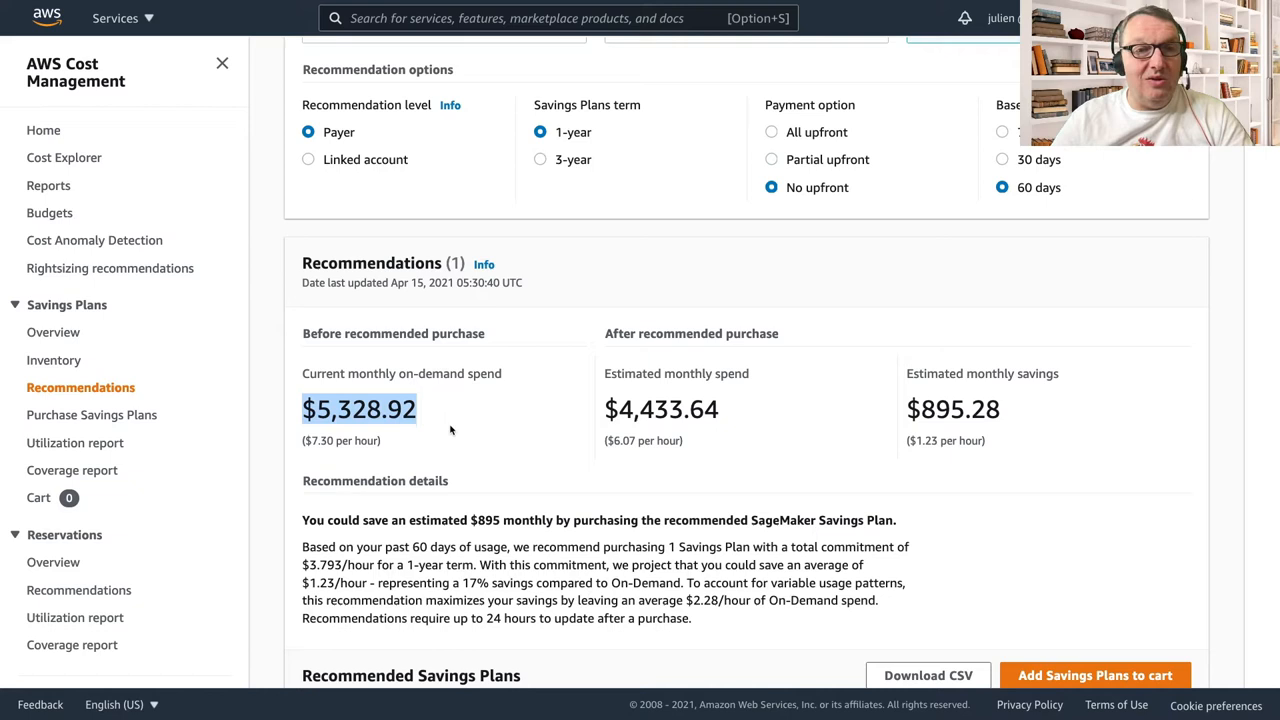
pyautogui.moveTo(464, 430)
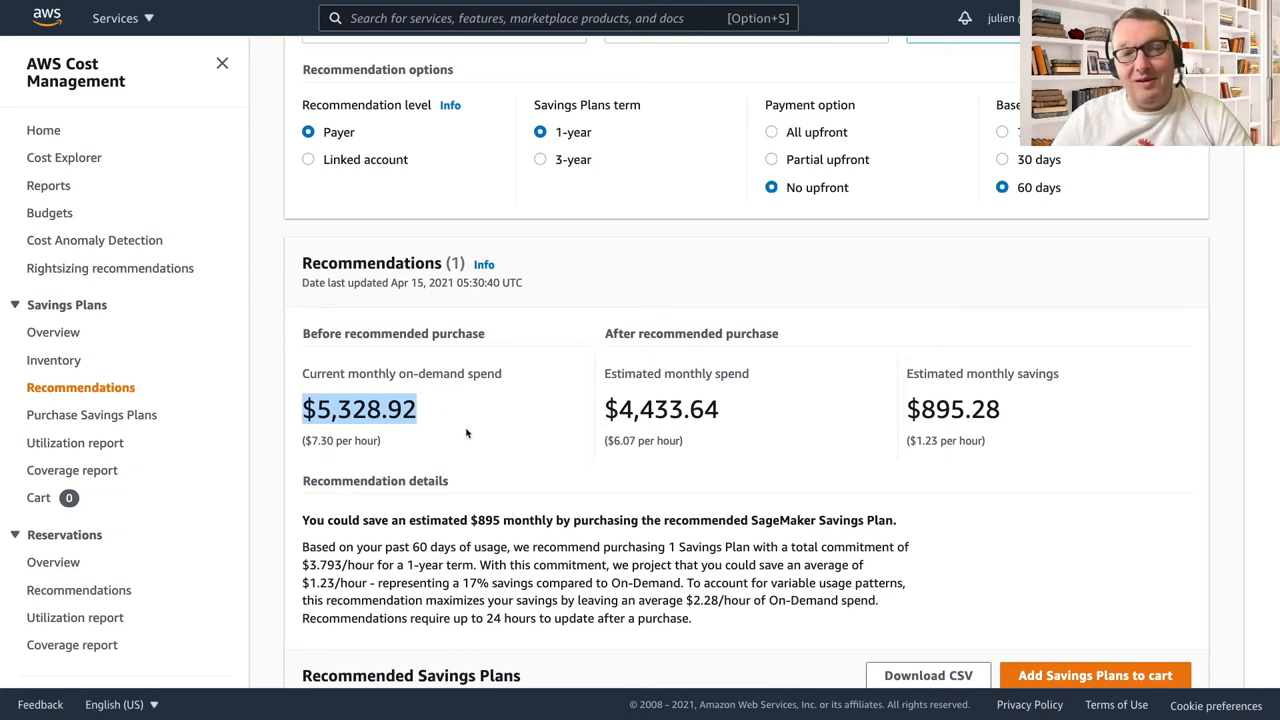
pyautogui.moveTo(462, 436)
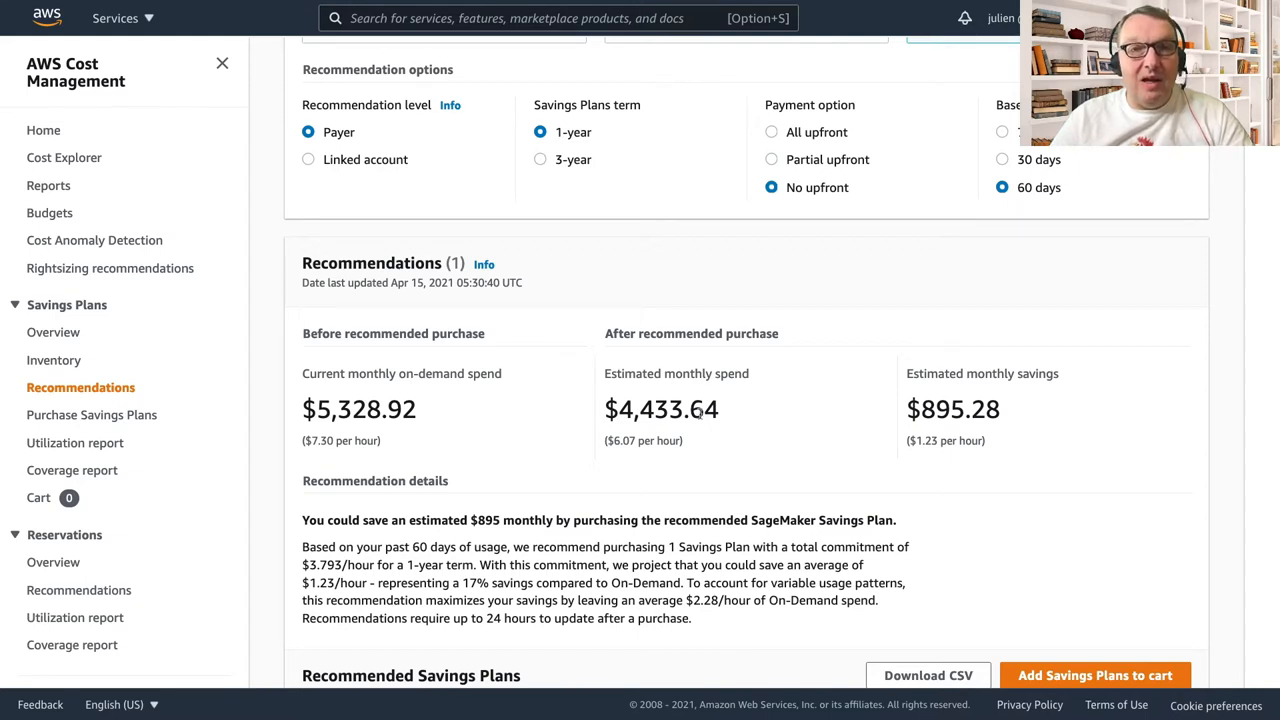
pyautogui.doubleClick(660, 408)
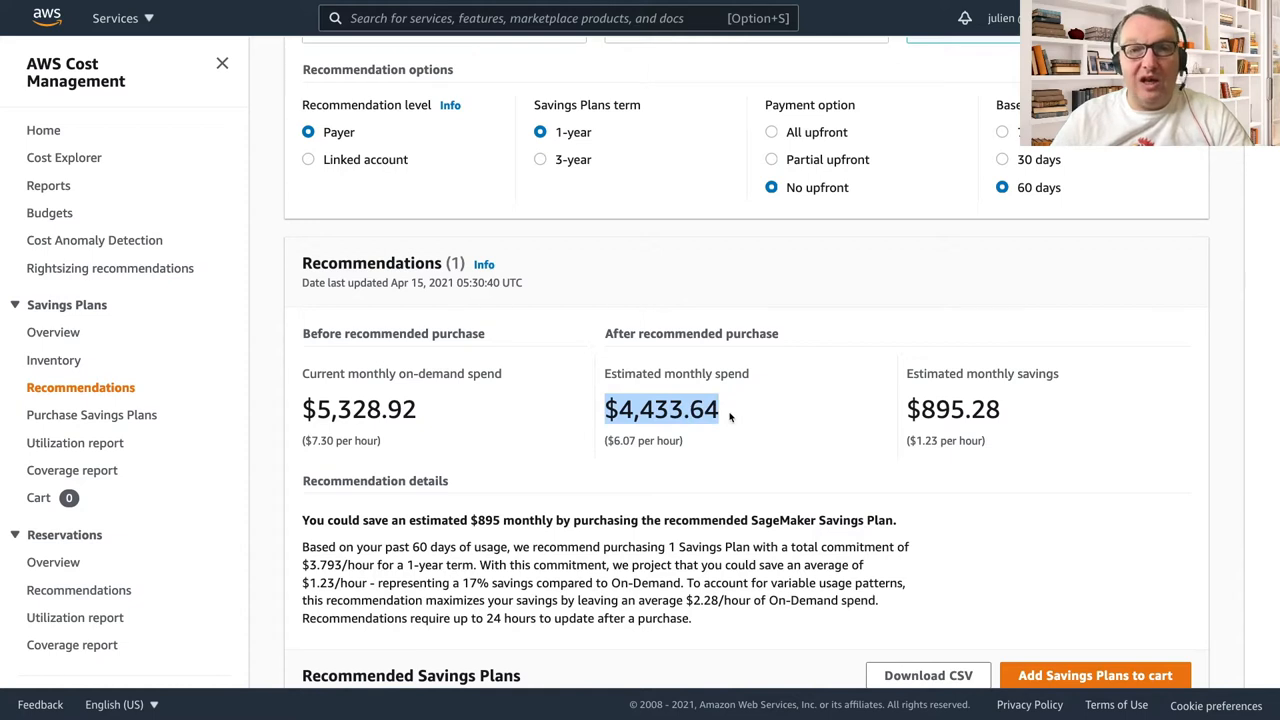
pyautogui.moveTo(598, 444)
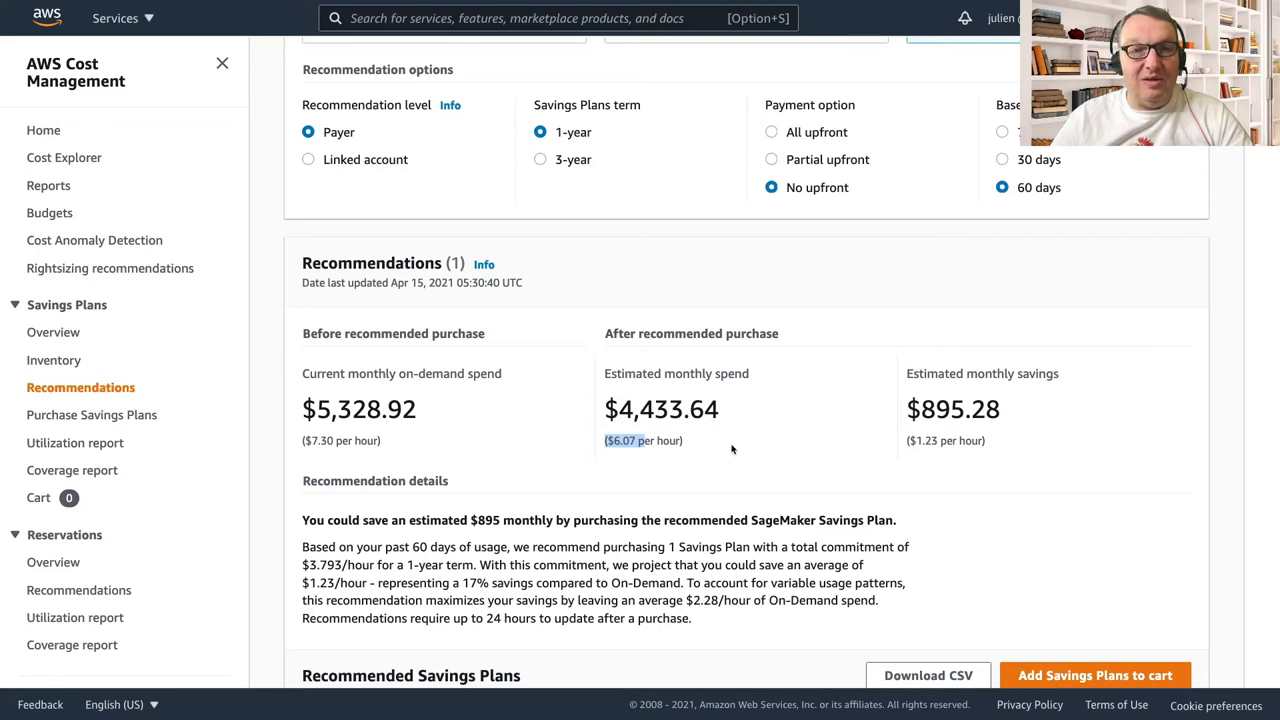
pyautogui.moveTo(758, 448)
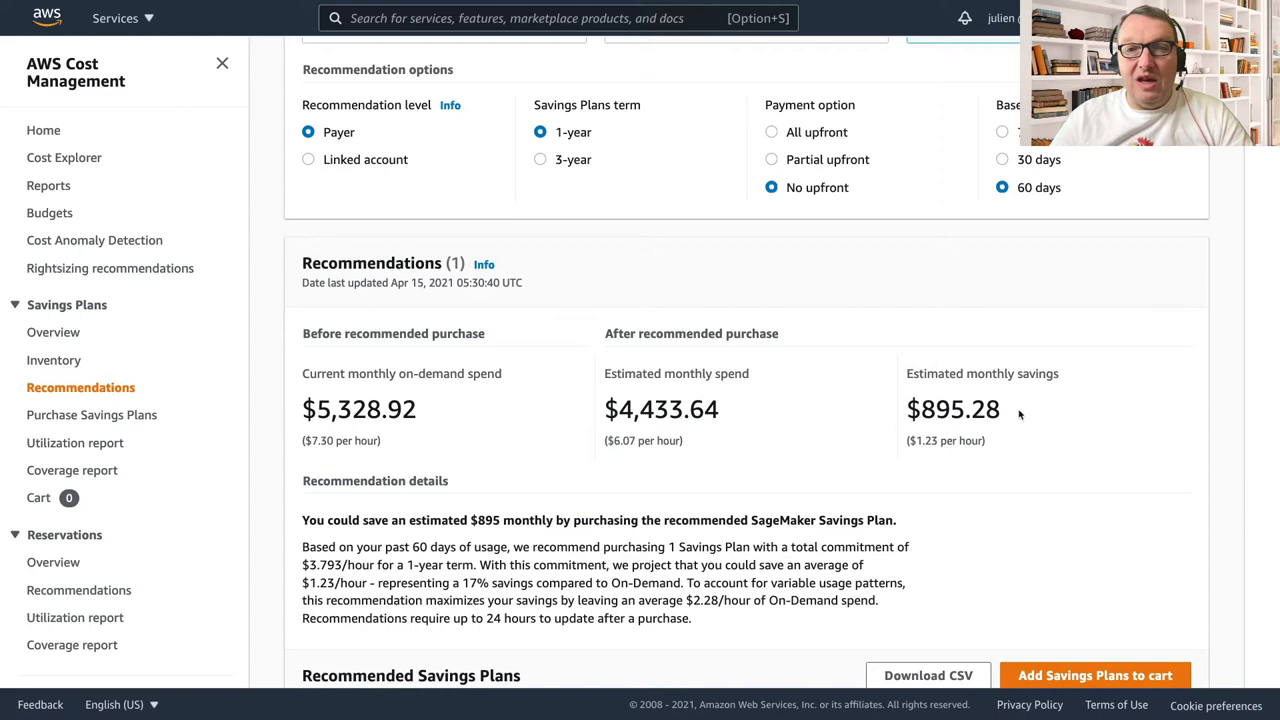
pyautogui.doubleClick(952, 408)
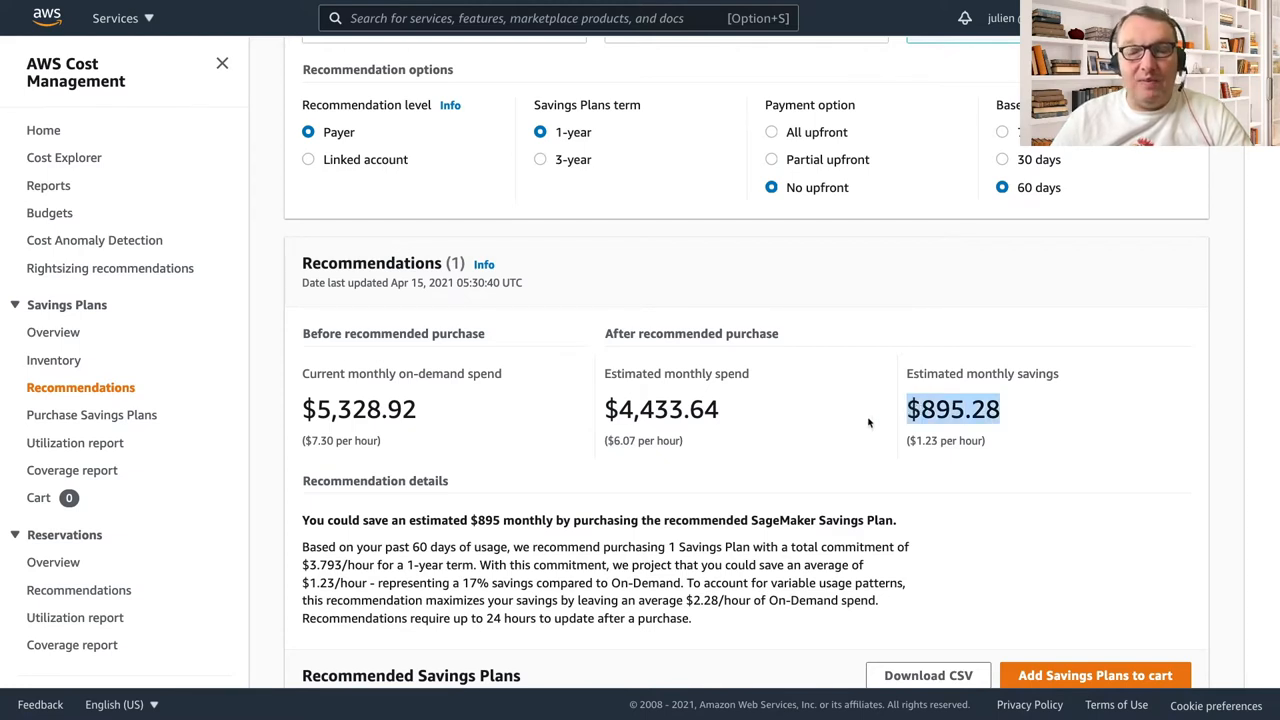
pyautogui.scroll(-3)
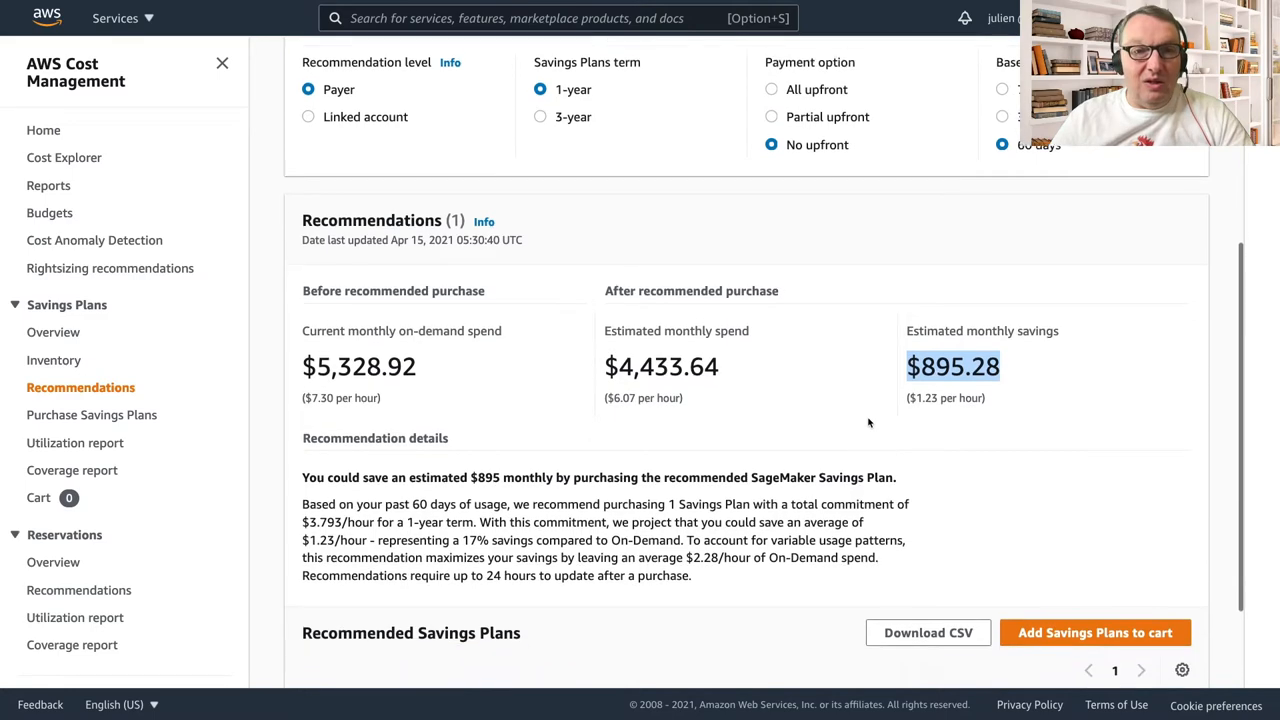
pyautogui.scroll(-3)
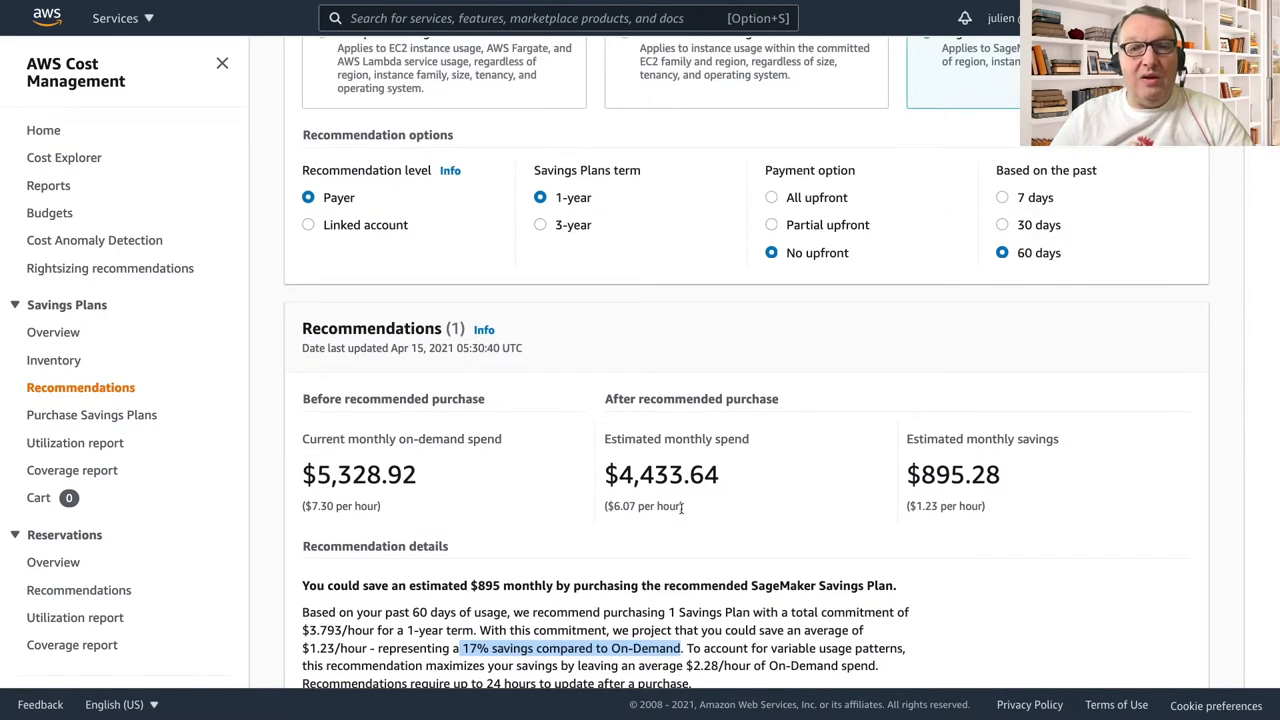
pyautogui.moveTo(820, 544)
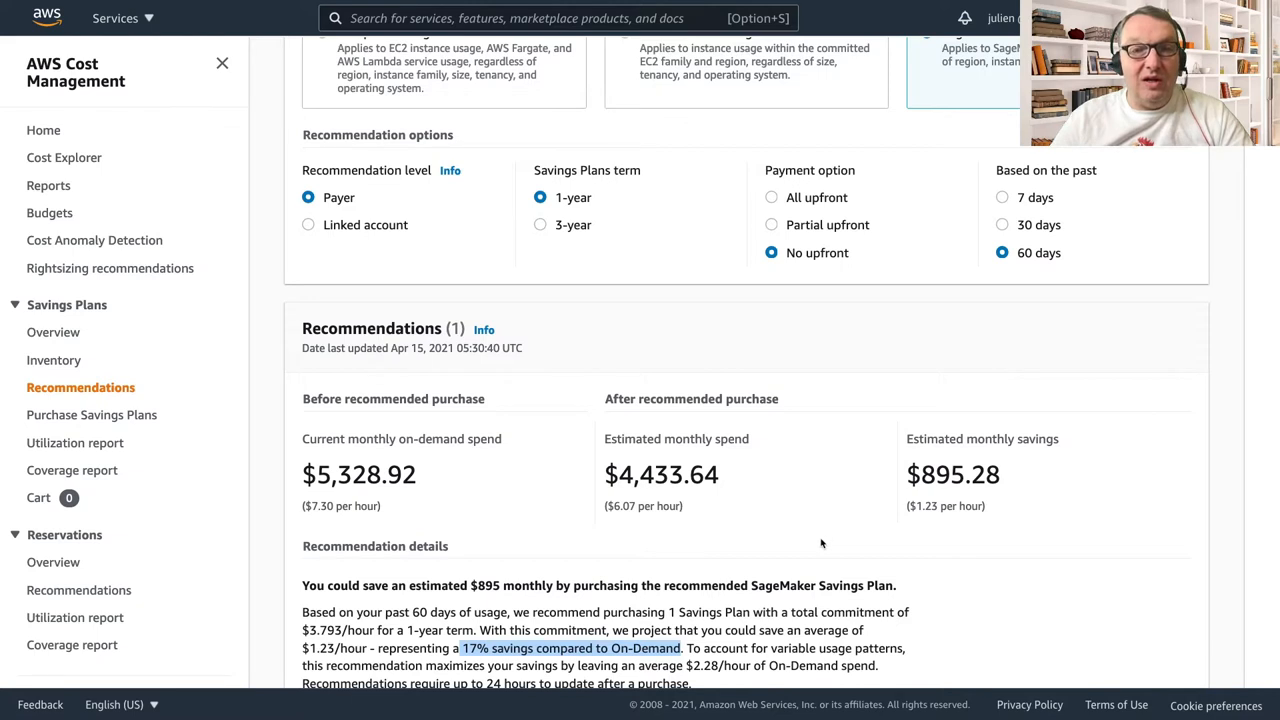
pyautogui.moveTo(758, 352)
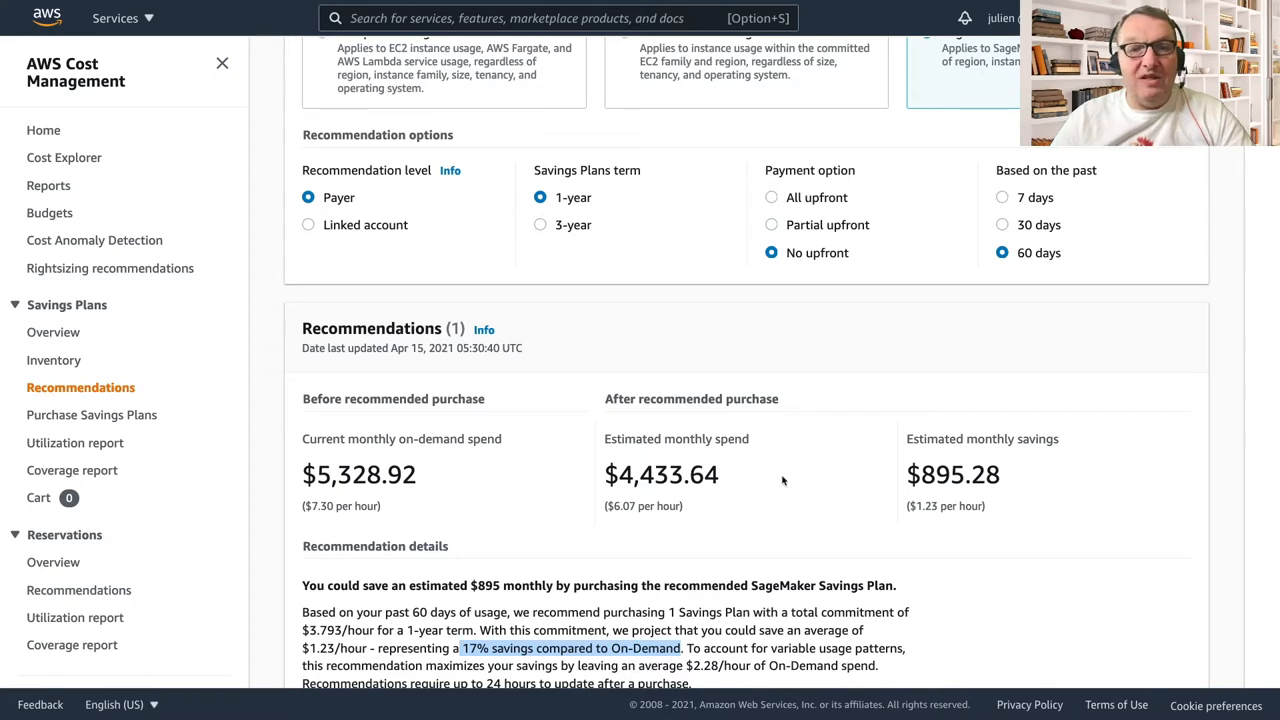
pyautogui.scroll(-3)
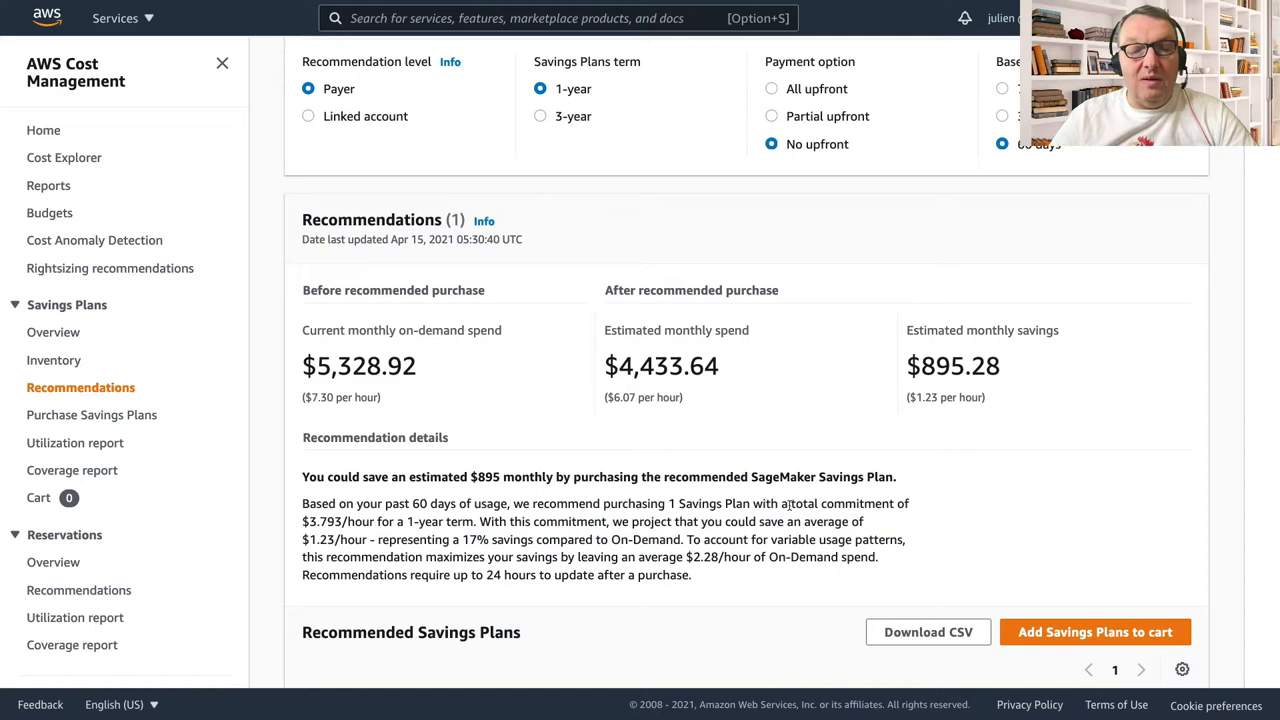
pyautogui.moveTo(790, 504); pyautogui.dragTo(372, 520)
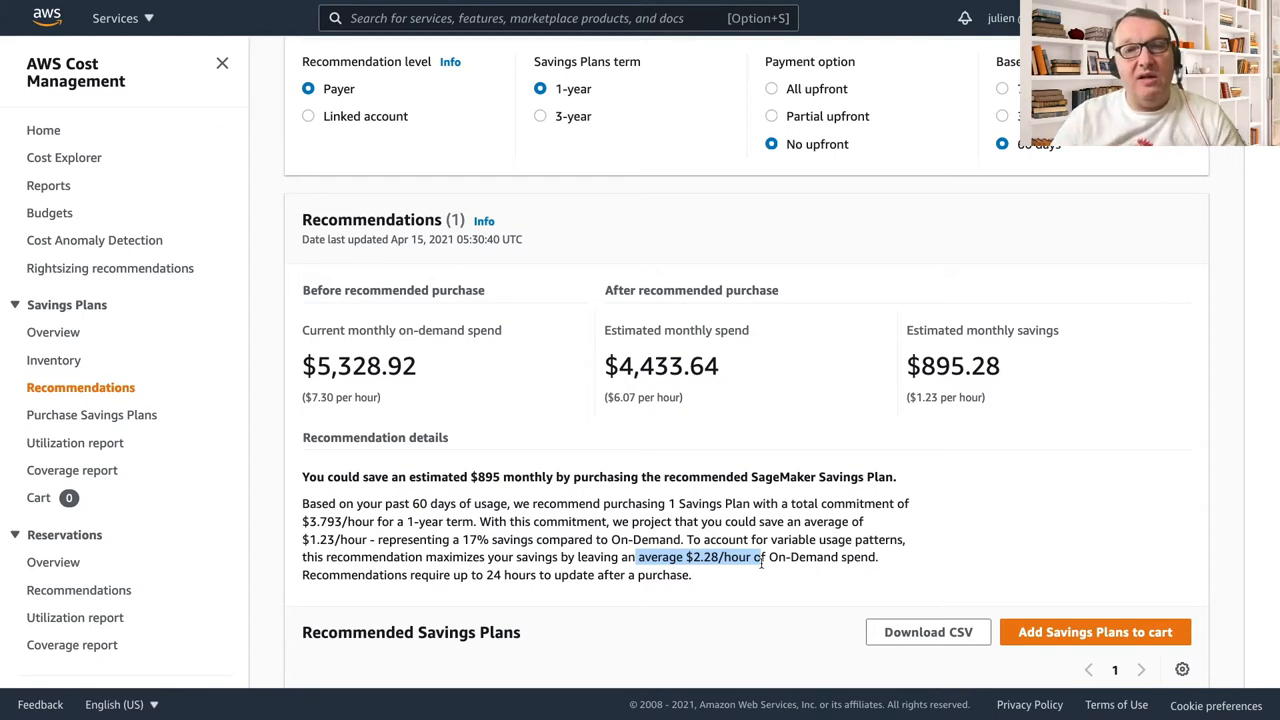
pyautogui.moveTo(372, 356)
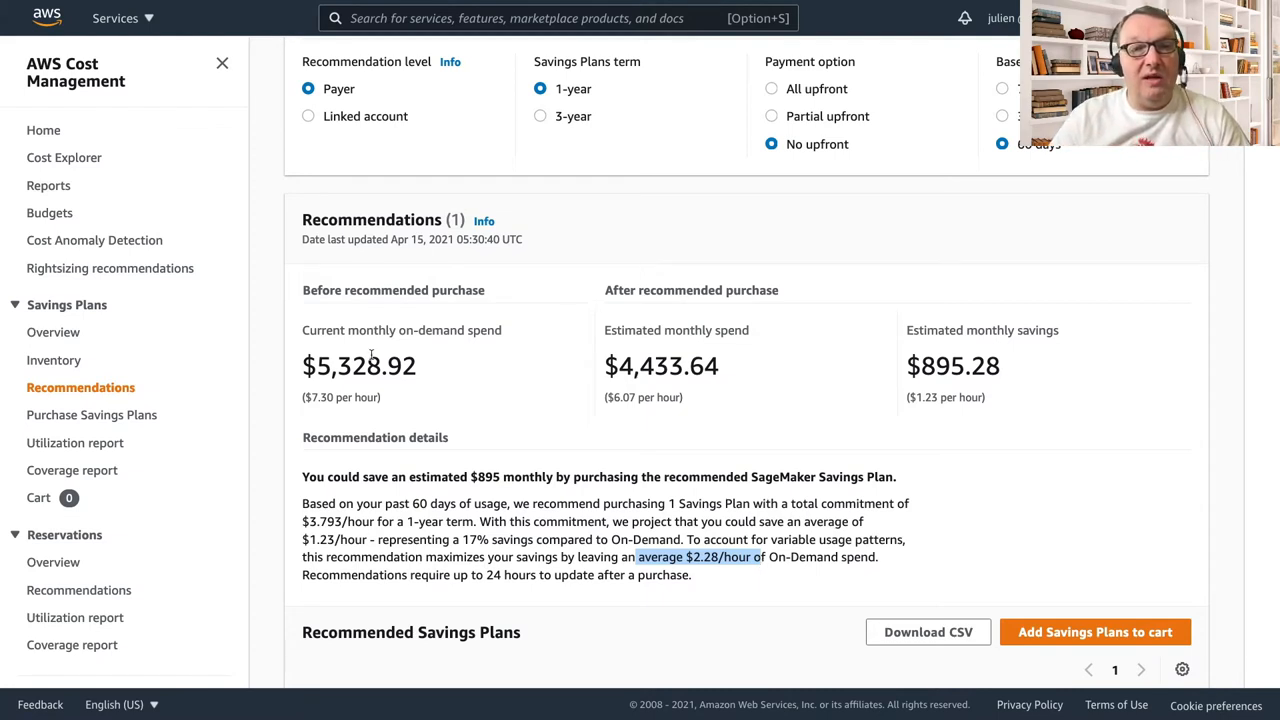
pyautogui.doubleClick(358, 366)
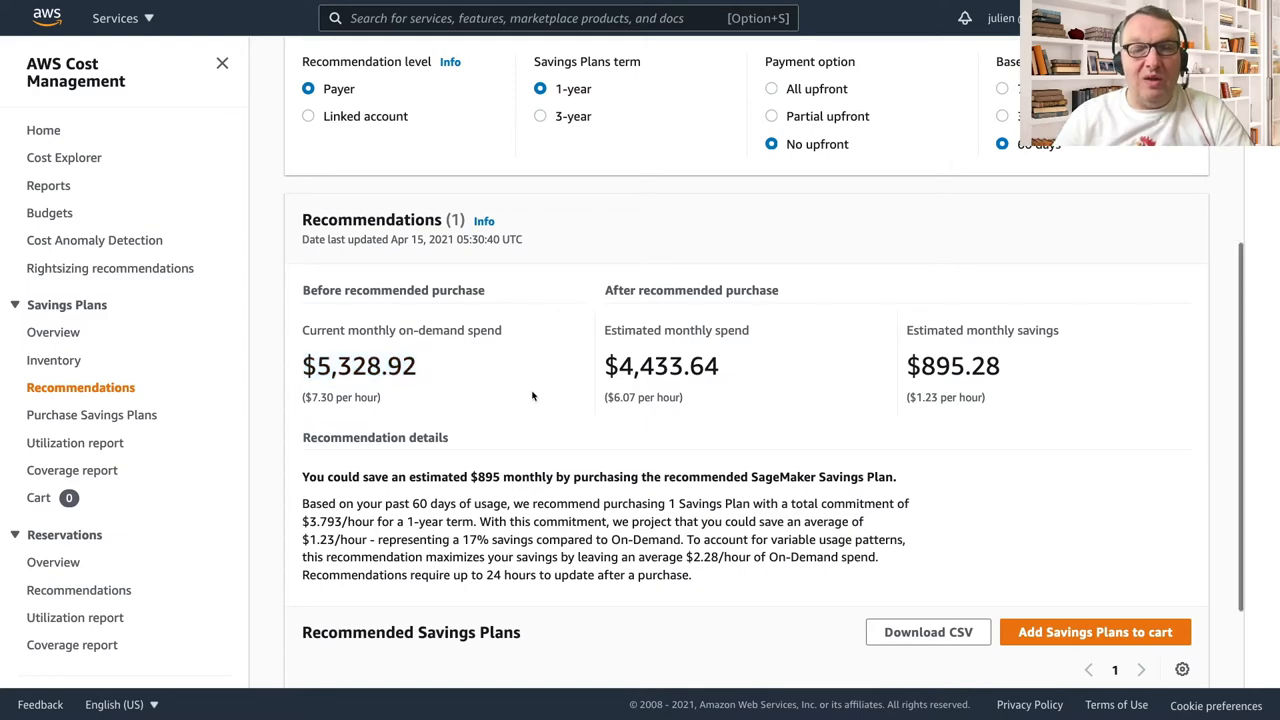
pyautogui.scroll(3)
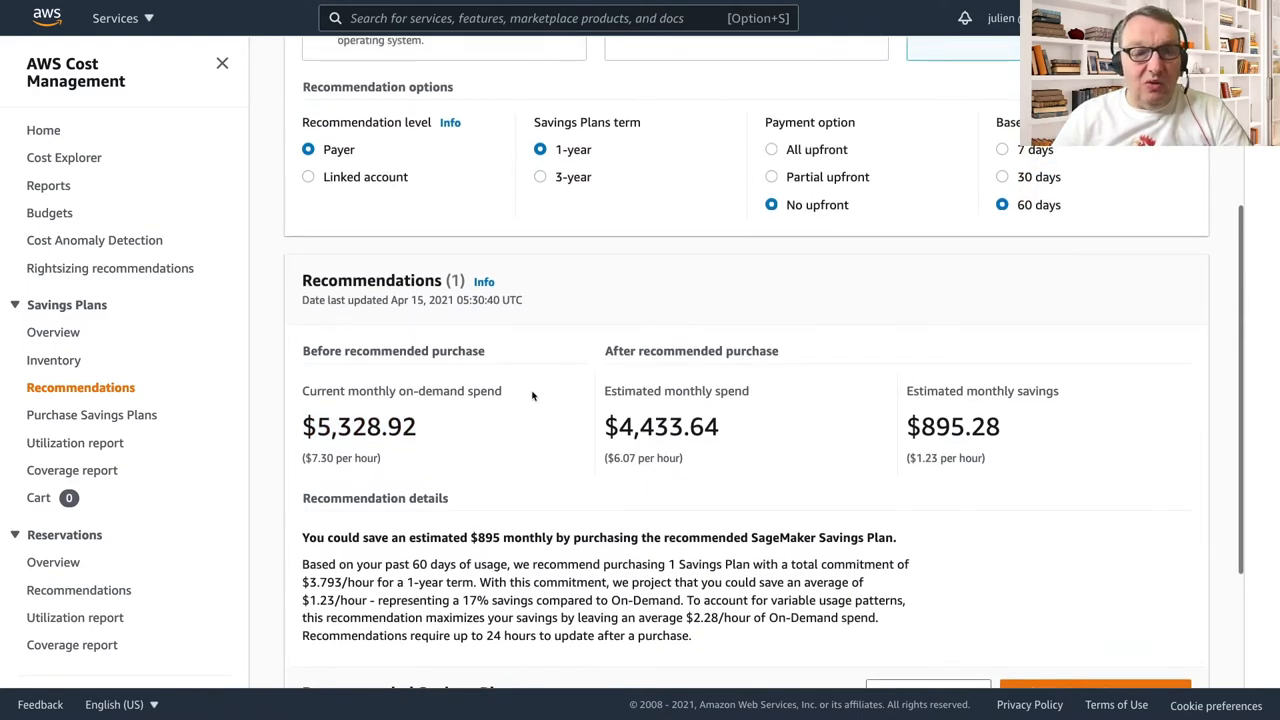
pyautogui.scroll(-3)
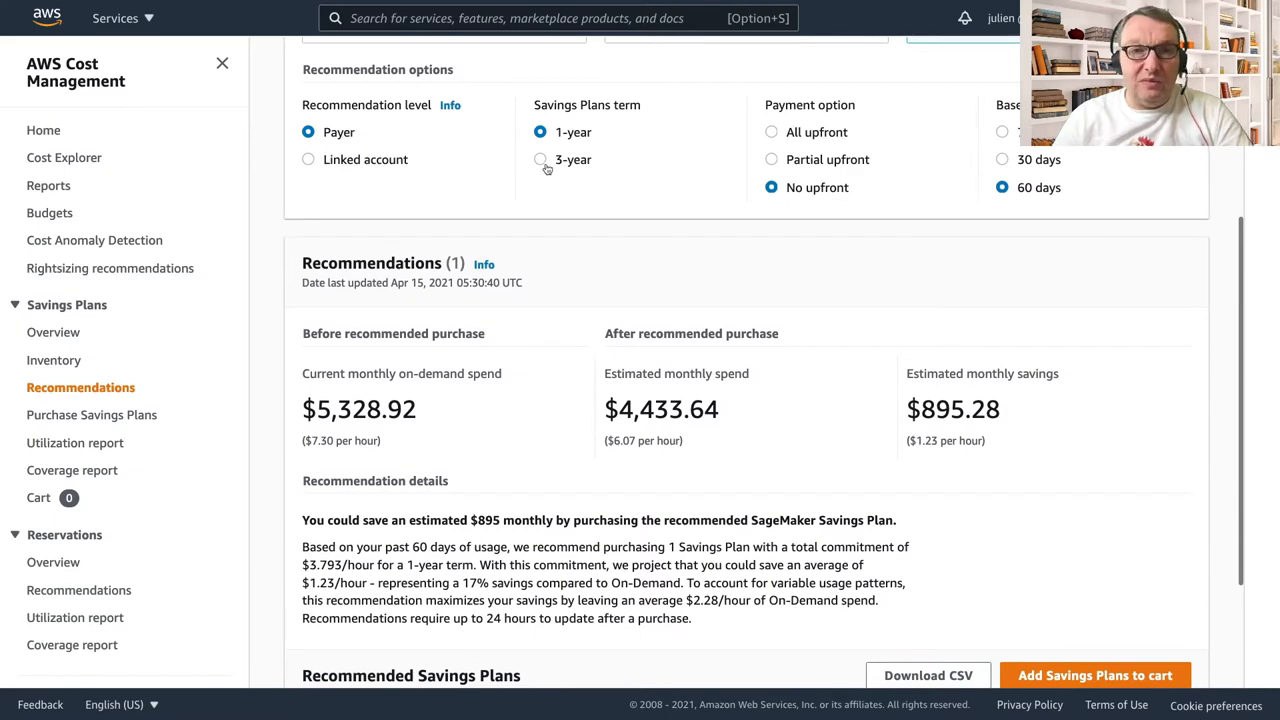
# Switch the recommendation to a 3-year term and highlight the 36% savings figure
pyautogui.click(540, 160)
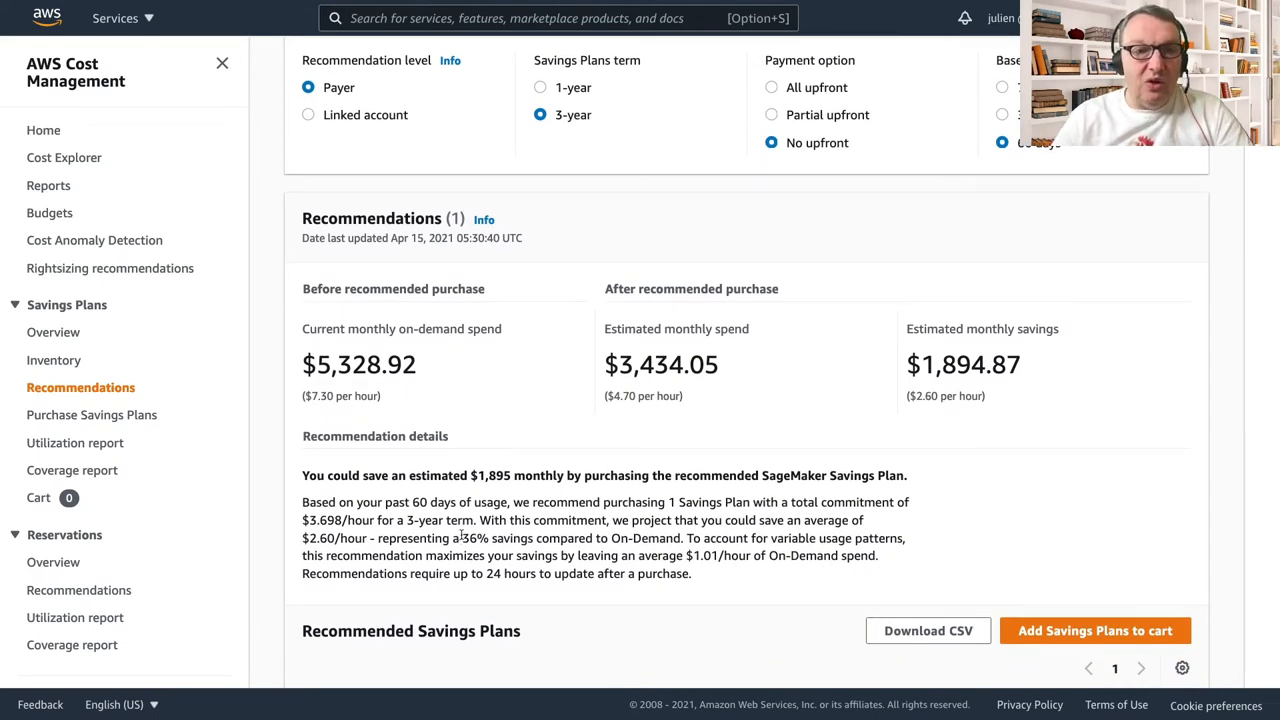
pyautogui.doubleClick(474, 536)
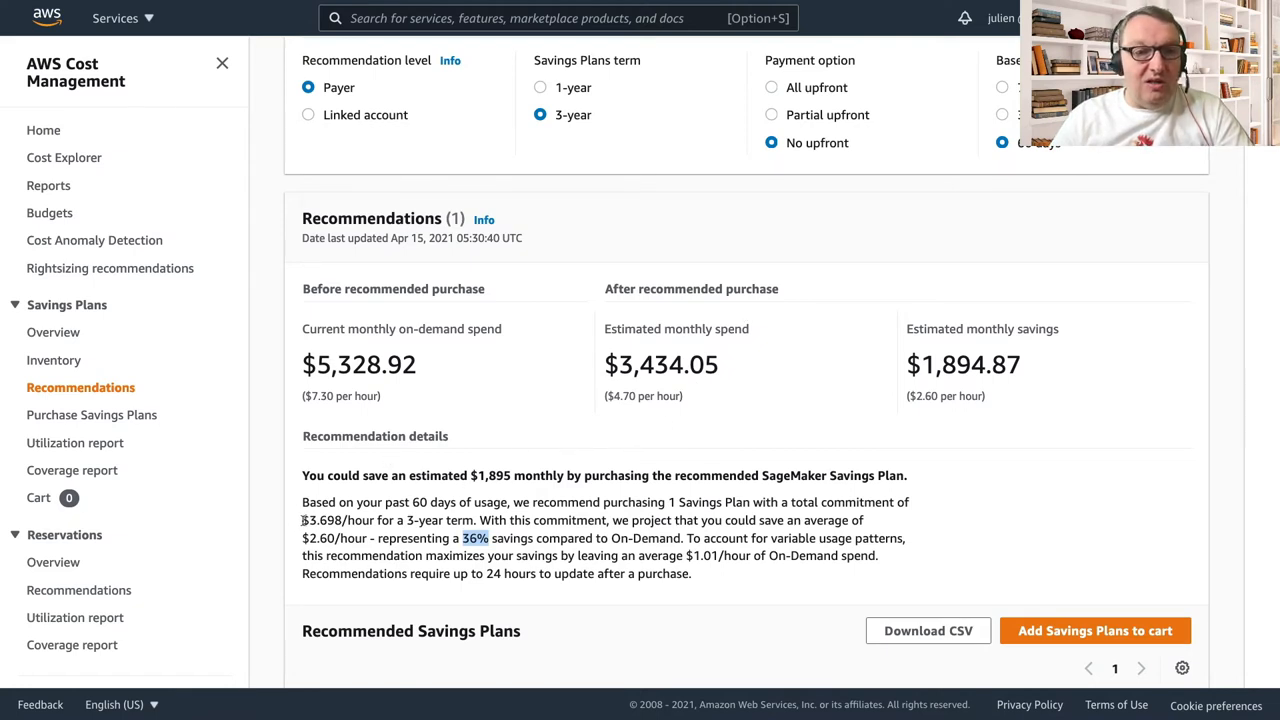
pyautogui.doubleClick(332, 520)
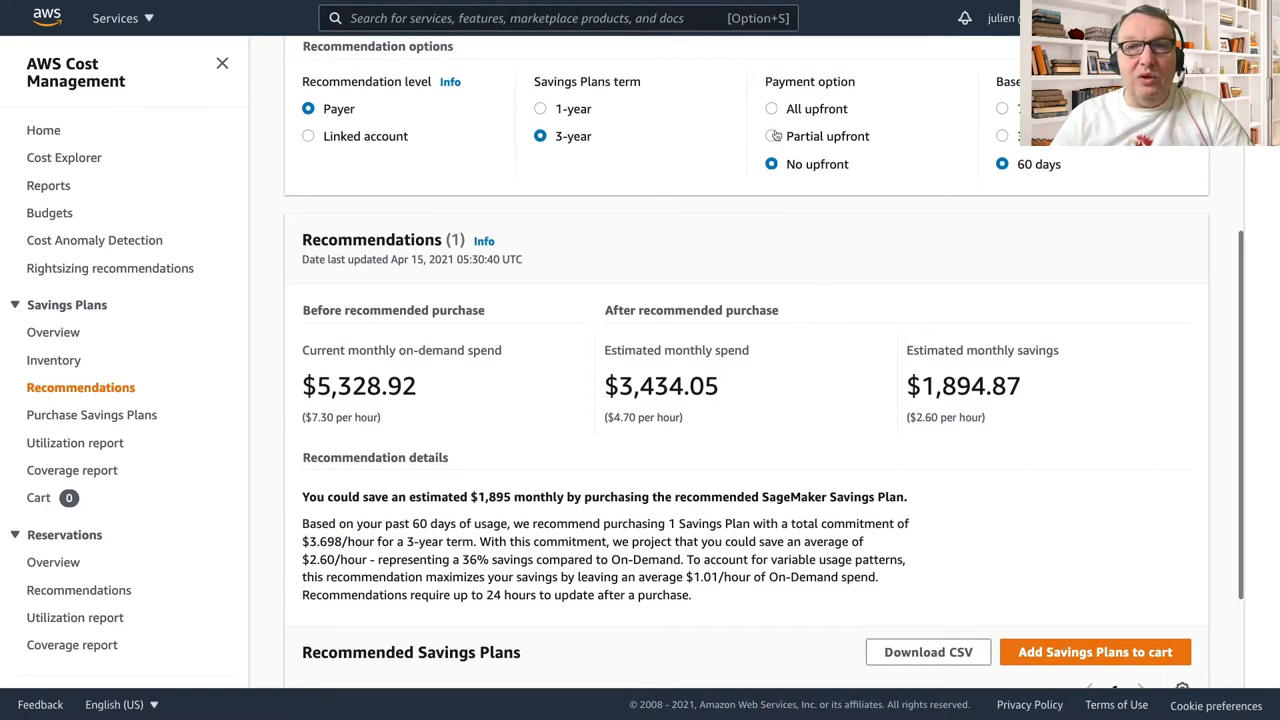
# Compare Partial and All upfront payment for the 3-year term, then settle on No upfront at $1,894.87 monthly savings
pyautogui.click(772, 176)
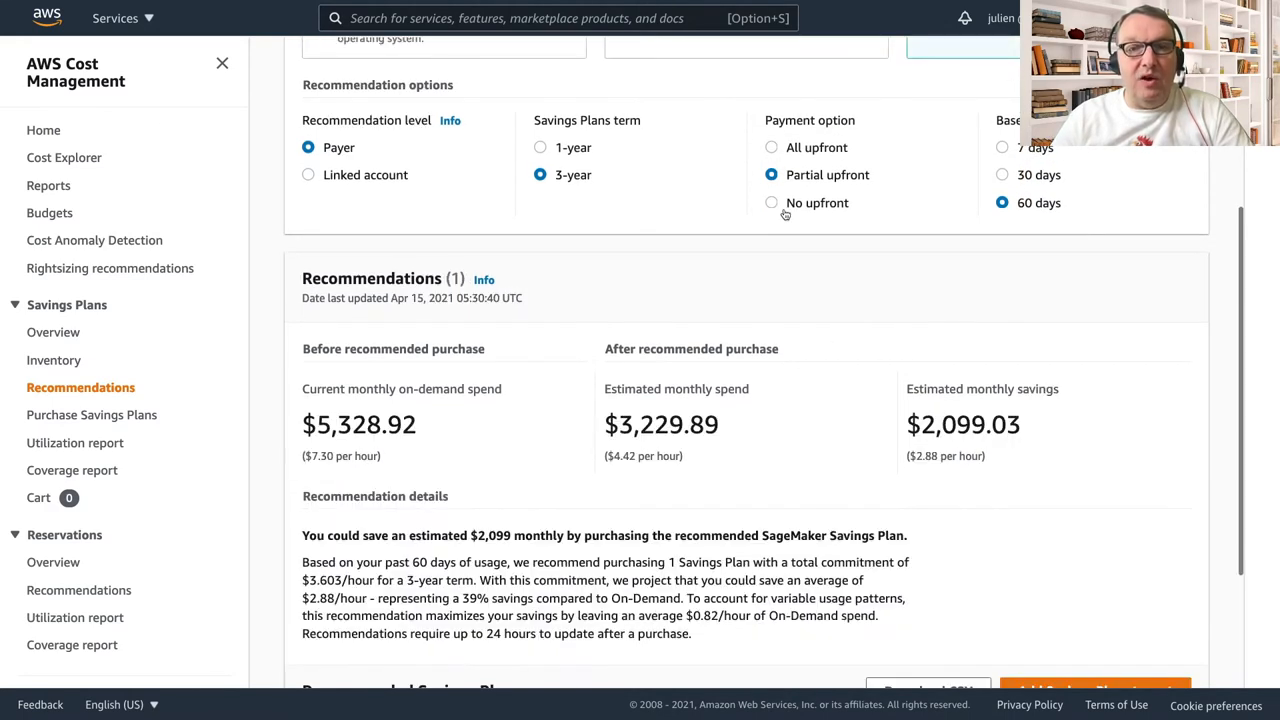
pyautogui.scroll(-3)
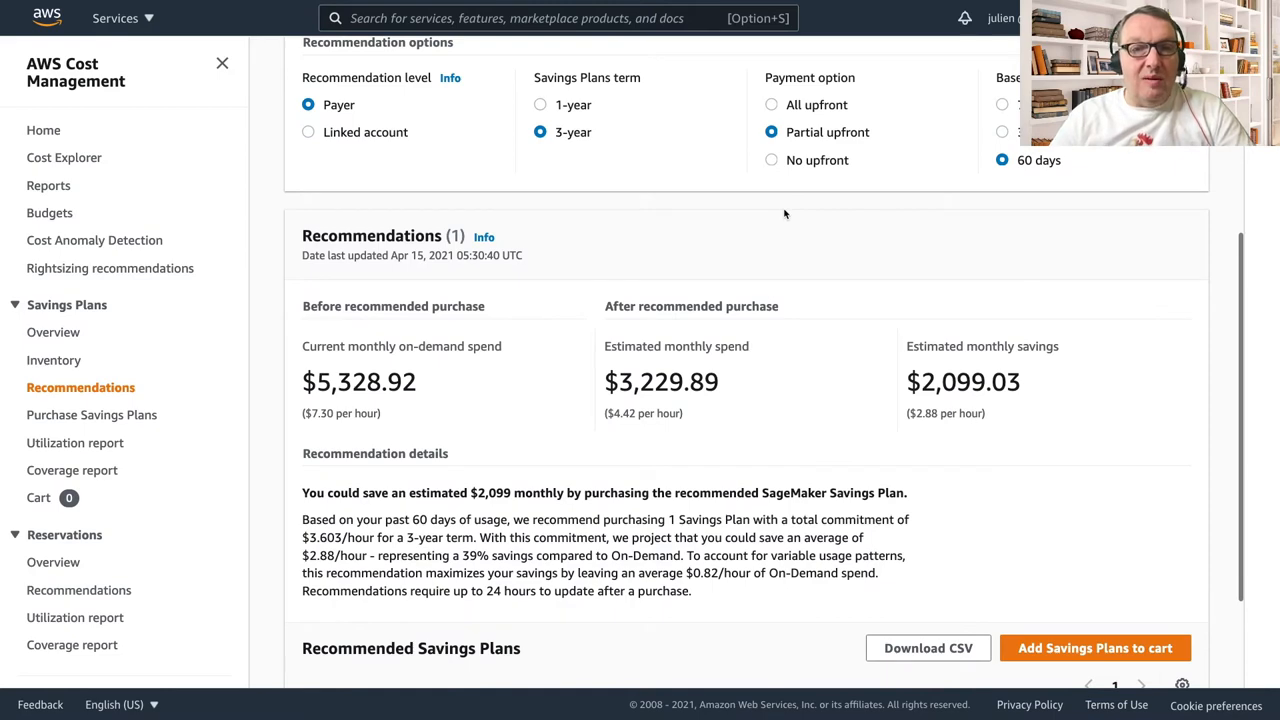
pyautogui.click(772, 148)
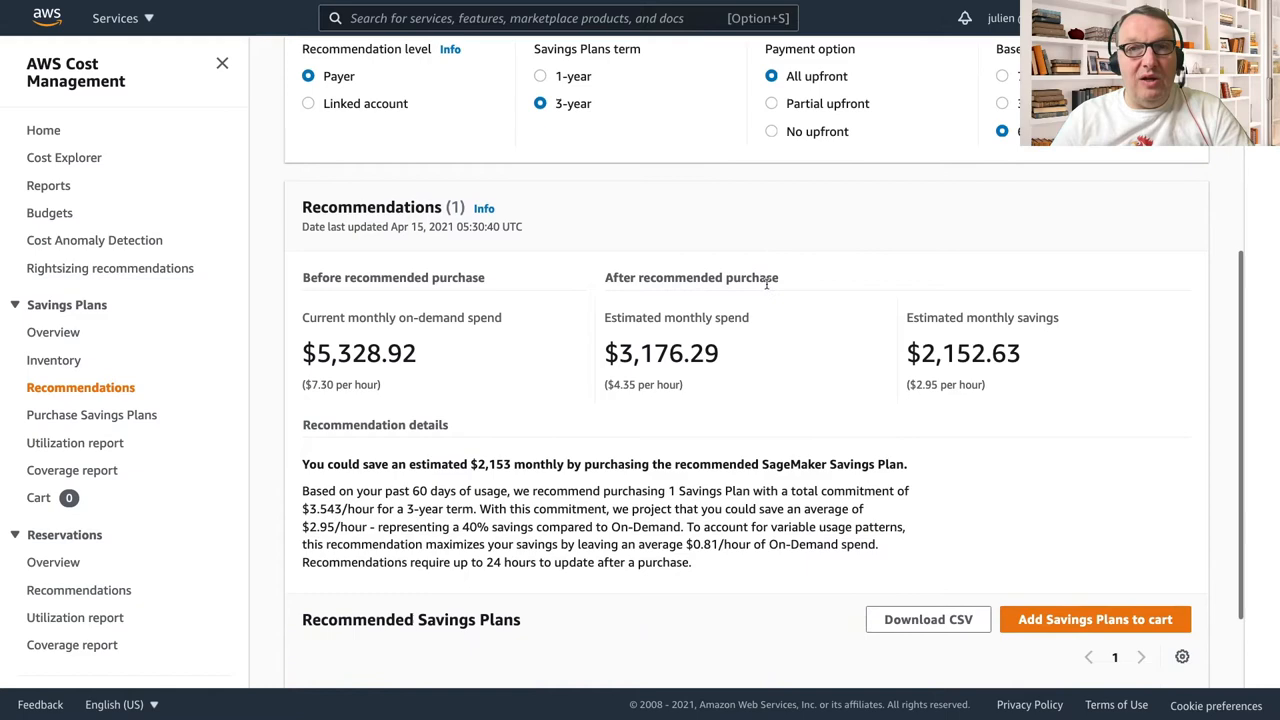
pyautogui.scroll(-3)
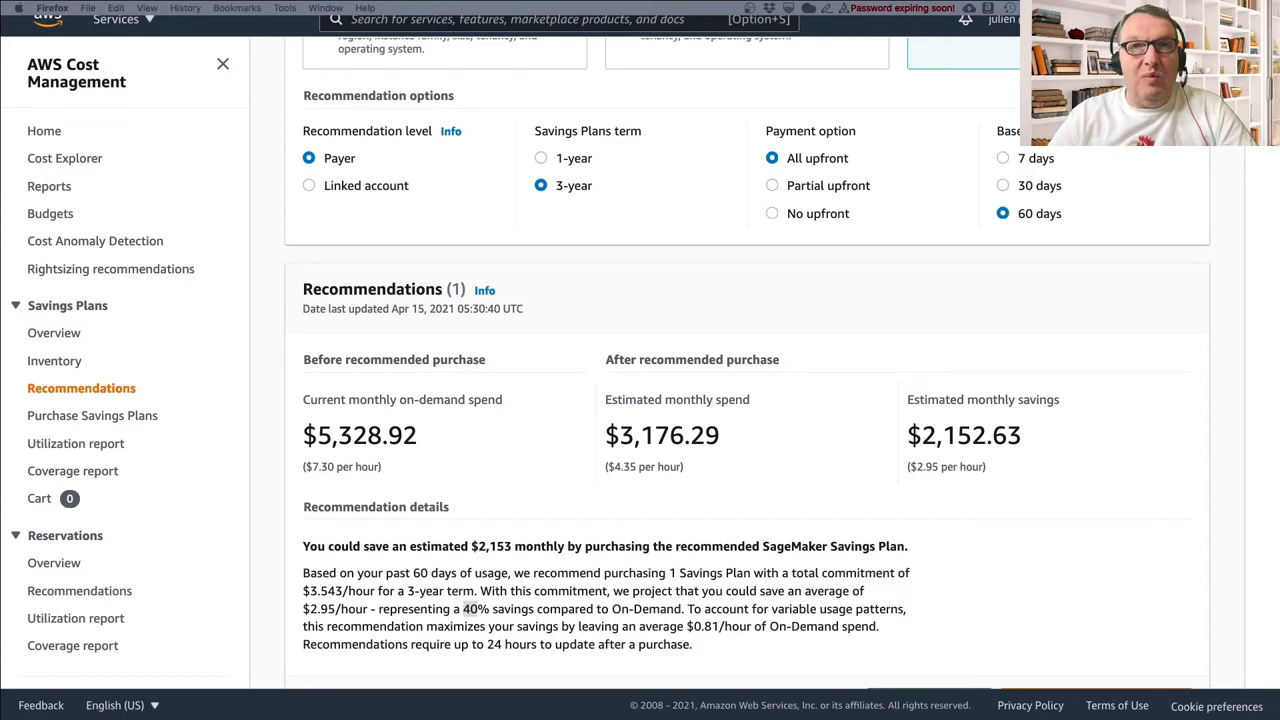
pyautogui.moveTo(800, 198)
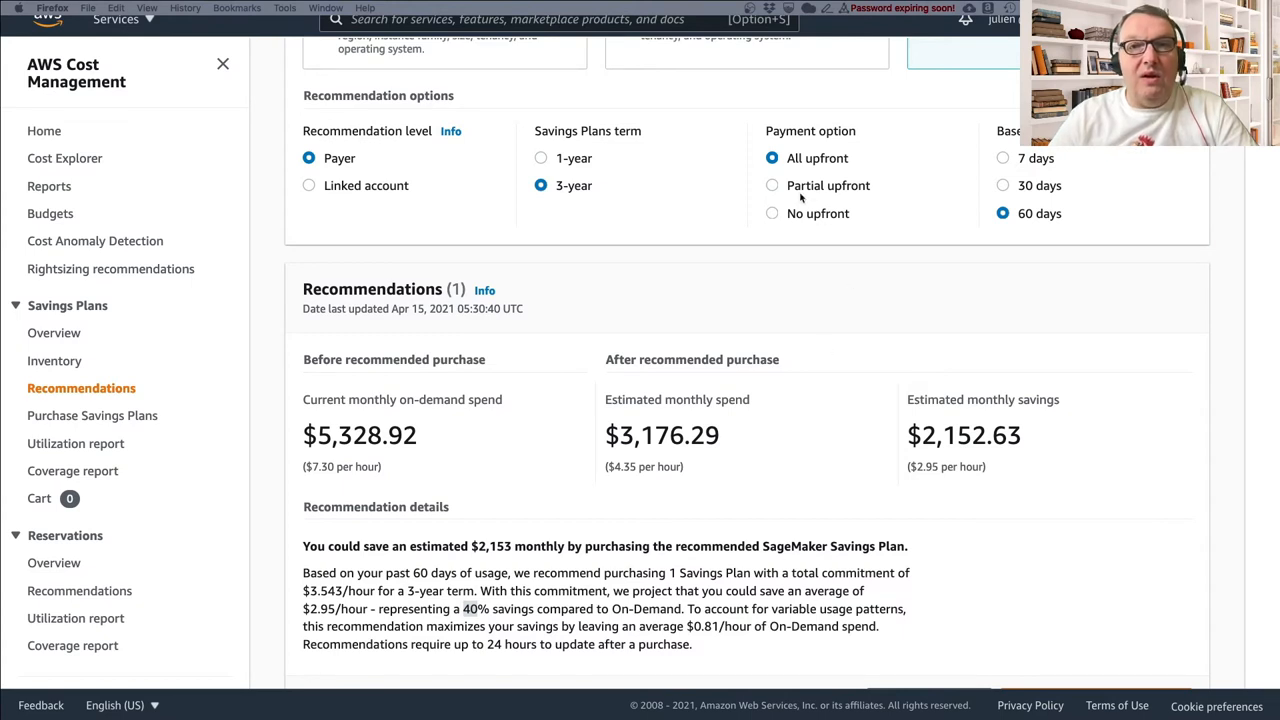
pyautogui.click(772, 212)
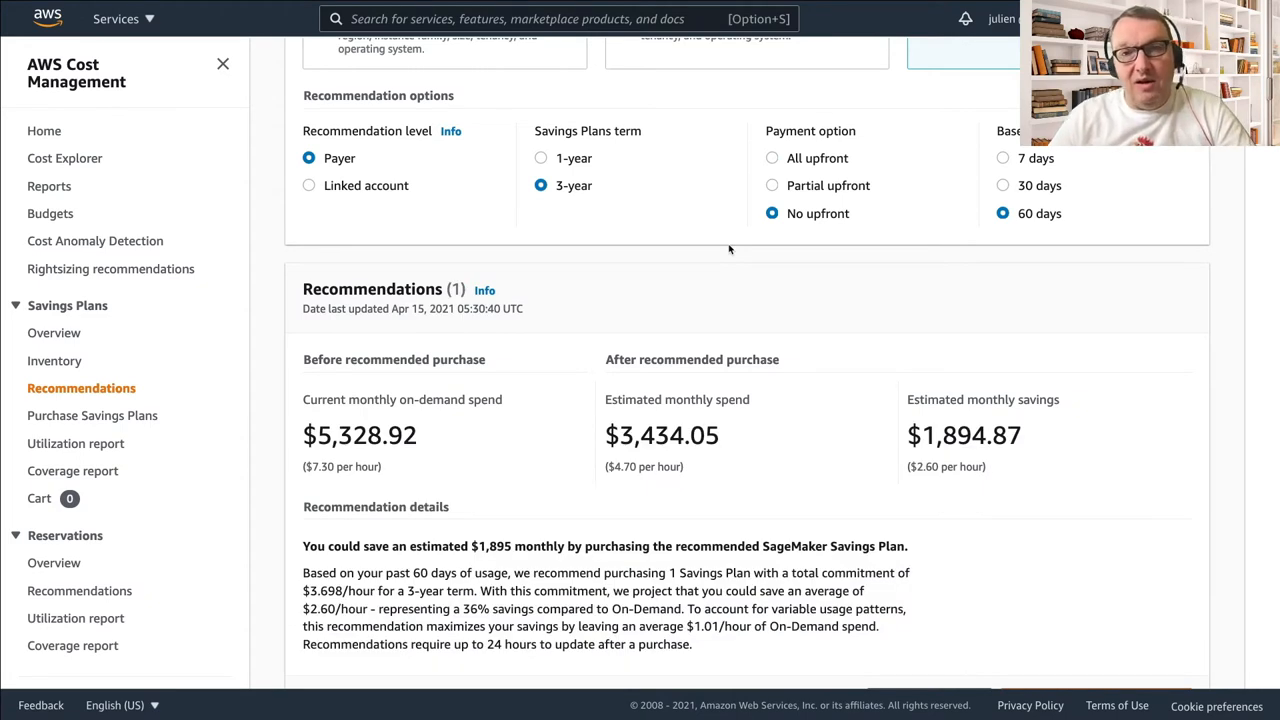
pyautogui.moveTo(732, 280)
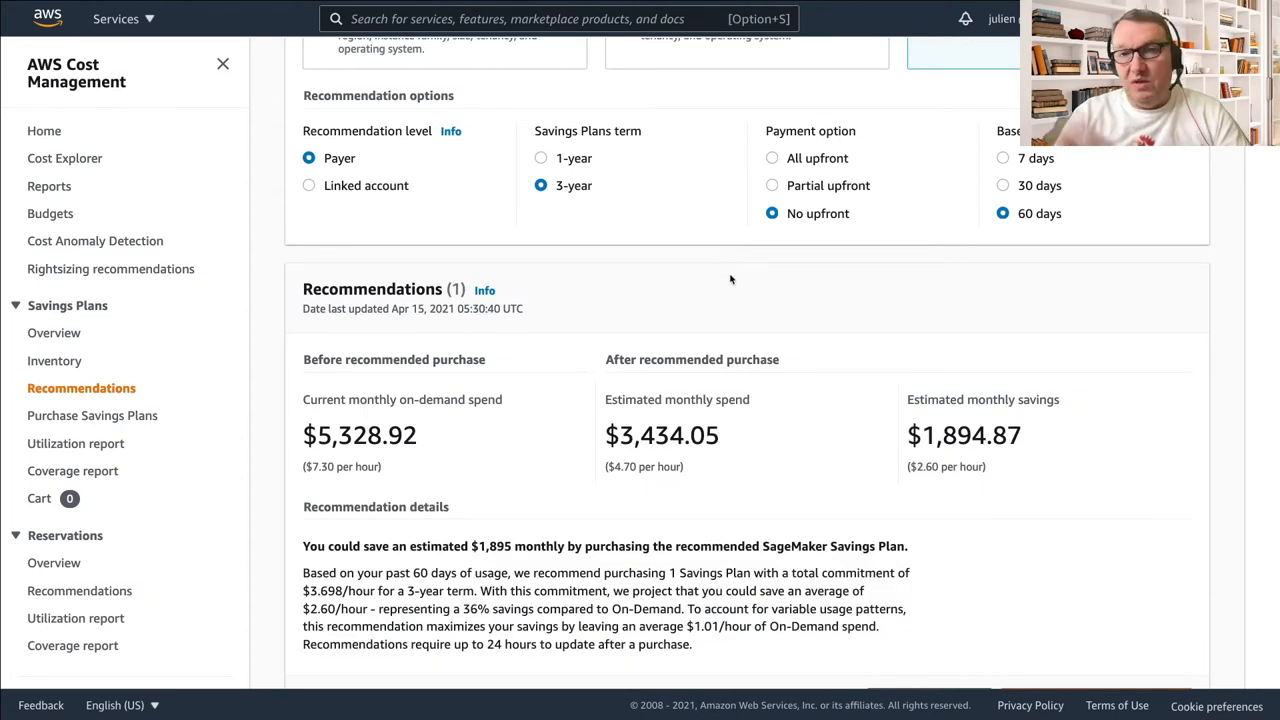
pyautogui.moveTo(844, 308)
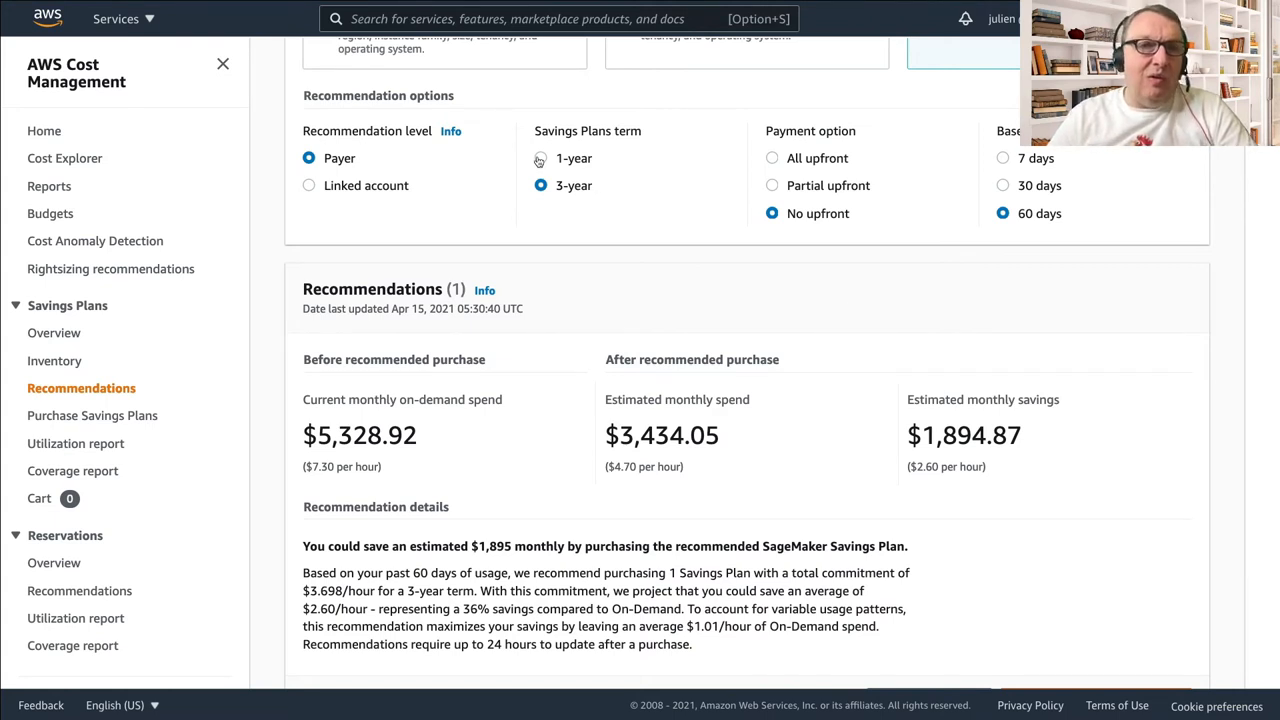
# Add the recommended 1-year, no-upfront $3.793/hour SageMaker plan to the cart and review it there
pyautogui.click(540, 158)
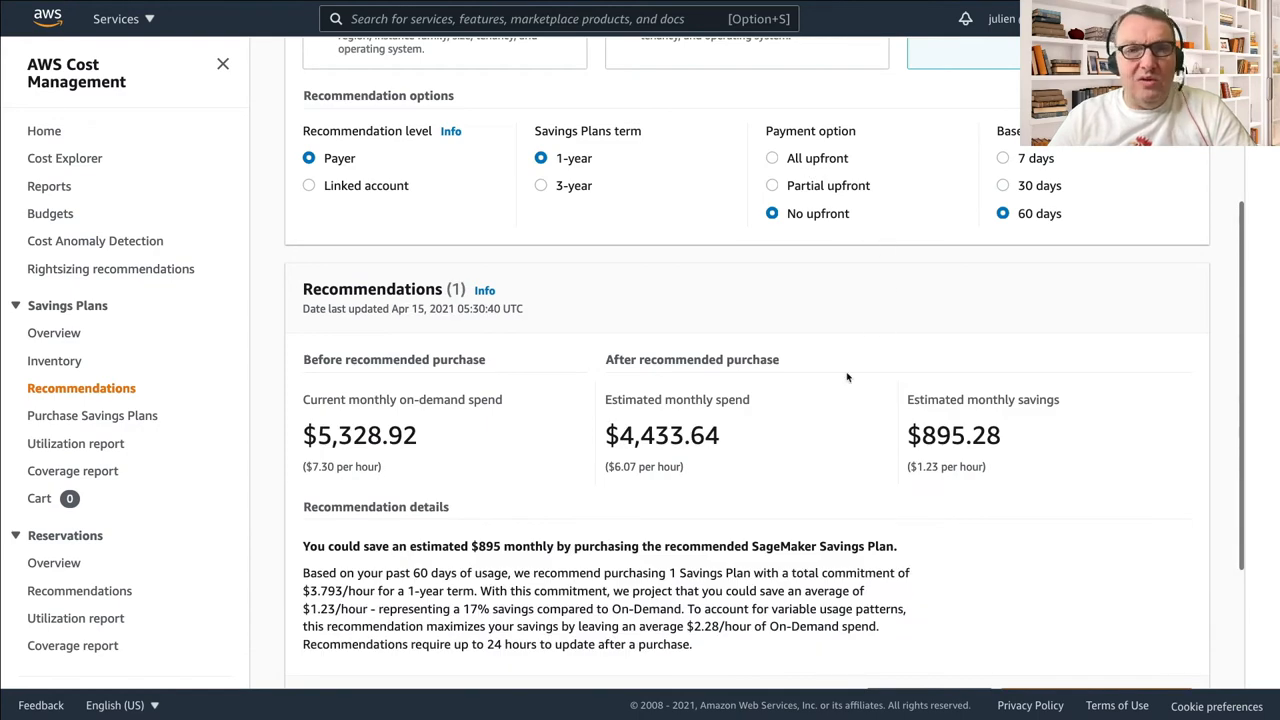
pyautogui.scroll(-3)
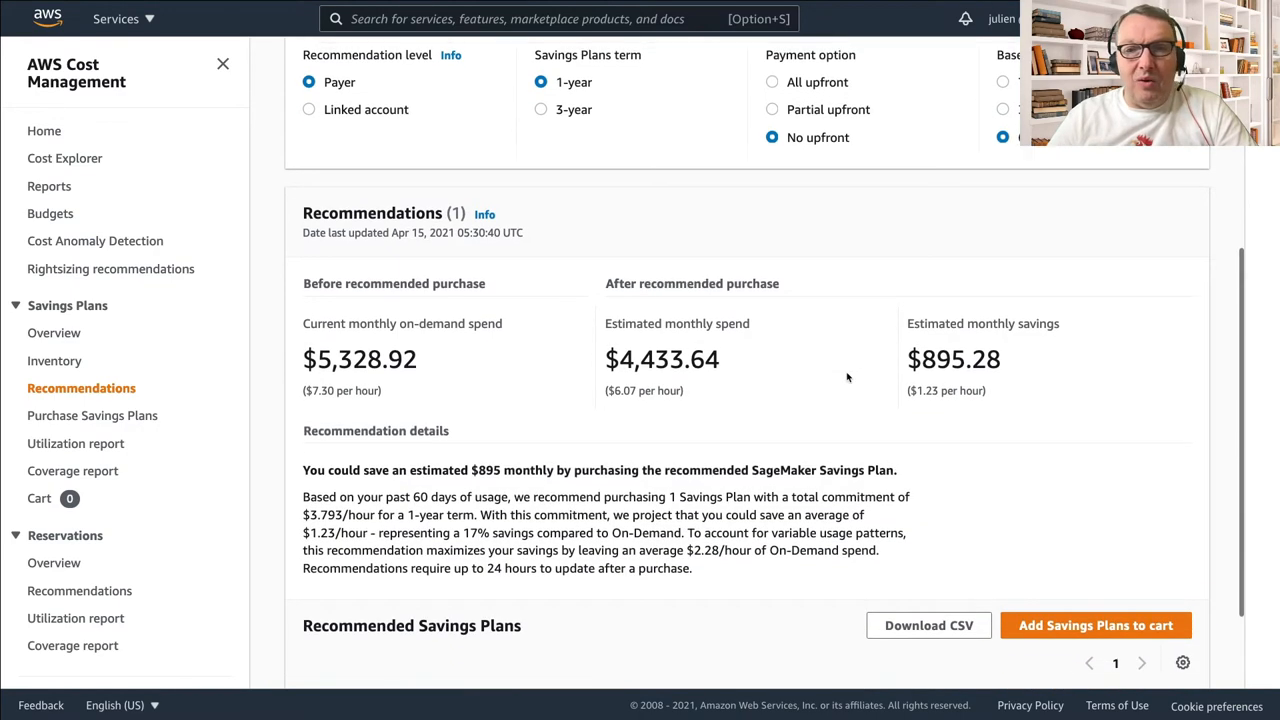
pyautogui.scroll(-3)
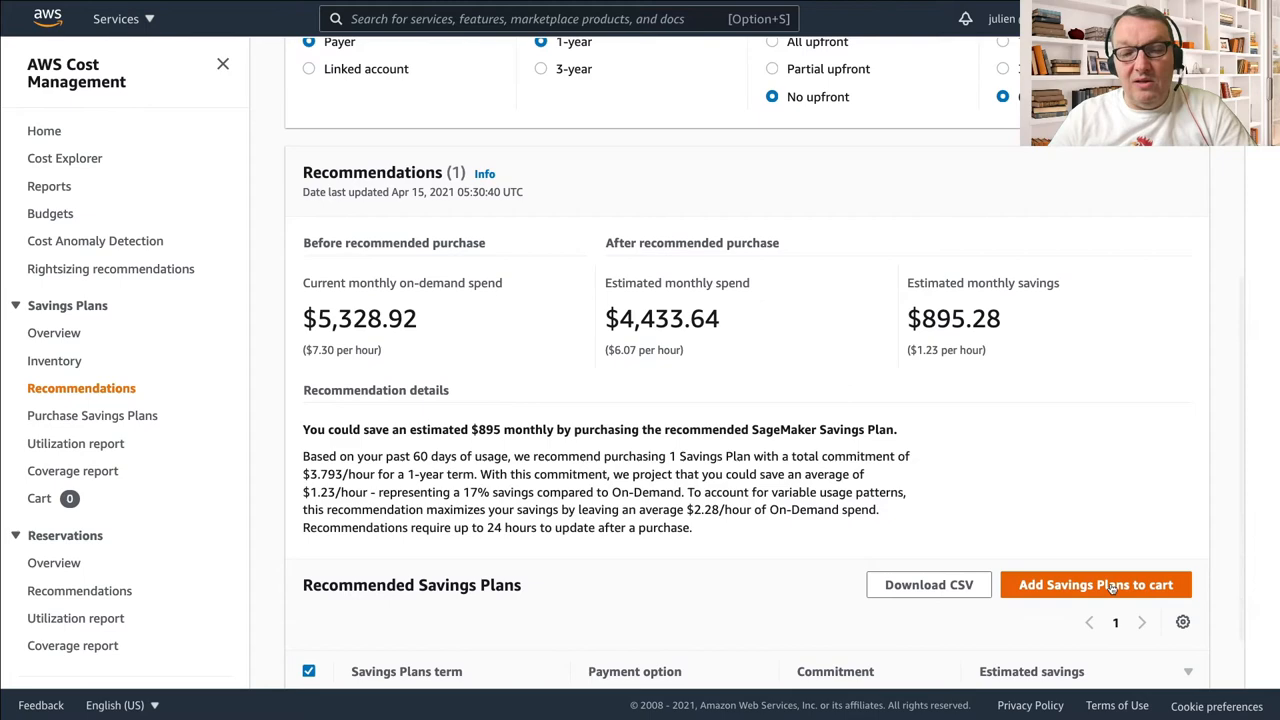
pyautogui.click(1096, 584)
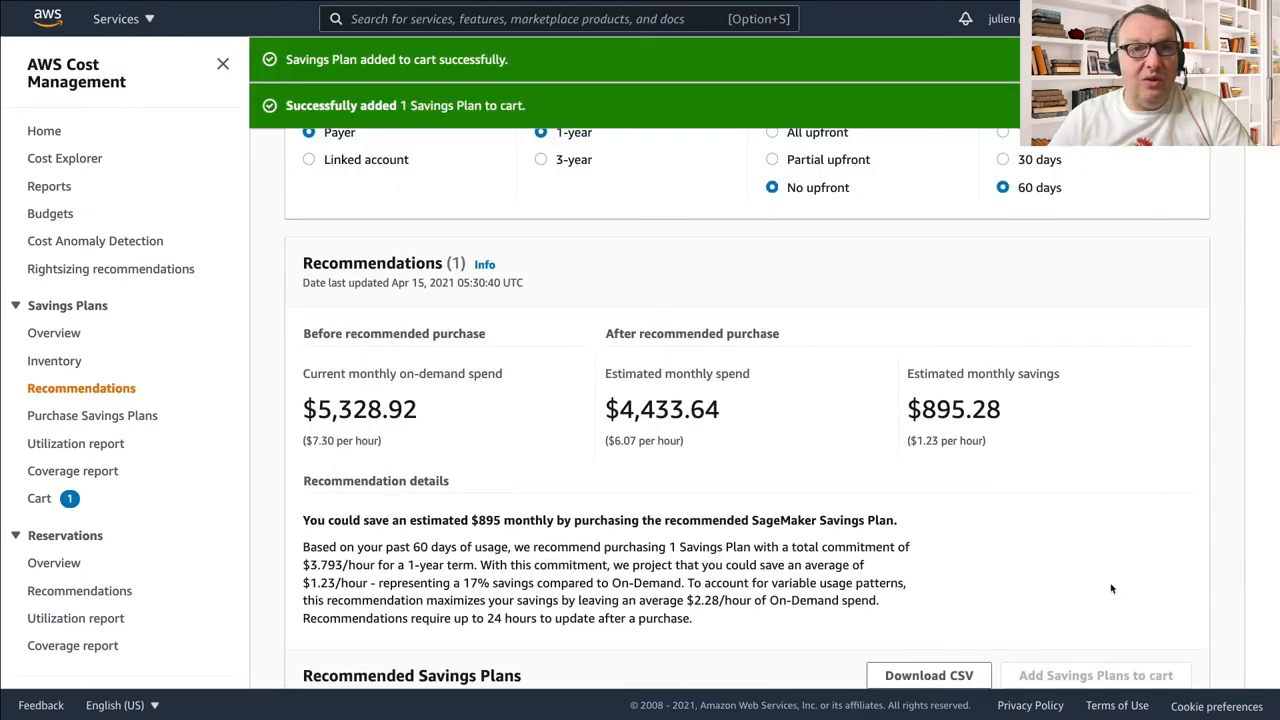
pyautogui.moveTo(640, 456)
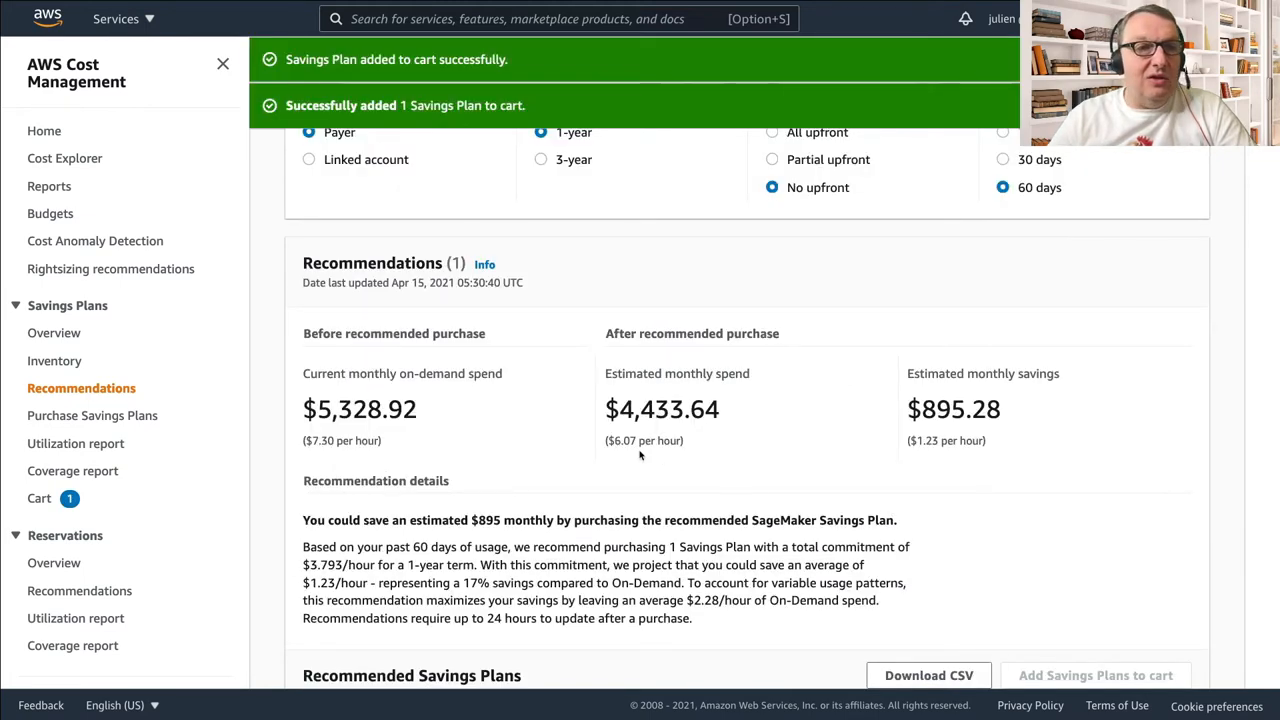
pyautogui.click(40, 500)
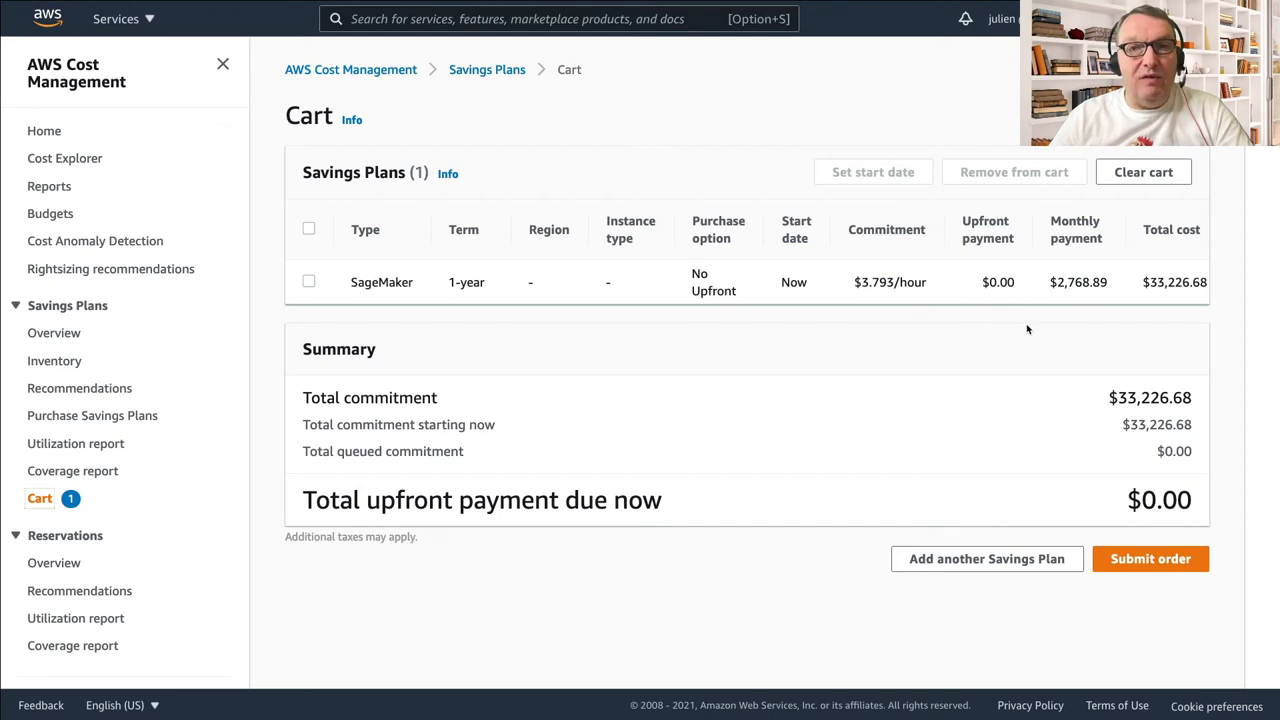
pyautogui.moveTo(512, 270)
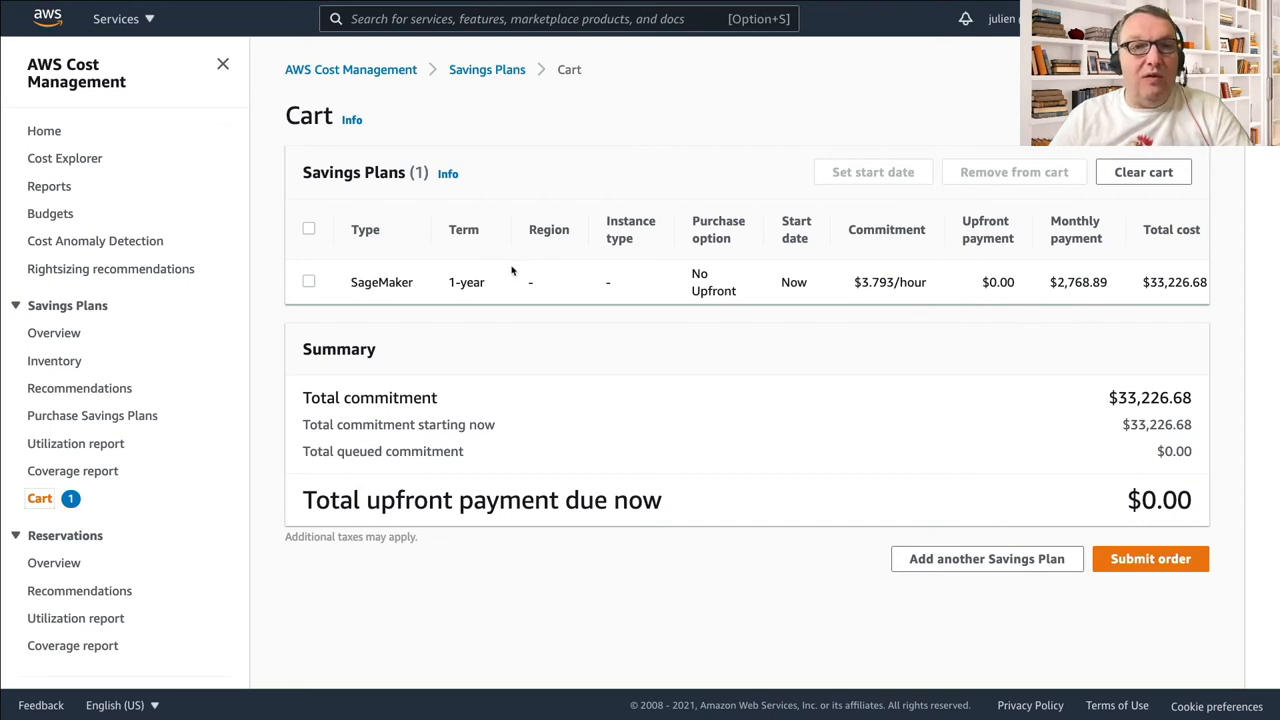
pyautogui.moveTo(1128, 274)
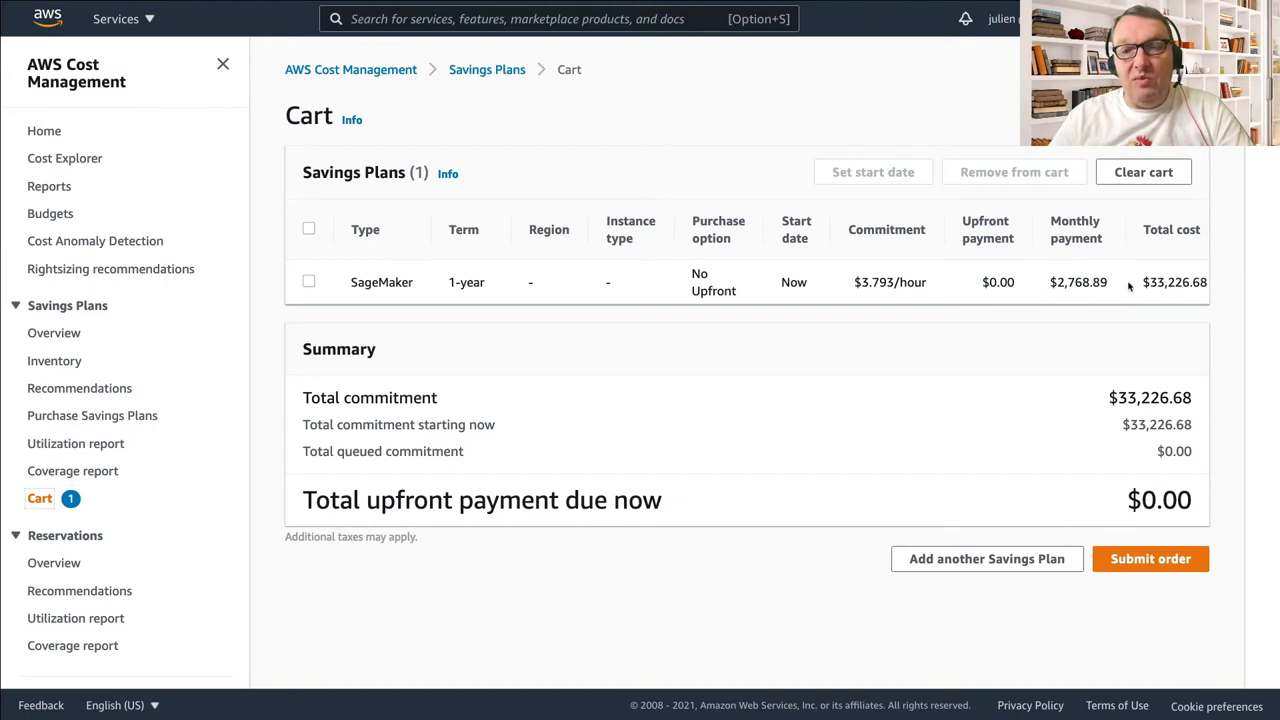
pyautogui.moveTo(1086, 304)
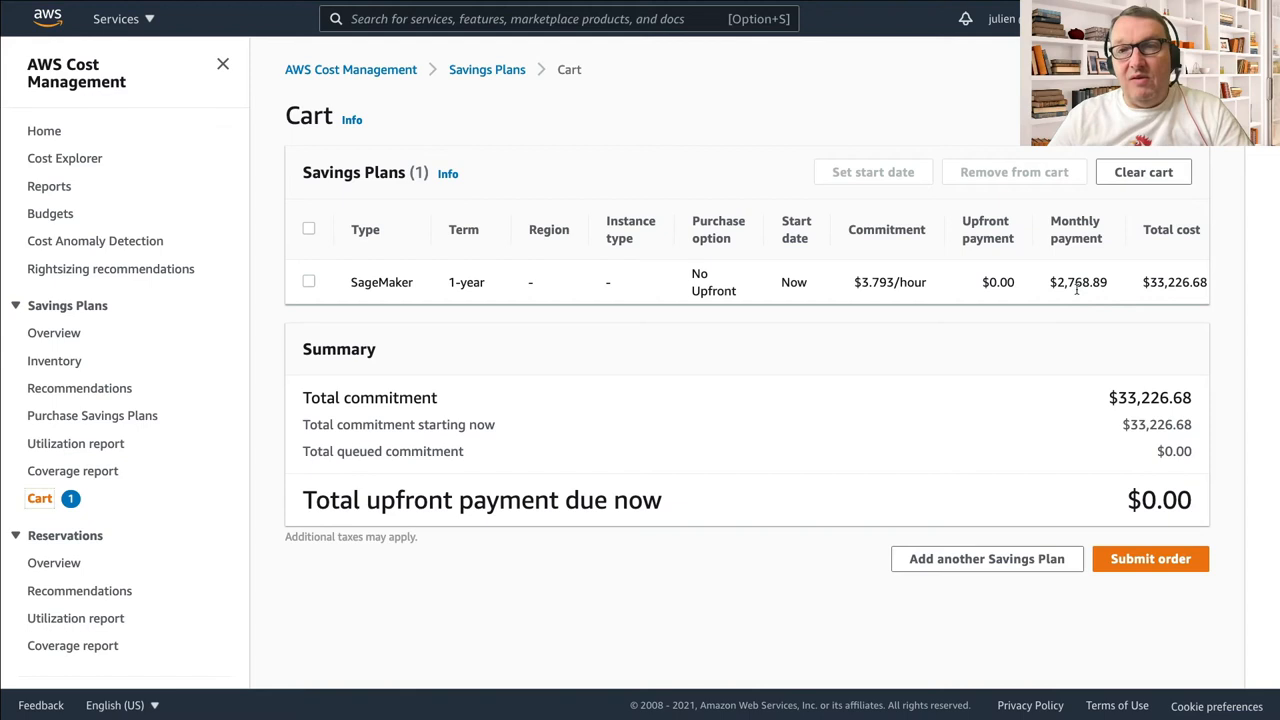
pyautogui.moveTo(1100, 292)
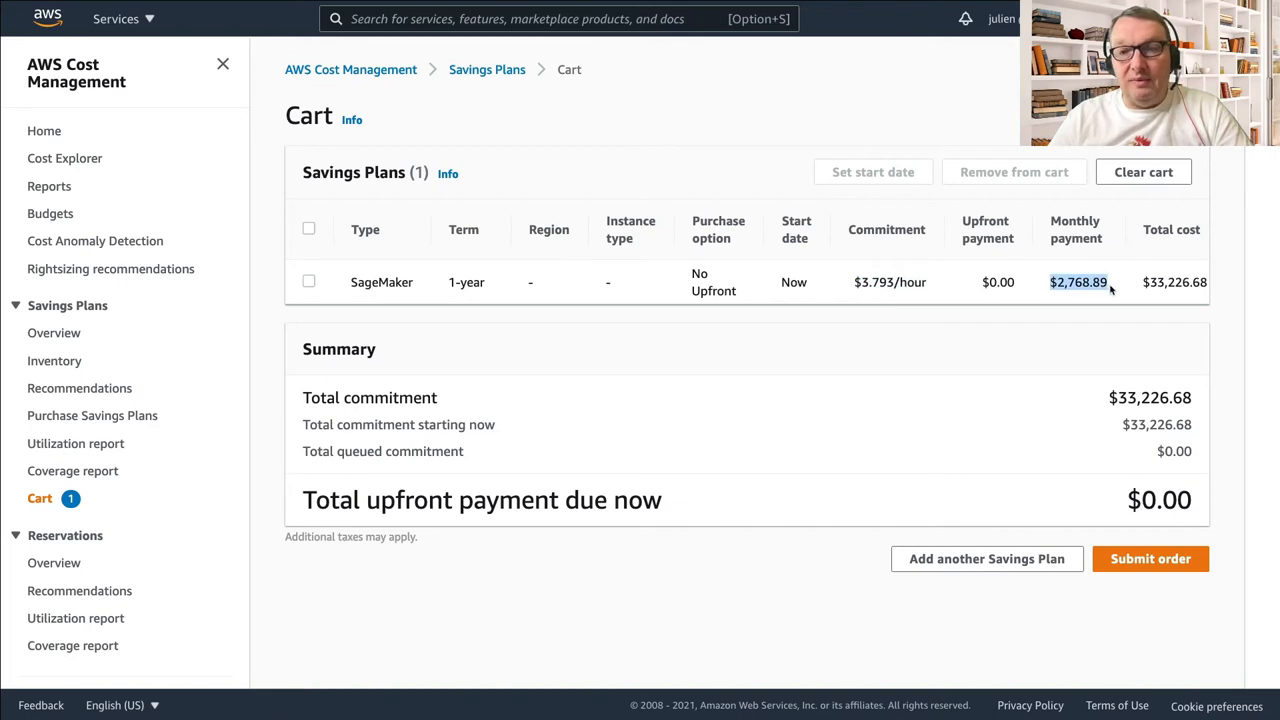
pyautogui.moveTo(968, 388)
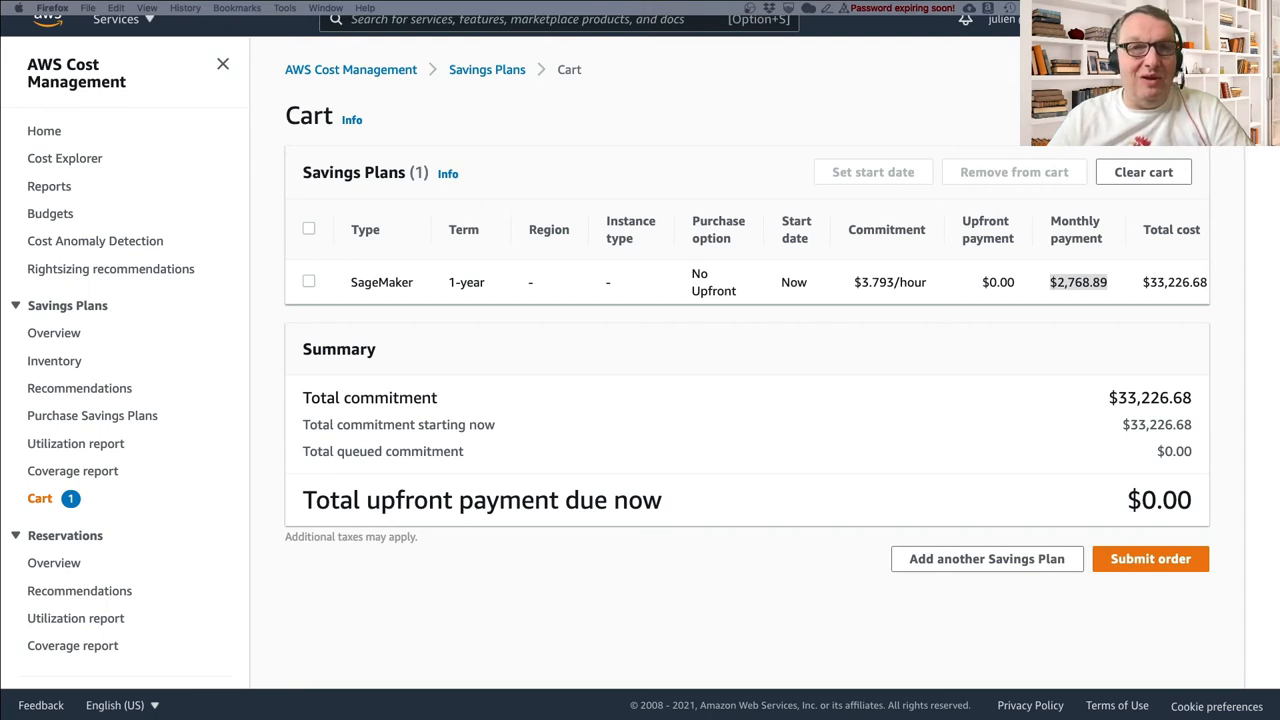
pyautogui.moveTo(584, 418)
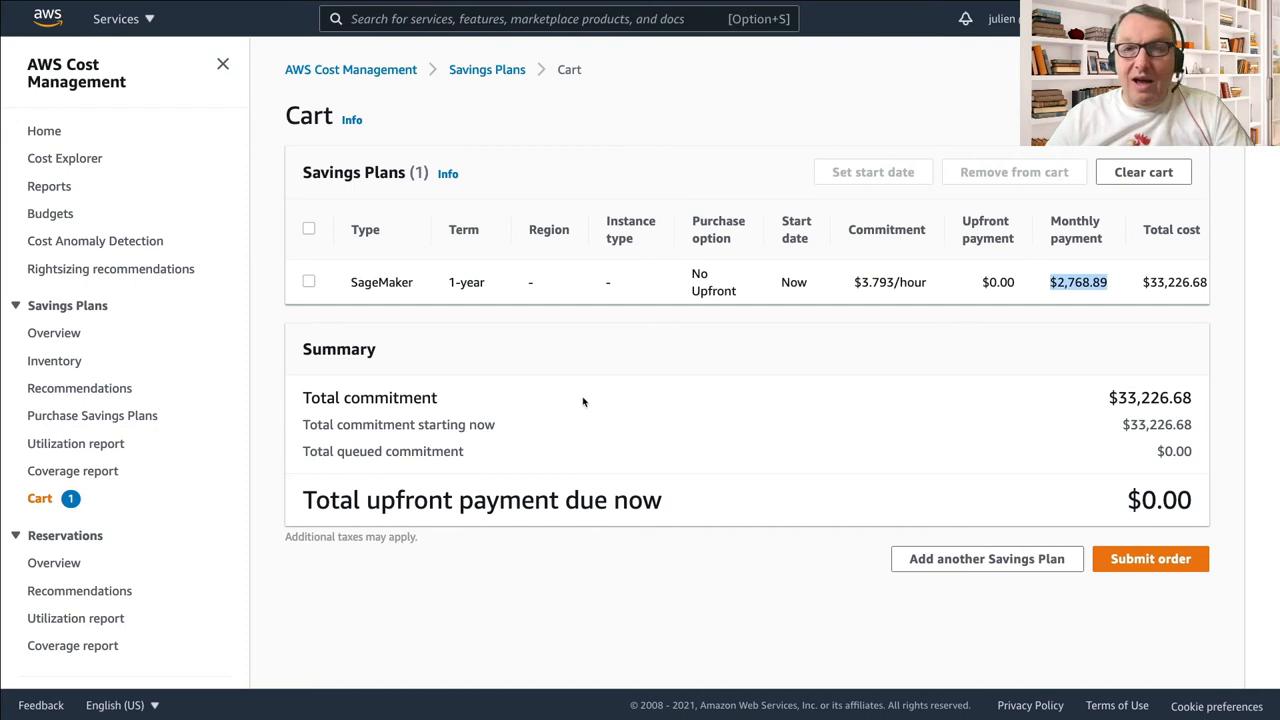
pyautogui.moveTo(612, 294)
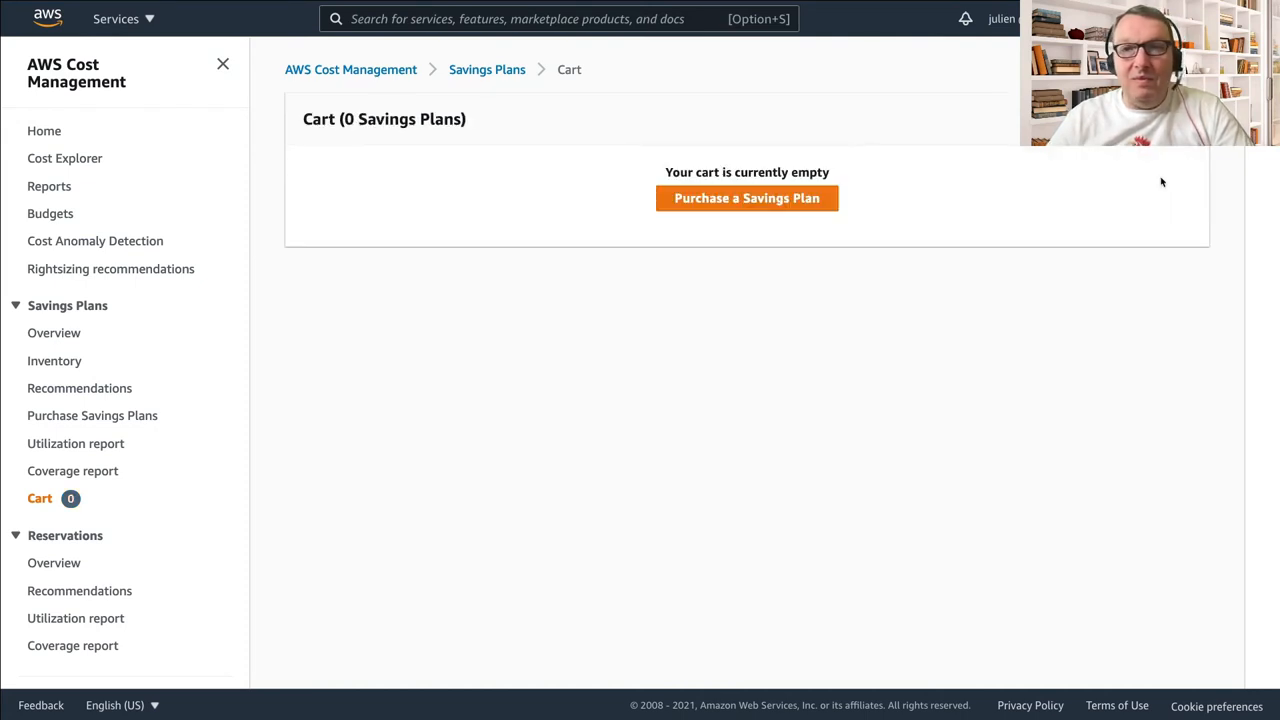
pyautogui.moveTo(80, 388)
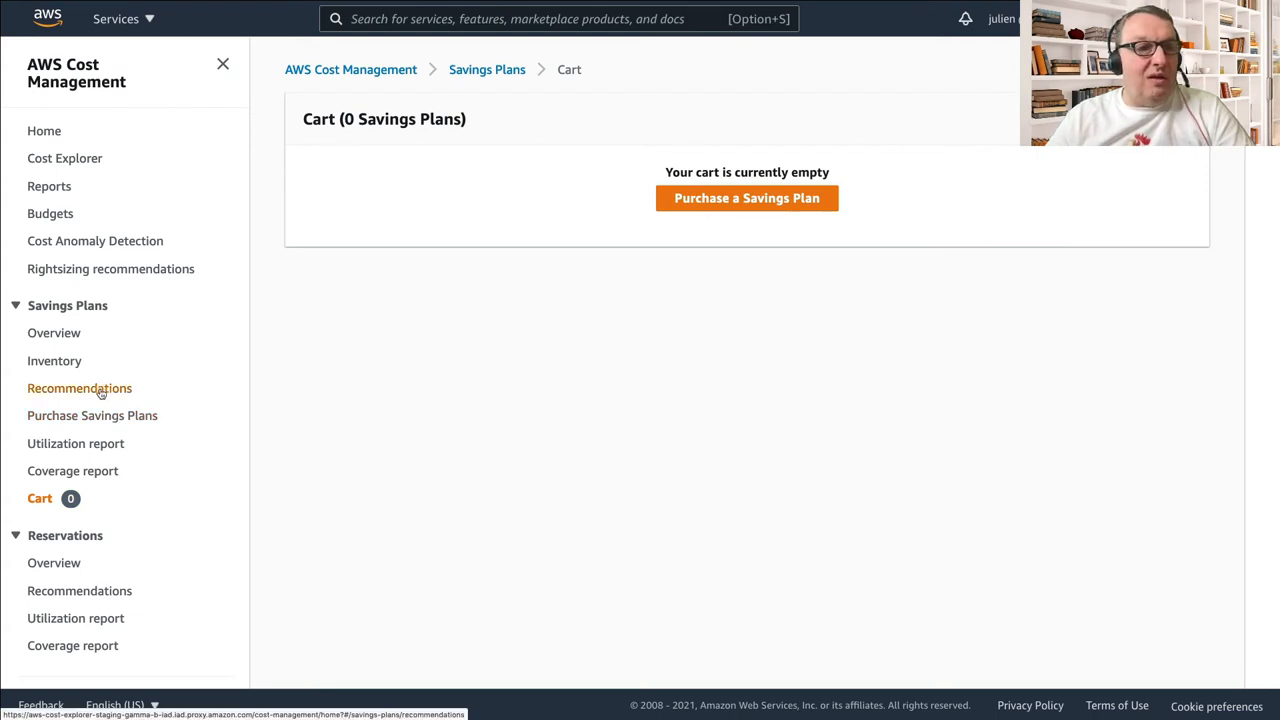
# Return to SageMaker Savings Plans recommendations based on the past 60 days, showing $1,078.46 monthly savings
pyautogui.click(80, 388)
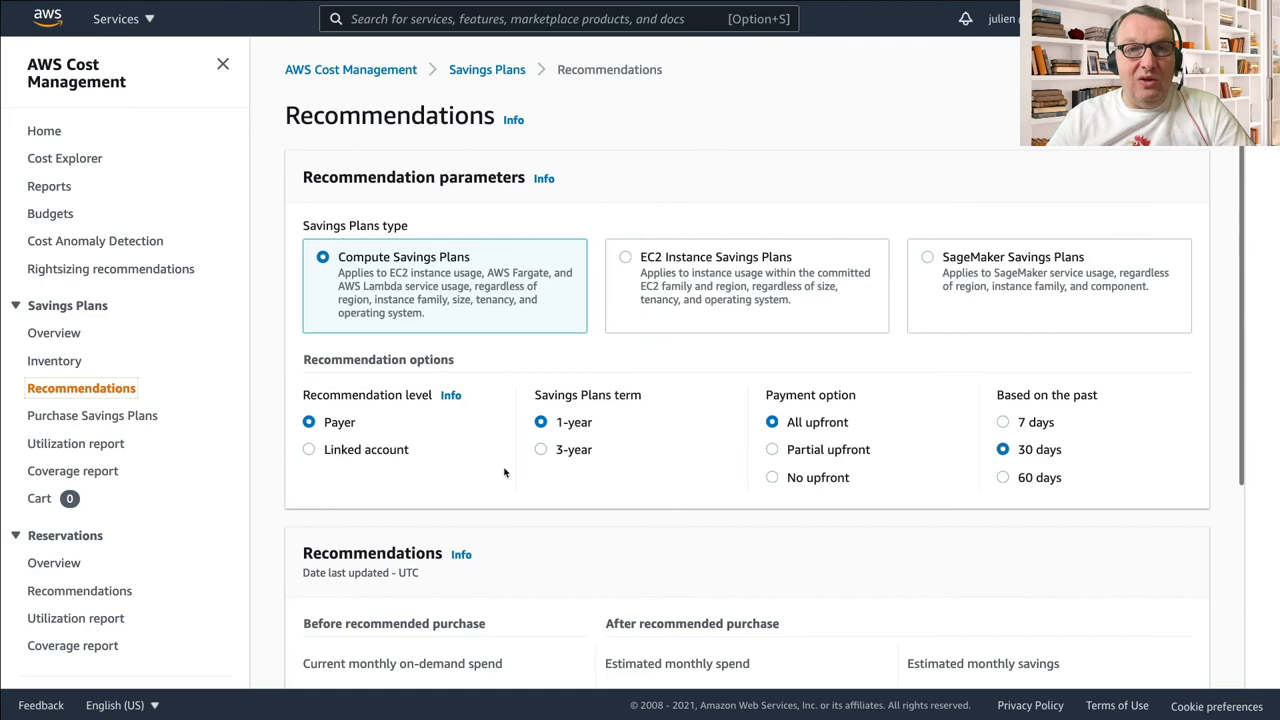
pyautogui.click(924, 256)
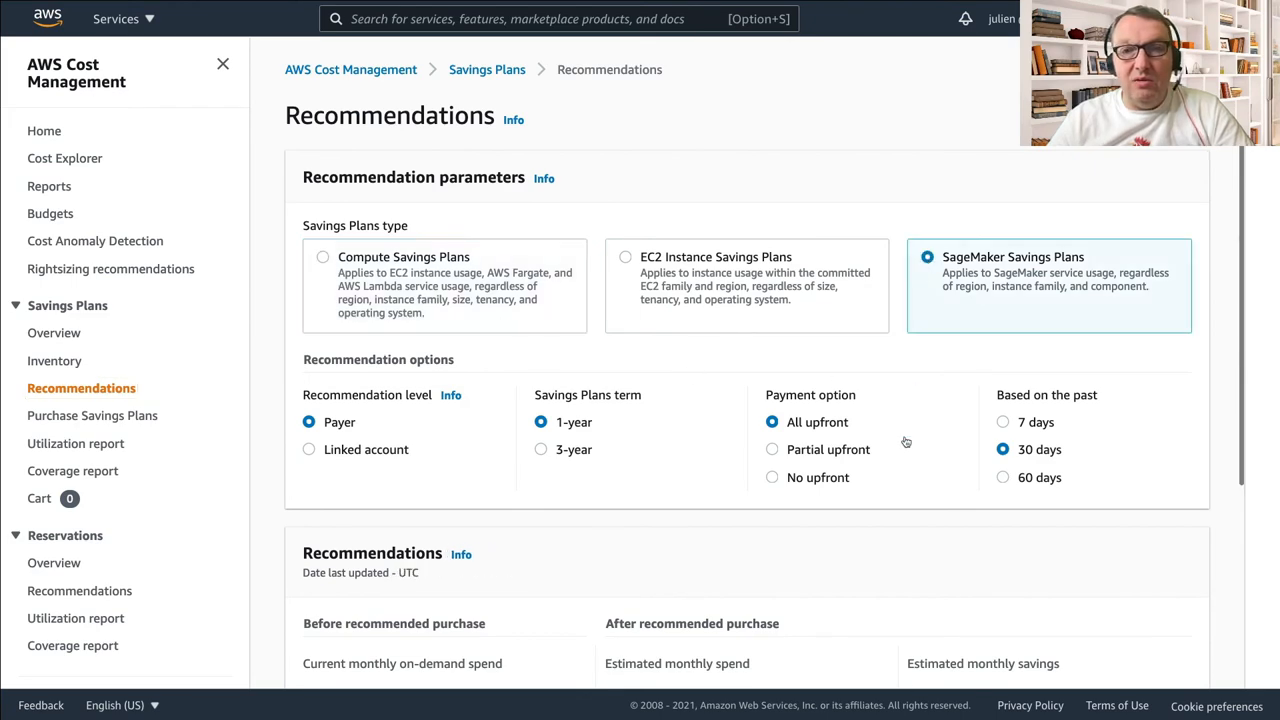
pyautogui.scroll(-3)
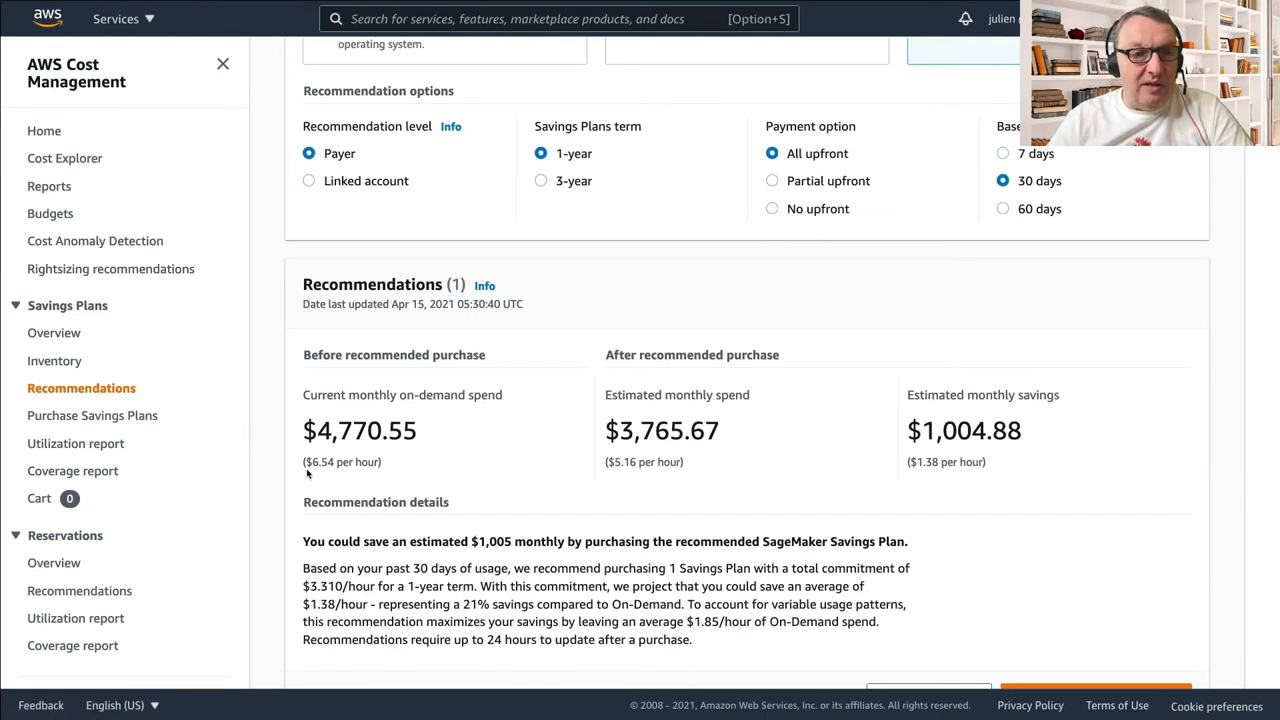
pyautogui.moveTo(326, 468)
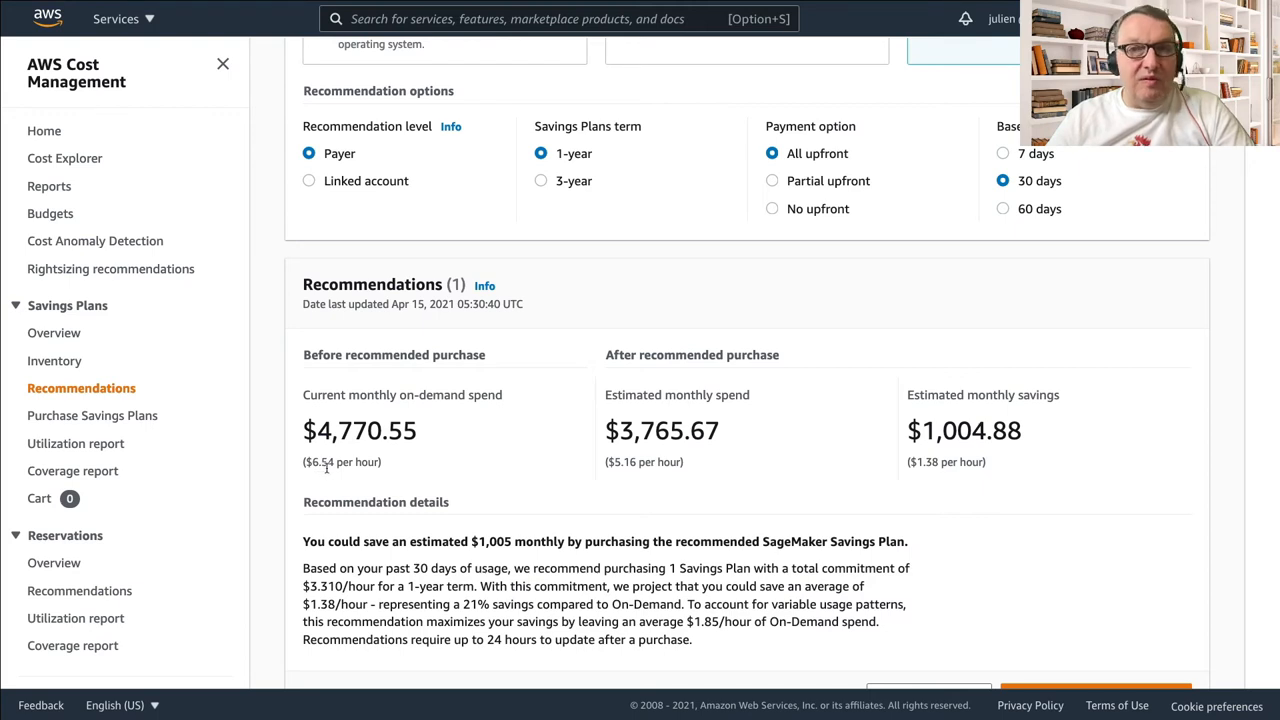
pyautogui.click(1002, 208)
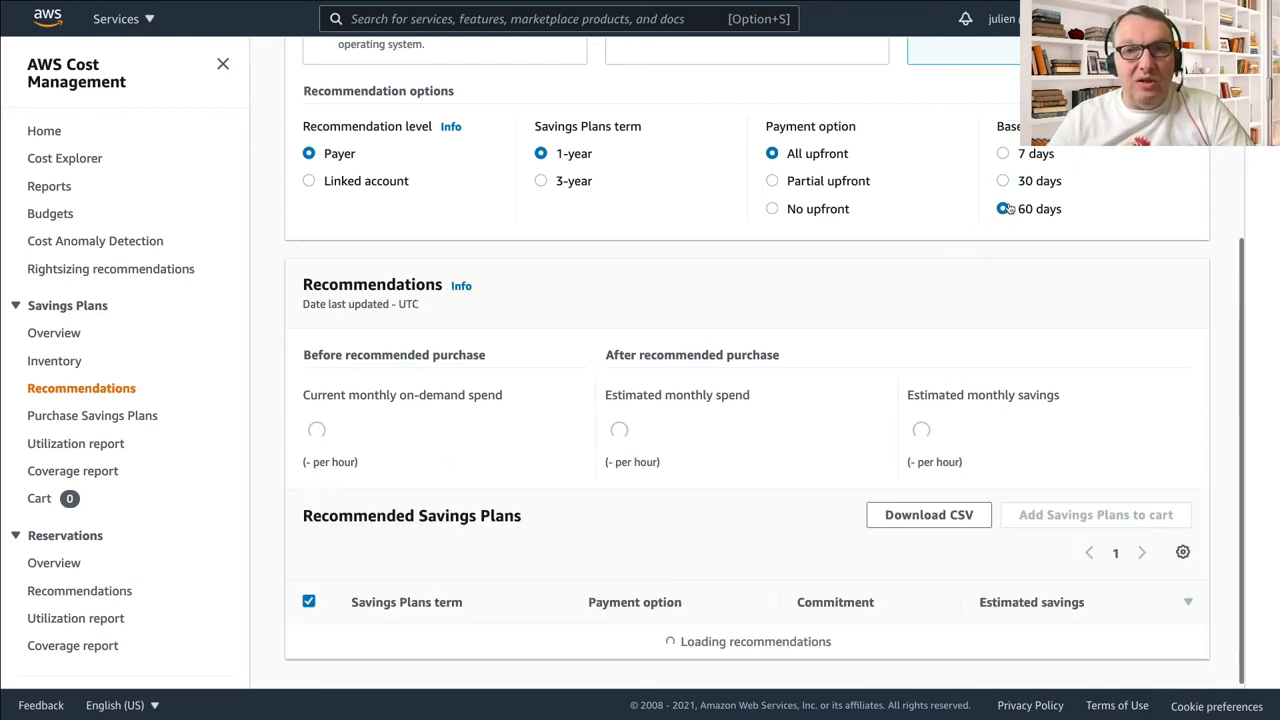
pyautogui.click(1002, 208)
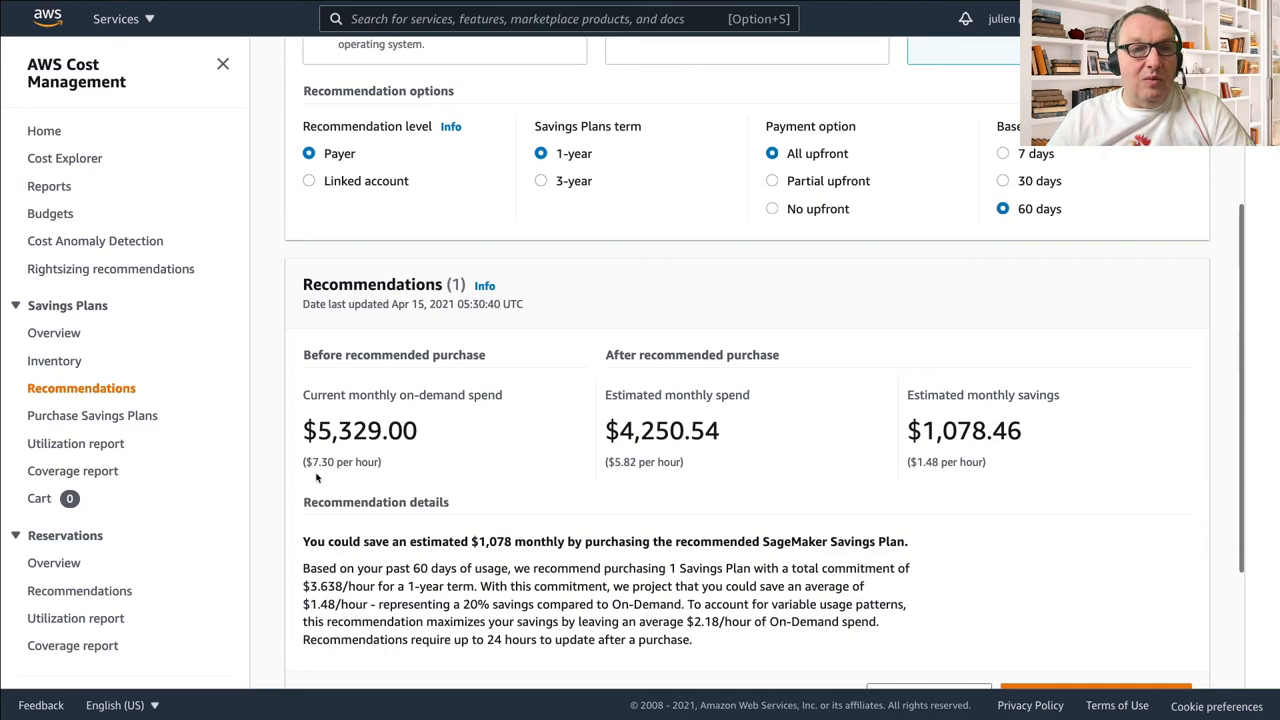
pyautogui.moveTo(328, 474)
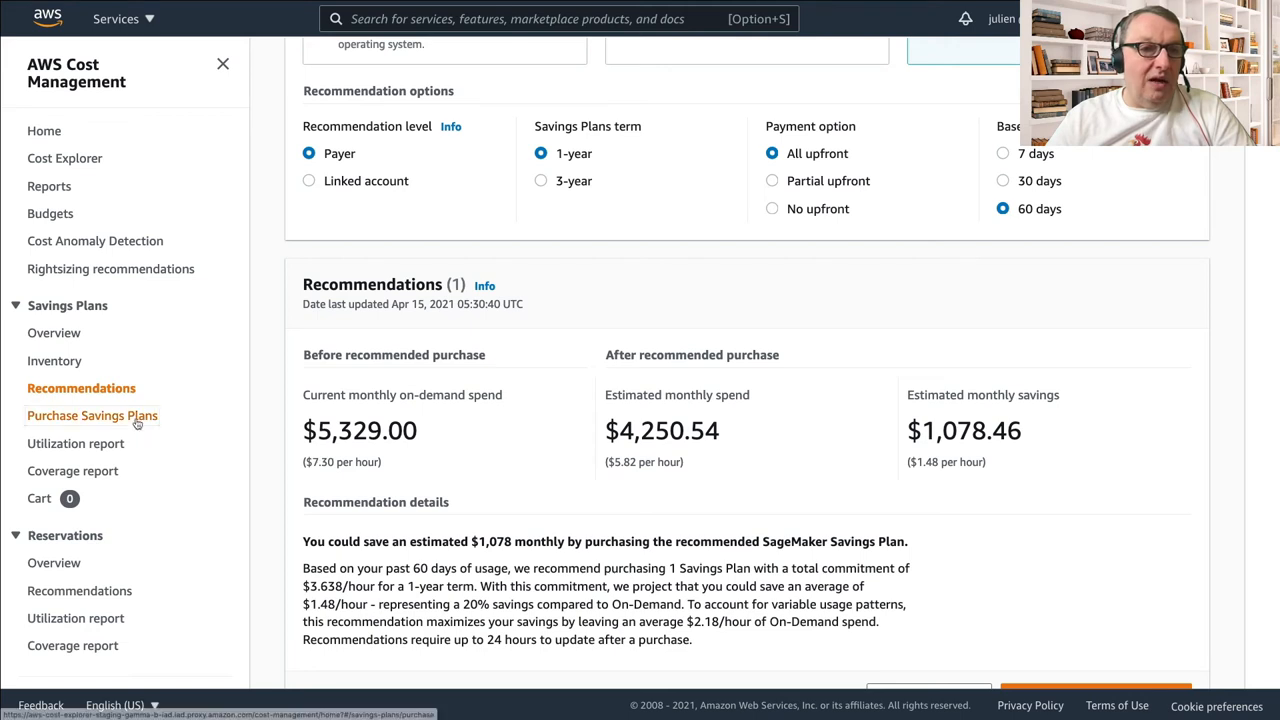
# Begin a custom SageMaker Savings Plan purchase with a 1-year term and a $2 hourly commitment
pyautogui.click(92, 416)
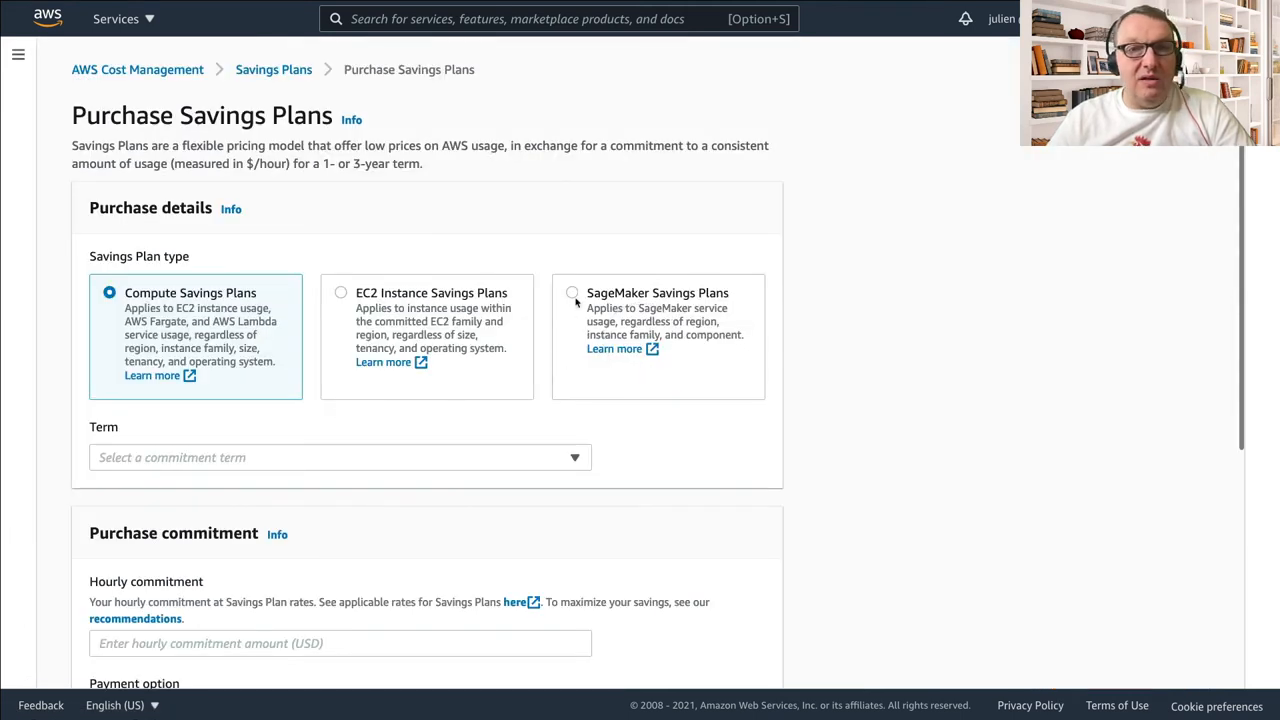
pyautogui.click(572, 292)
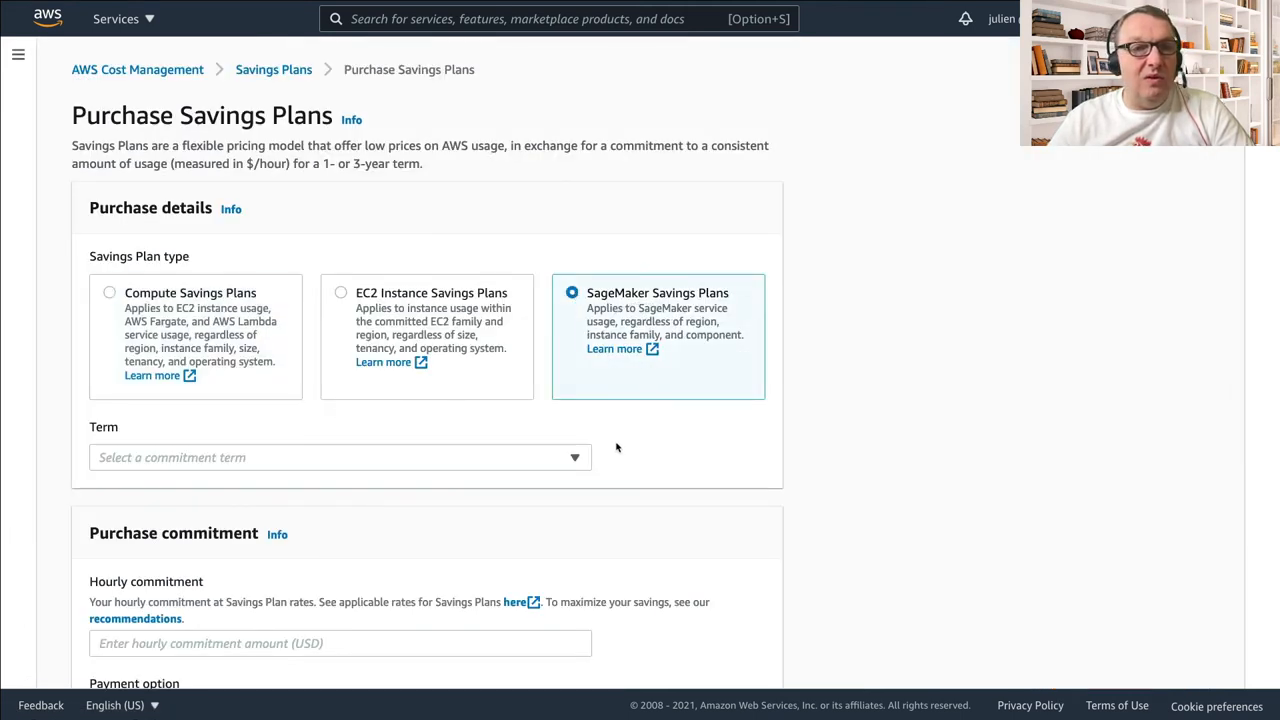
pyautogui.click(340, 456)
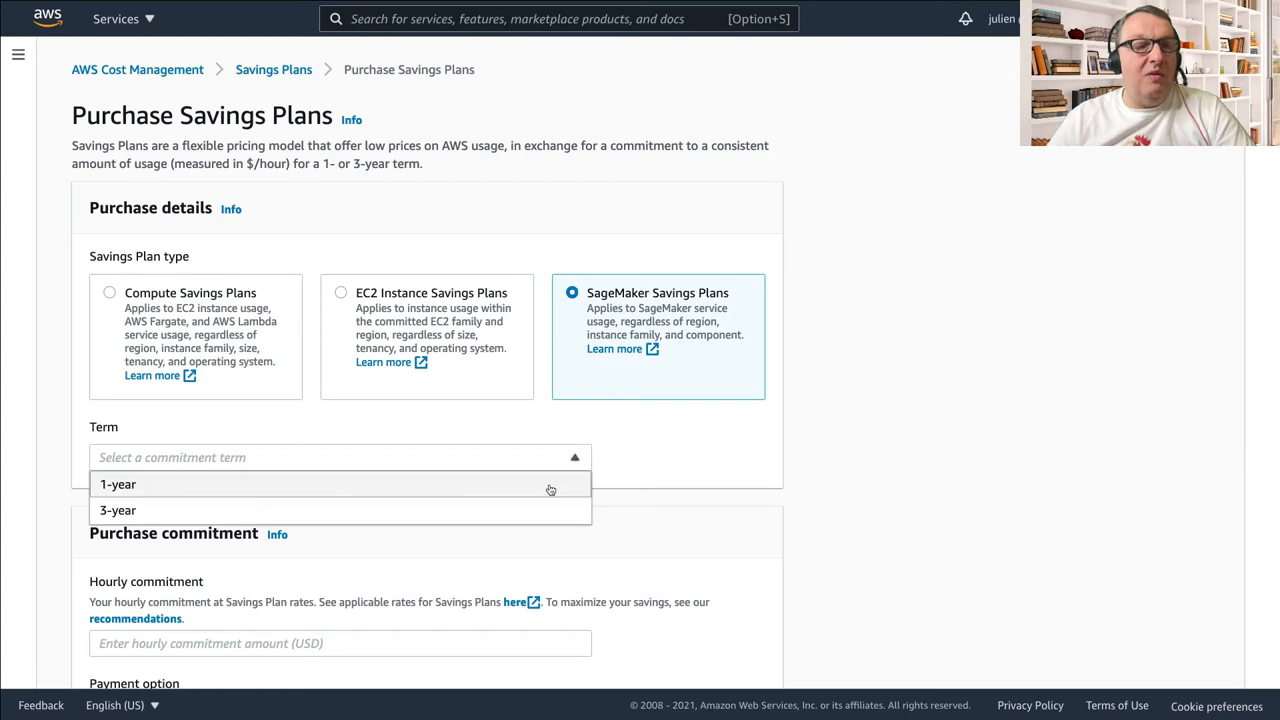
pyautogui.click(118, 484)
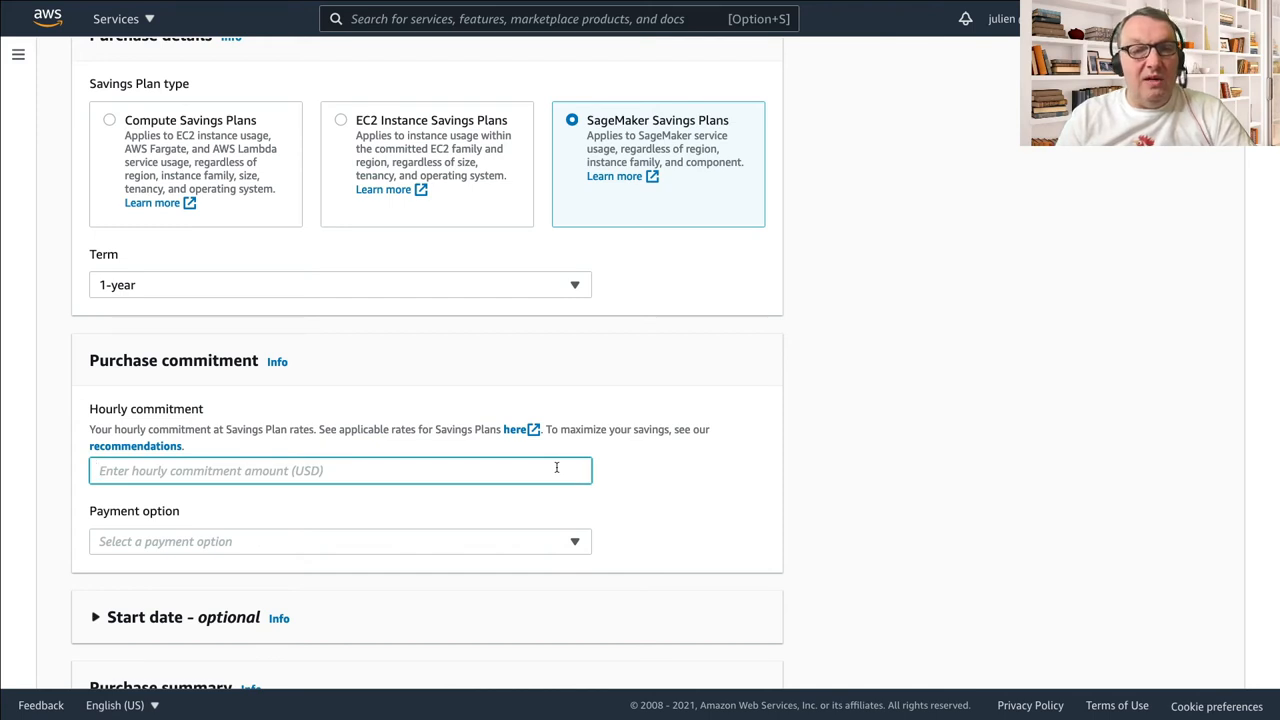
pyautogui.write('$2')
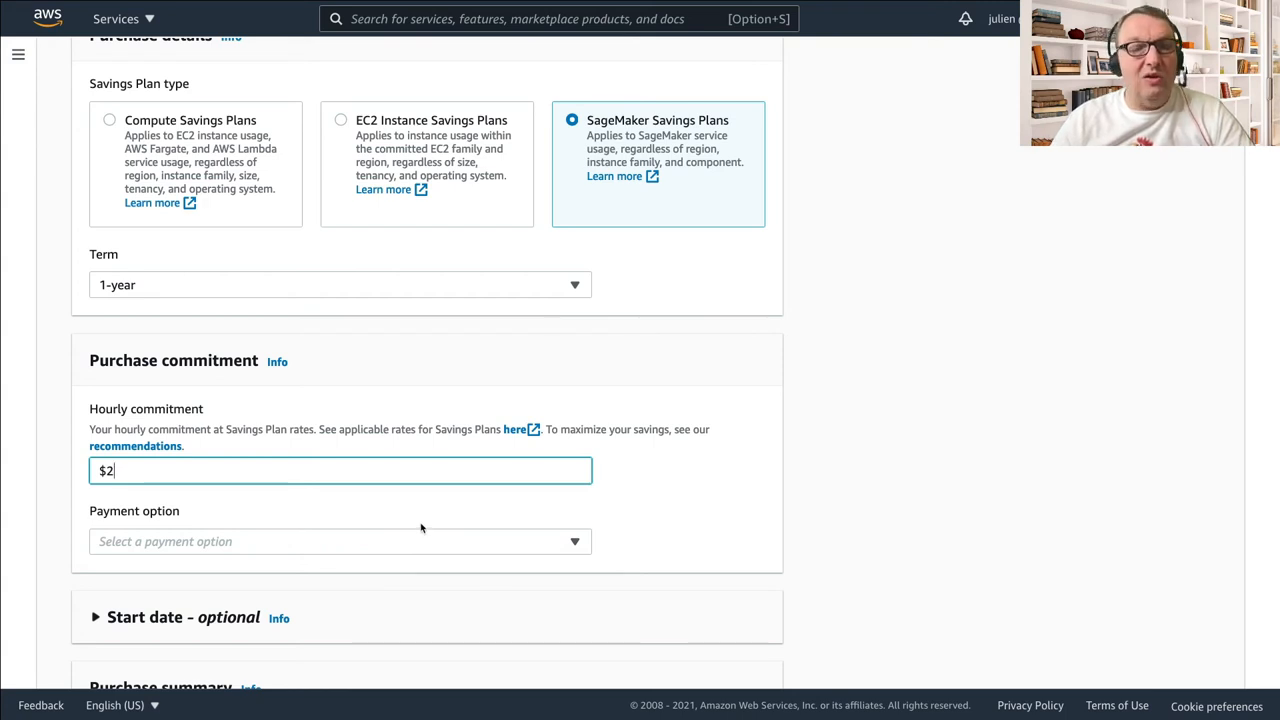
# Choose Partial upfront payment, giving $8,760 upfront, $730 monthly and $17,520 total in the purchase summary
pyautogui.click(340, 540)
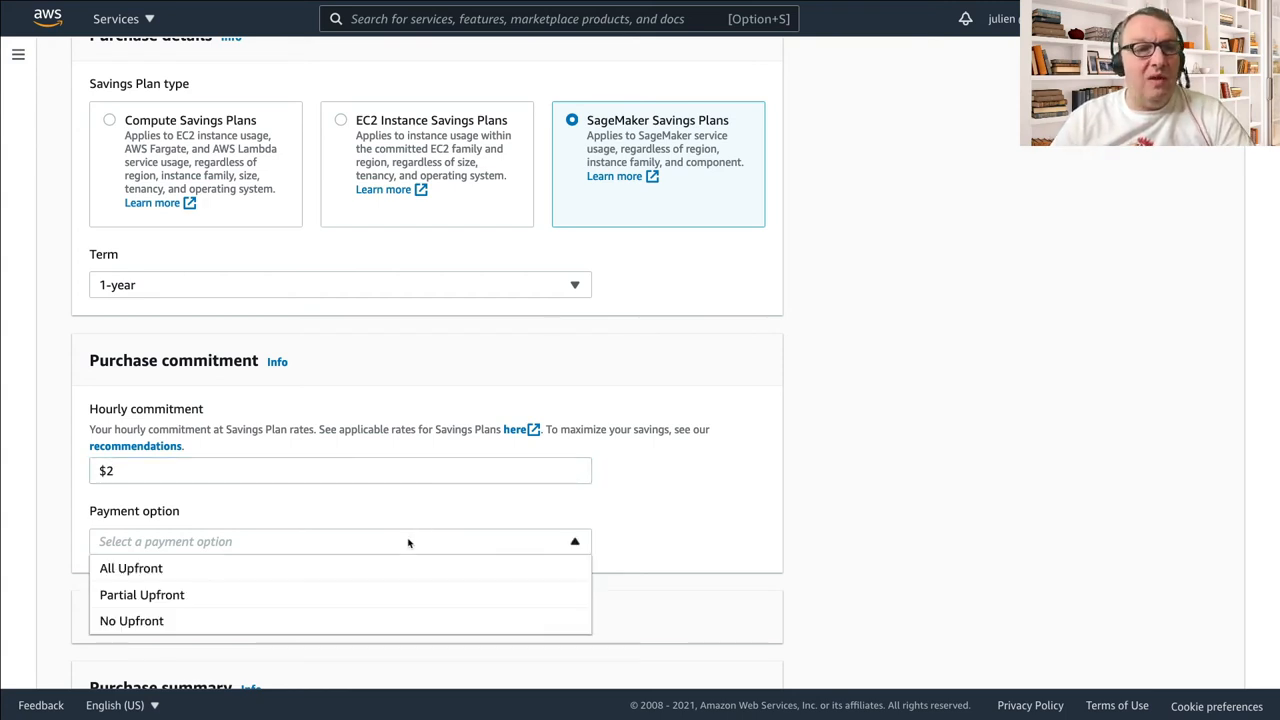
pyautogui.moveTo(396, 590)
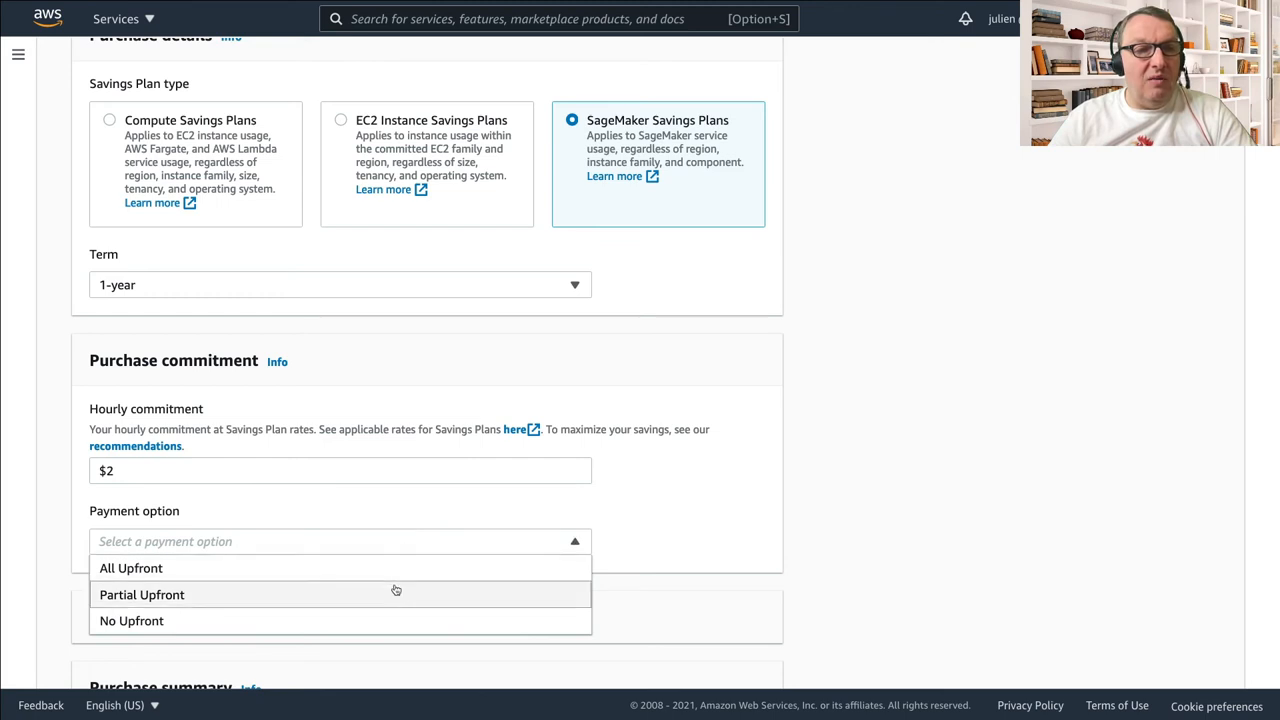
pyautogui.click(140, 594)
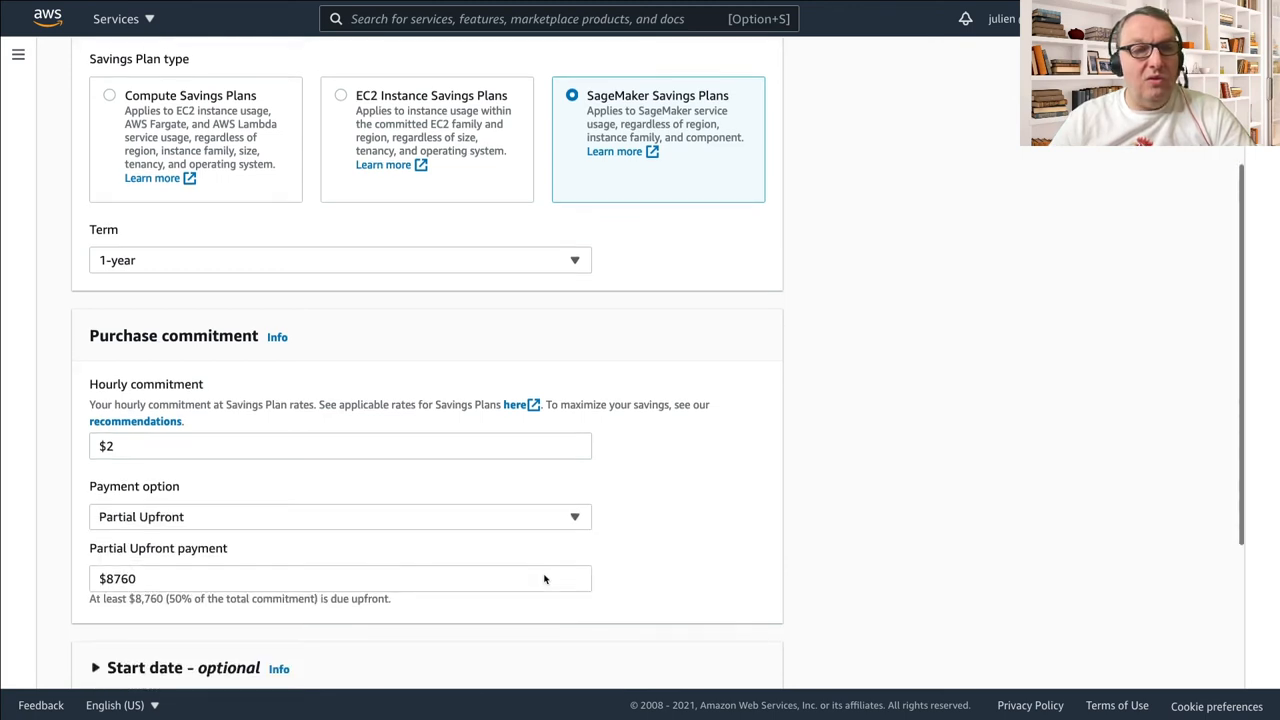
pyautogui.scroll(-3)
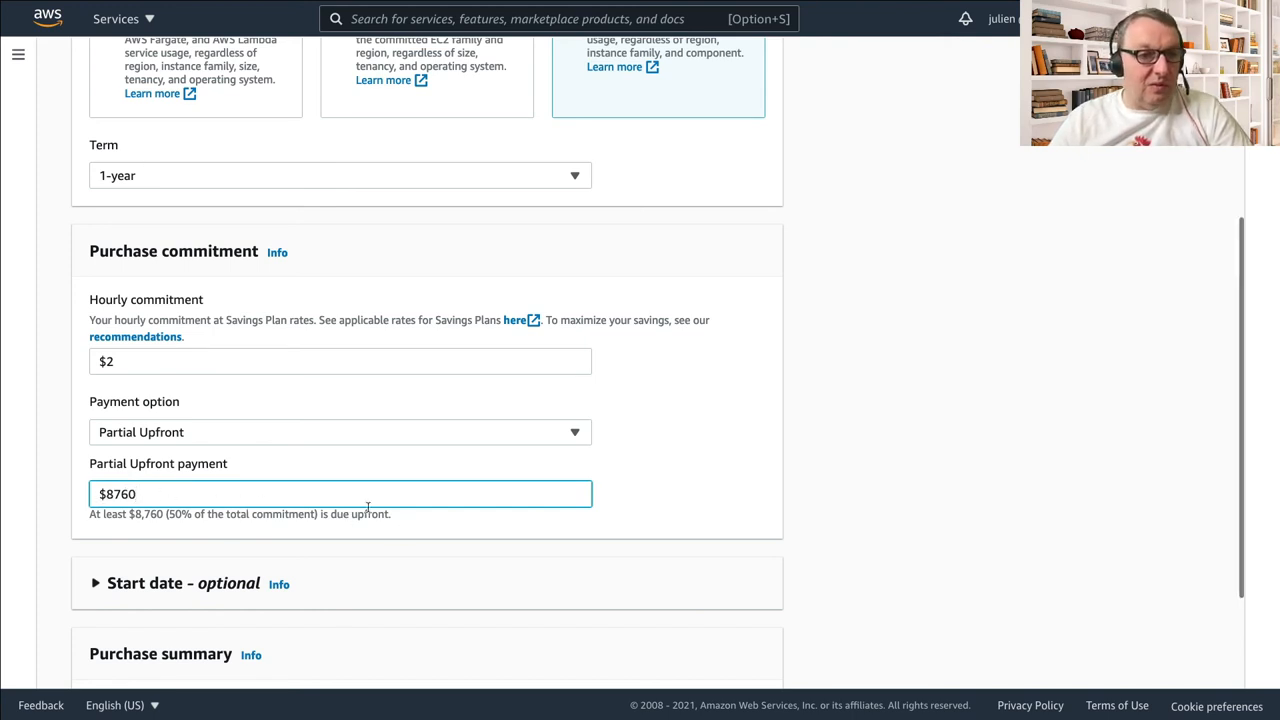
pyautogui.scroll(-3)
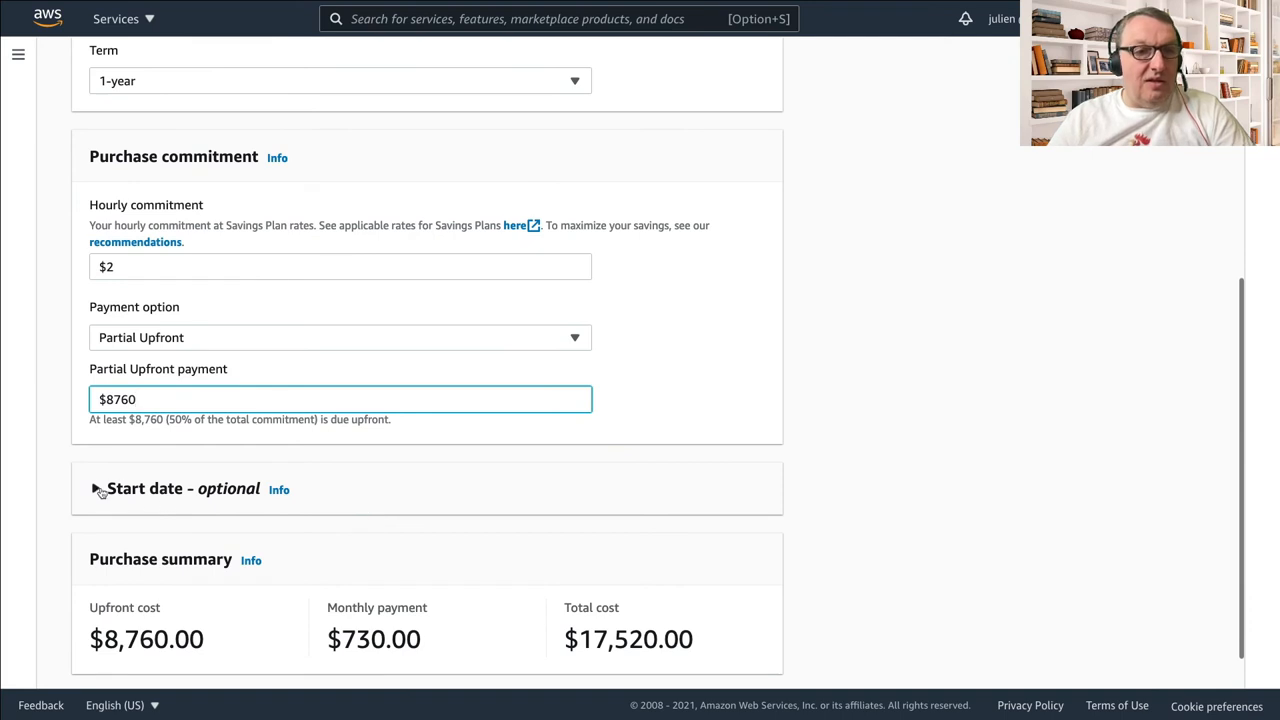
# Expand the optional start date, showing 2021/05/01, and review it with the purchase summary
pyautogui.click(94, 488)
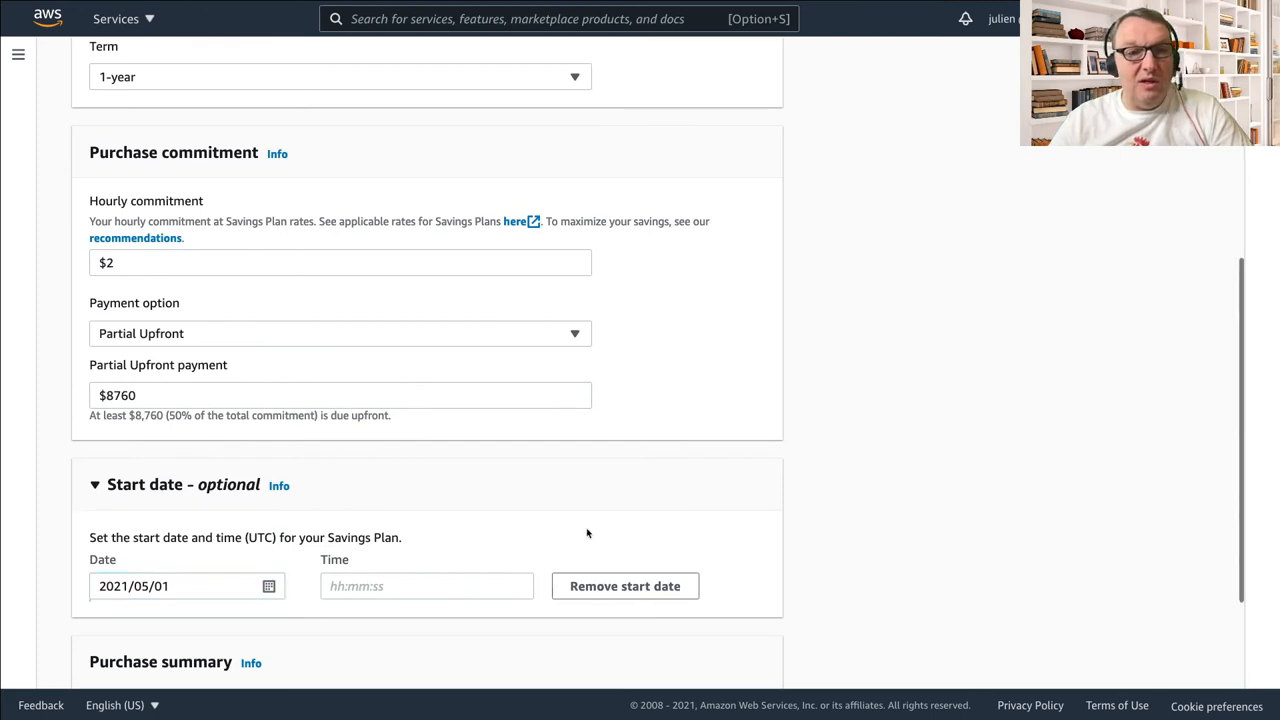
pyautogui.scroll(-3)
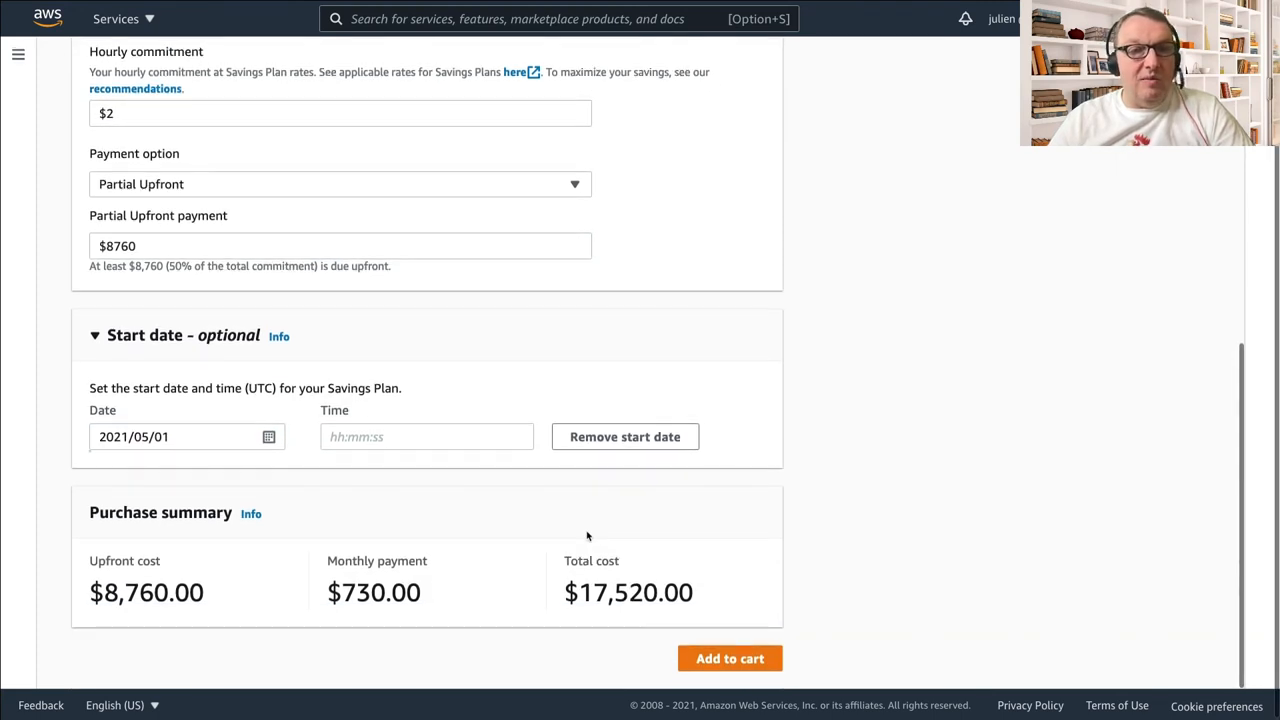
pyautogui.moveTo(154, 624)
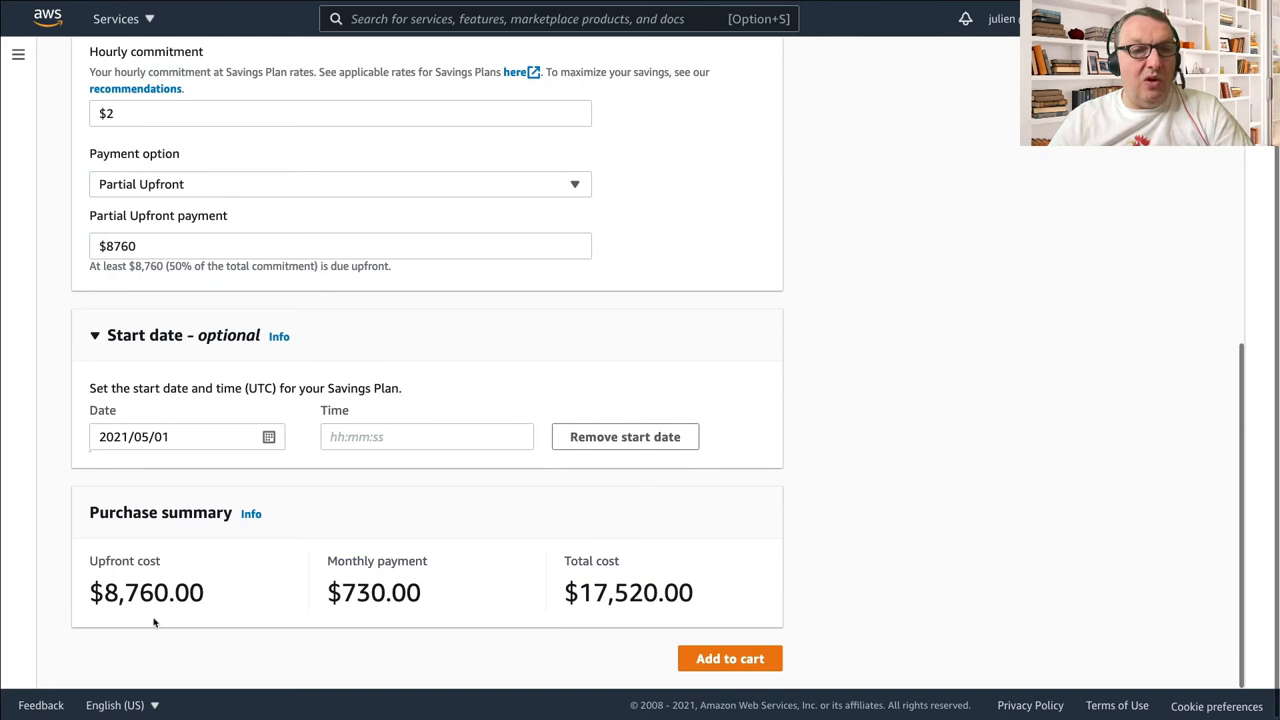
pyautogui.moveTo(192, 608)
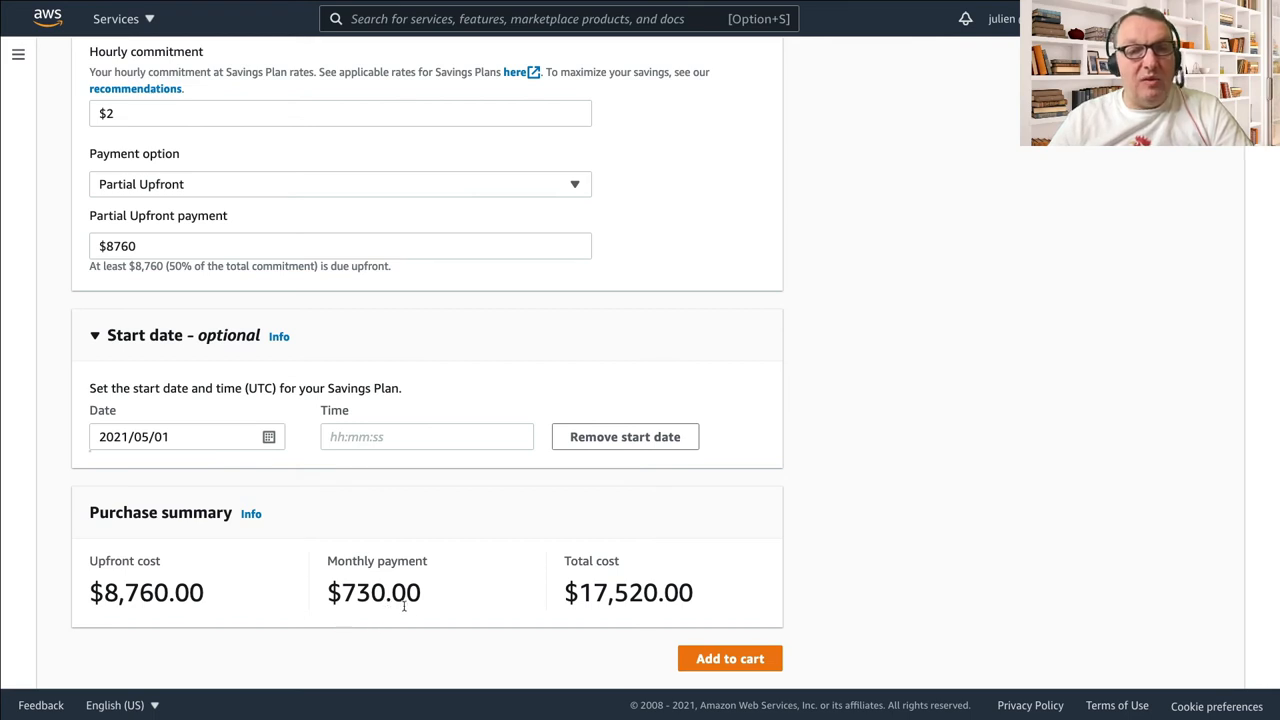
pyautogui.moveTo(446, 604)
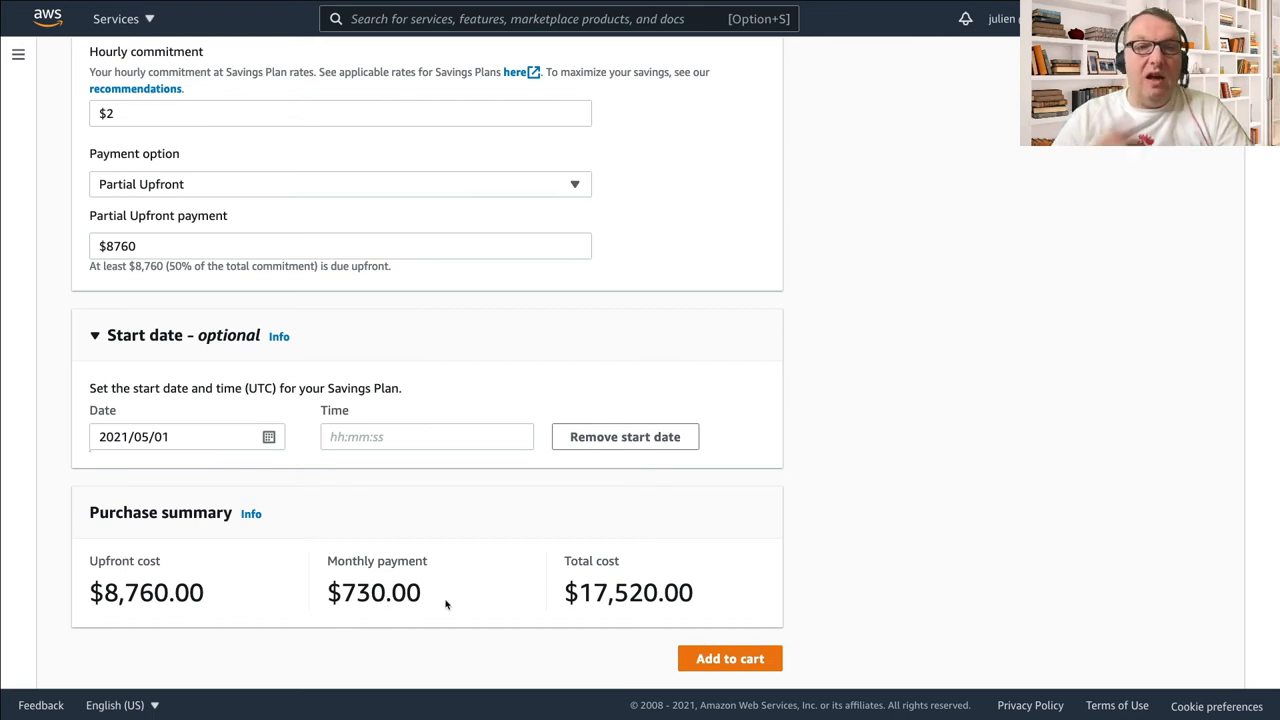
pyautogui.moveTo(706, 630)
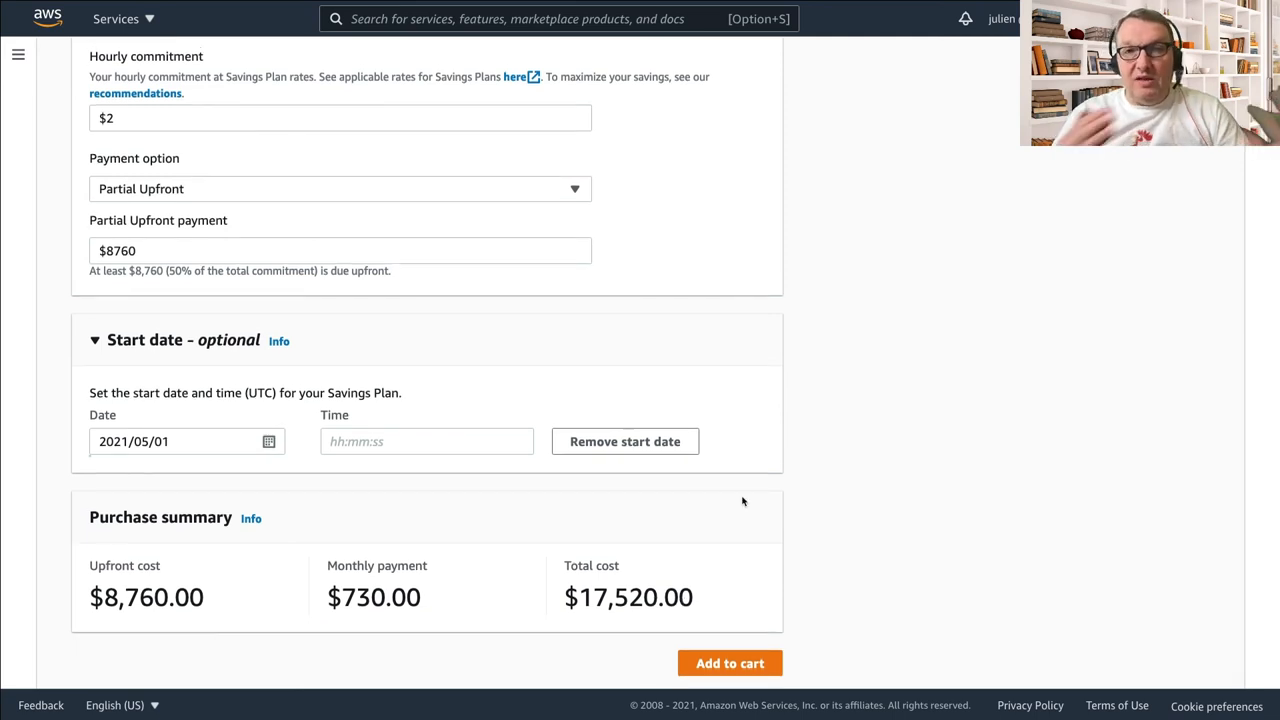
pyautogui.scroll(3)
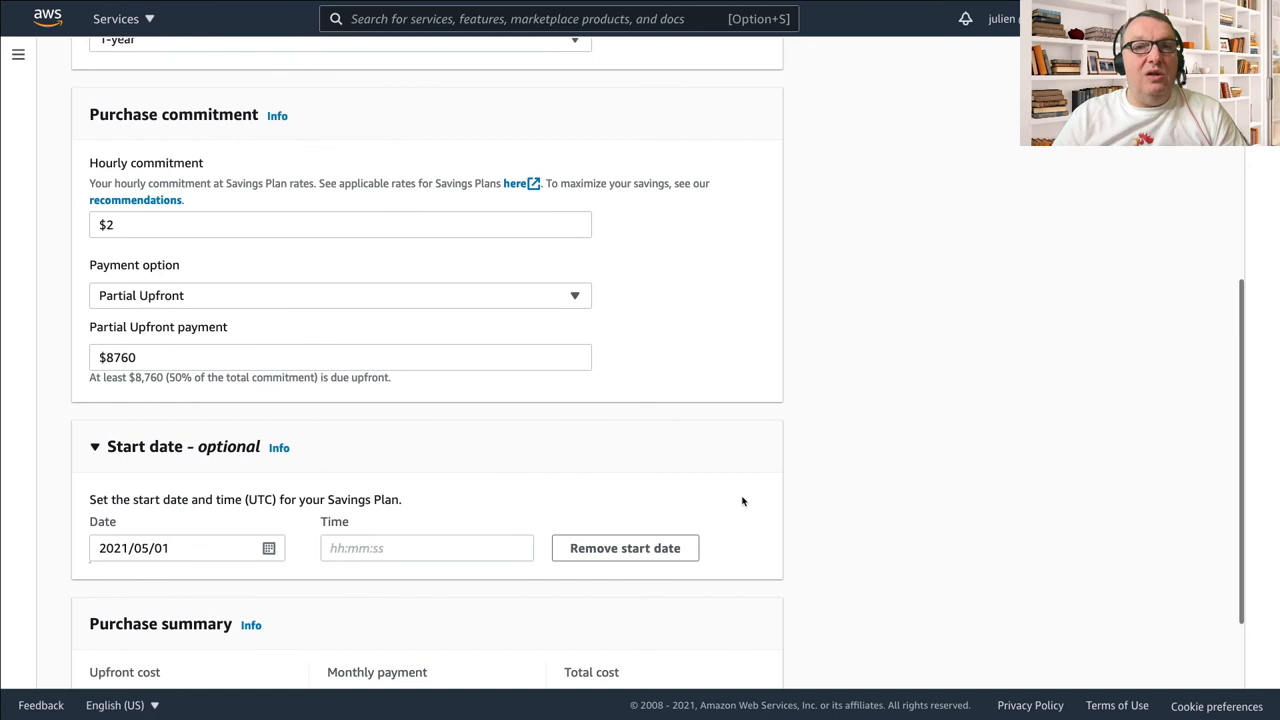
pyautogui.scroll(3)
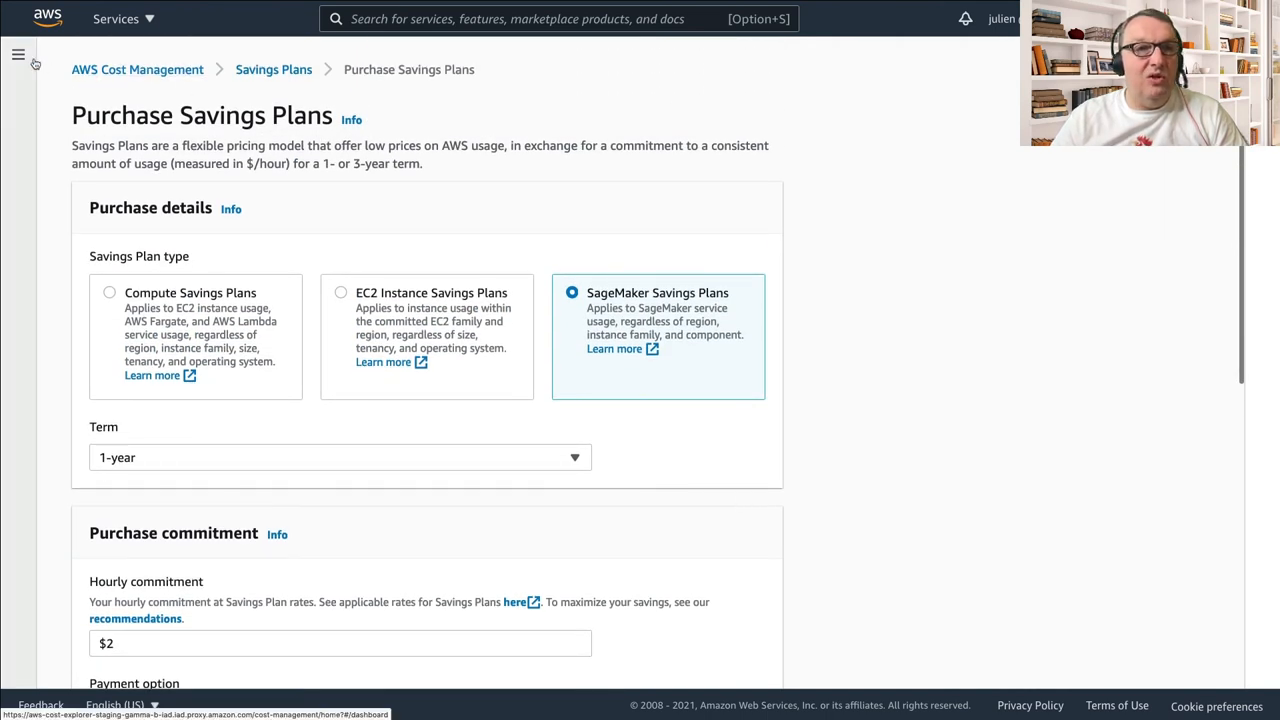
# Show the SageMaker recommendation table: $3.310/hour, 1-year all upfront, $1,004.88 monthly savings
pyautogui.click(28, 54)
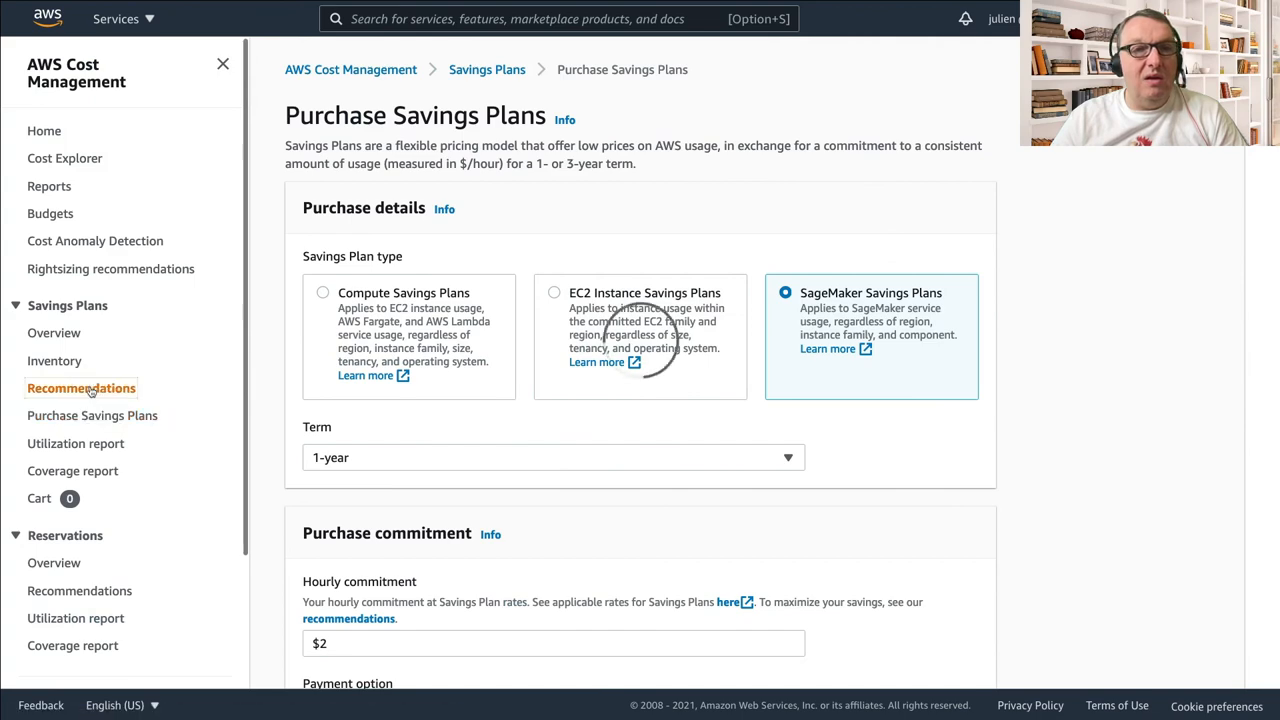
pyautogui.click(80, 388)
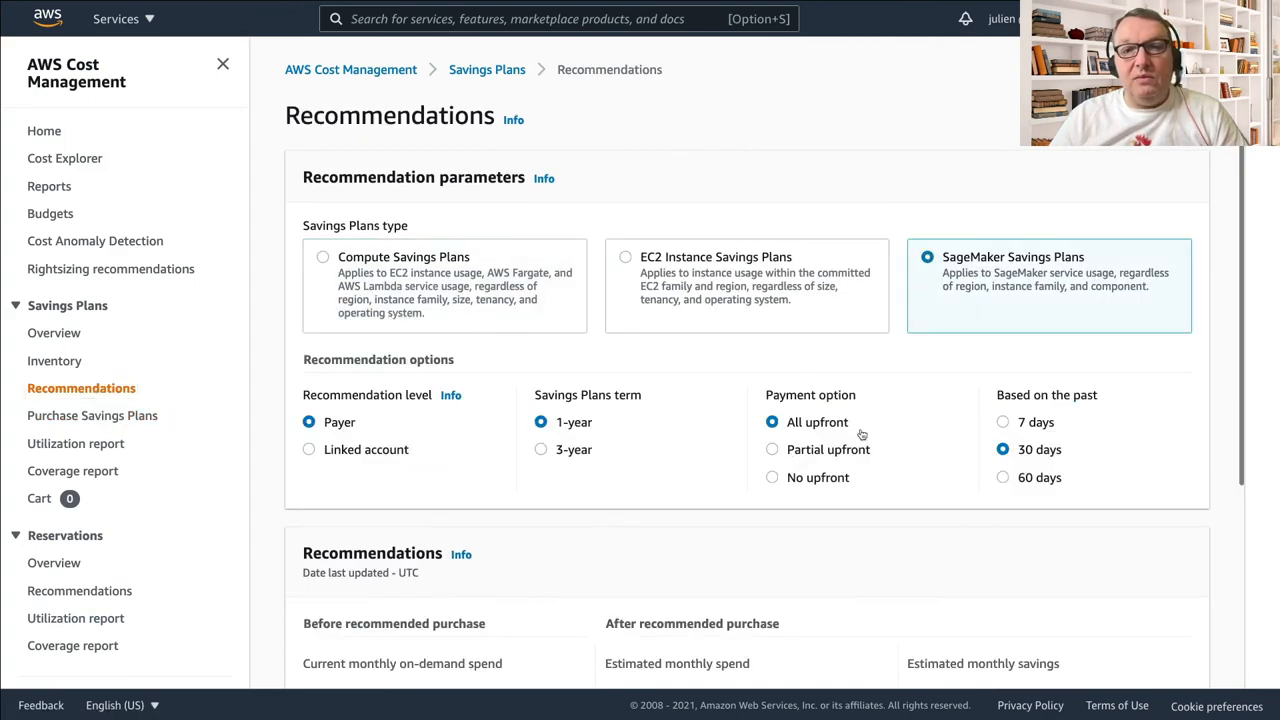
pyautogui.scroll(-3)
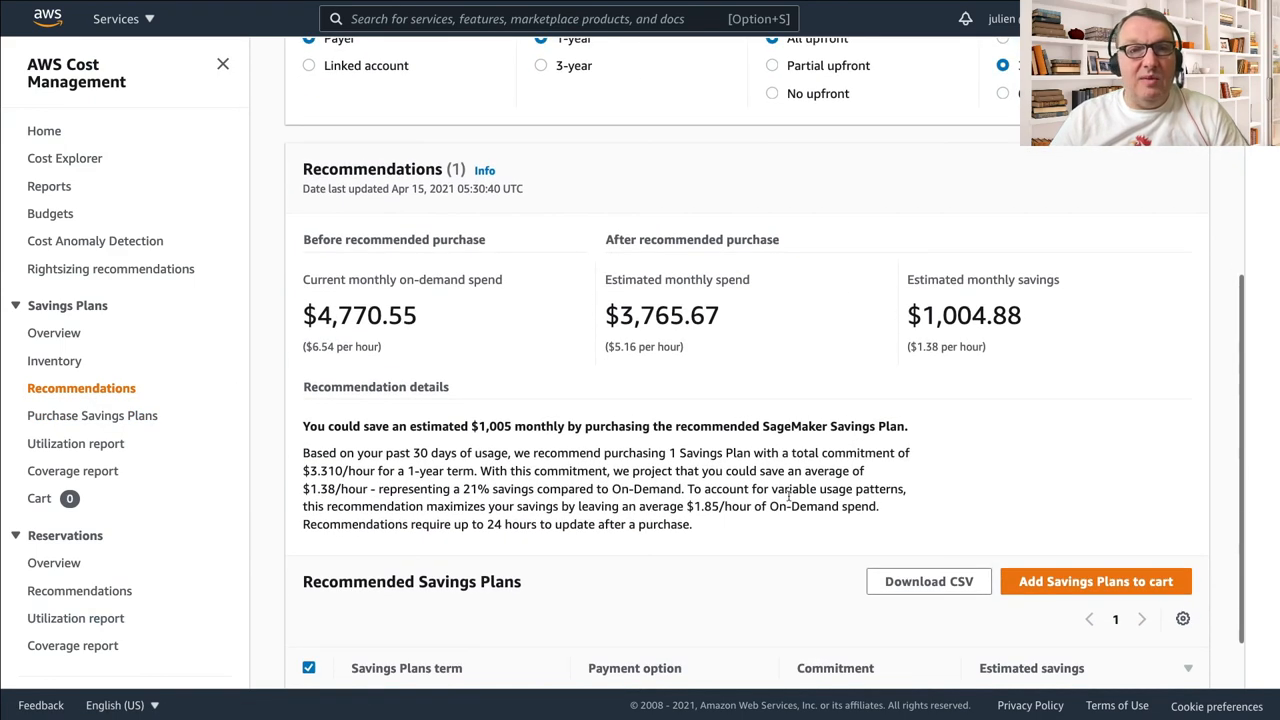
pyautogui.scroll(-3)
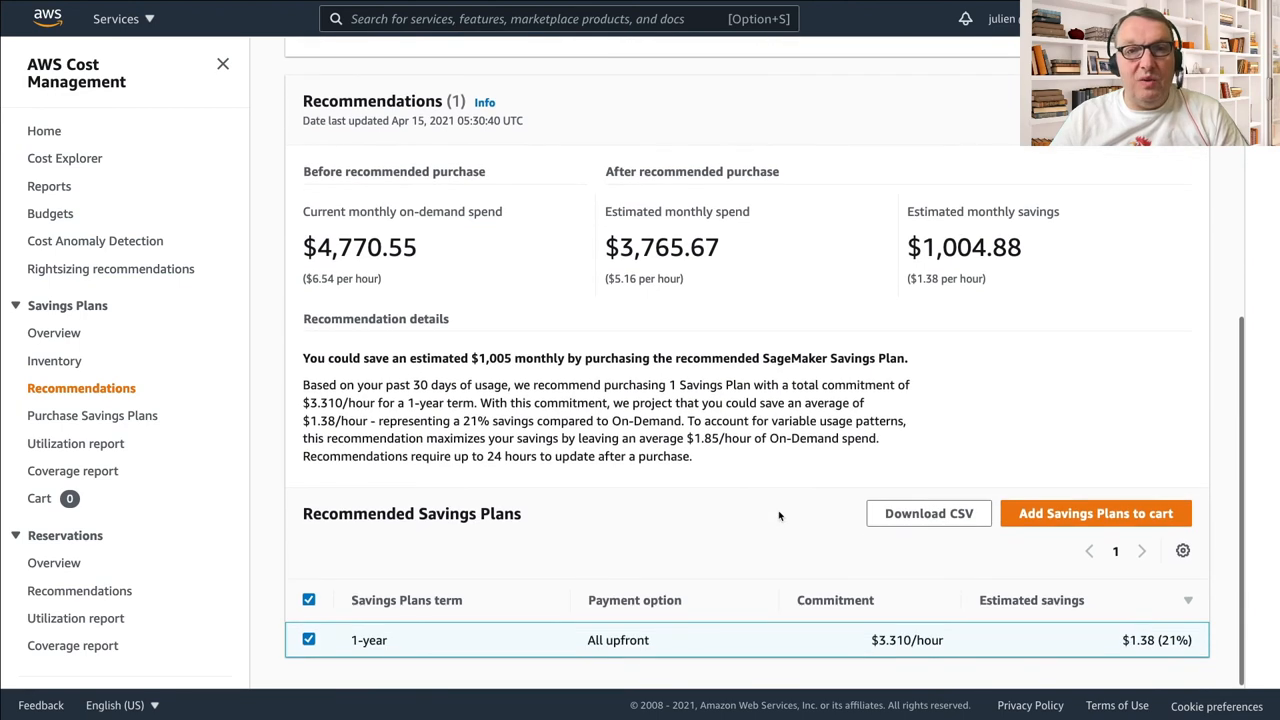
pyautogui.scroll(-3)
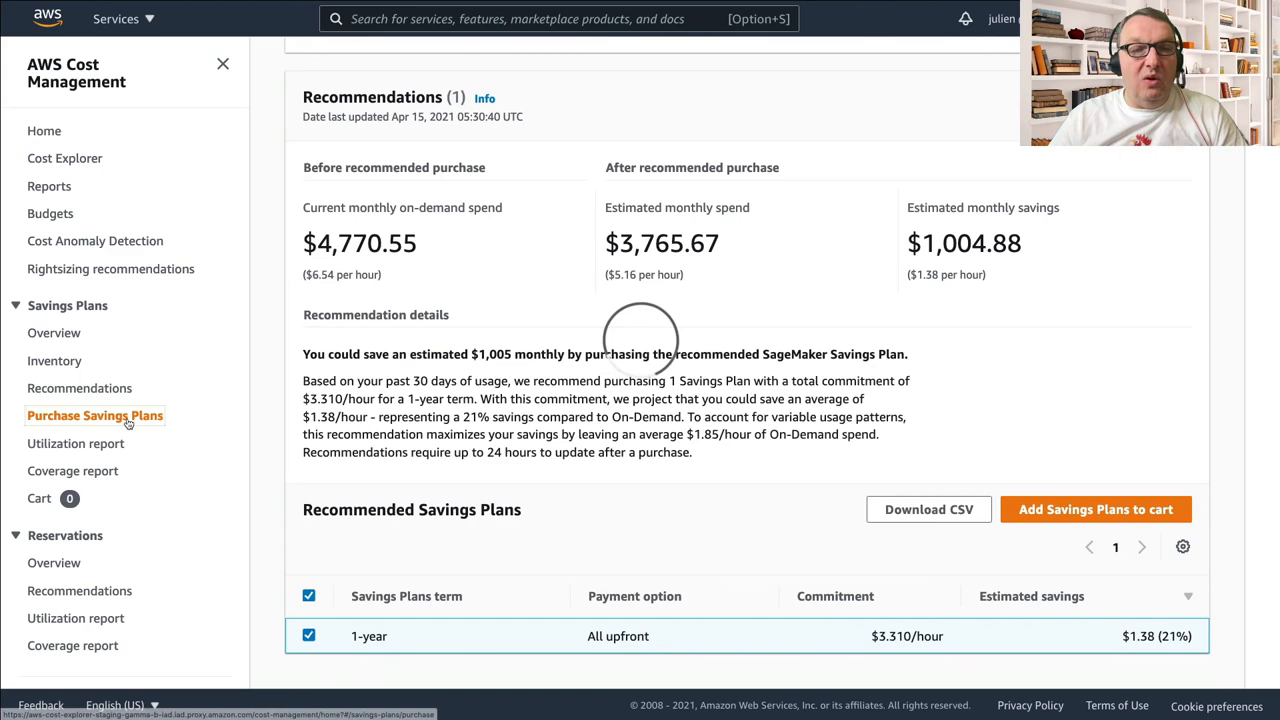
# Start a new SageMaker Savings Plan purchase with a 1-year term, hourly commitment left empty
pyautogui.click(94, 414)
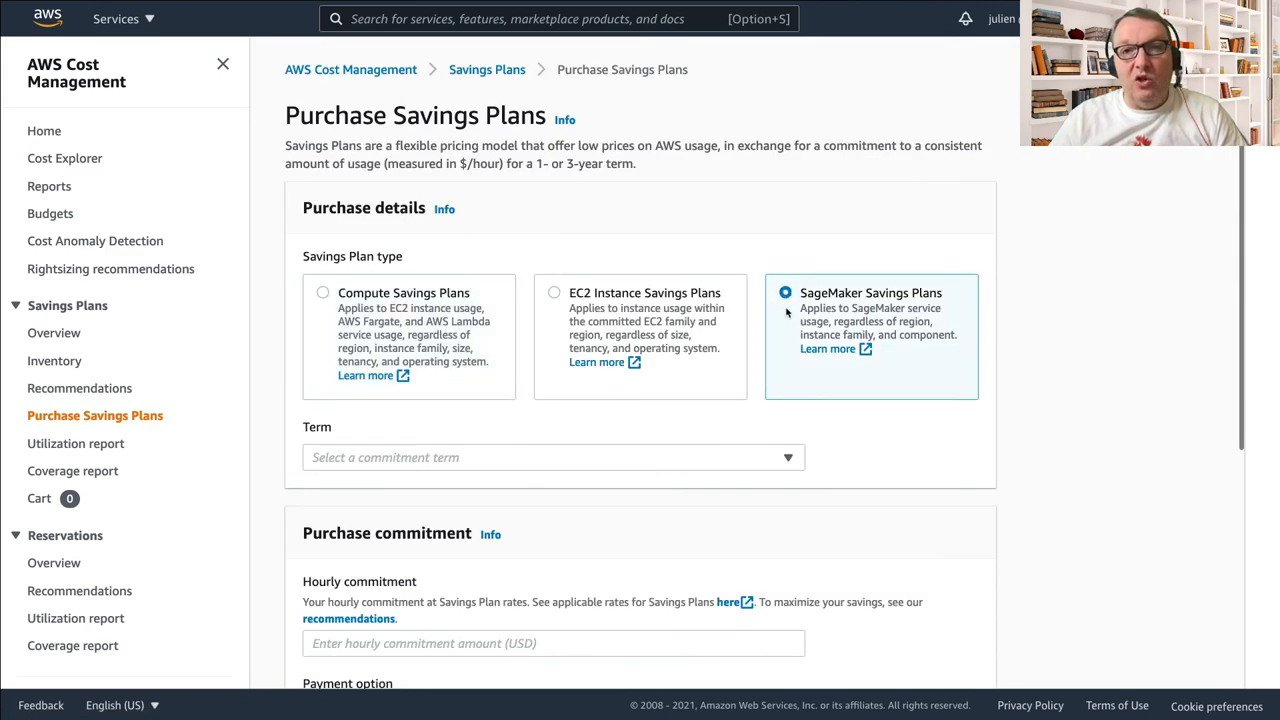
pyautogui.scroll(-3)
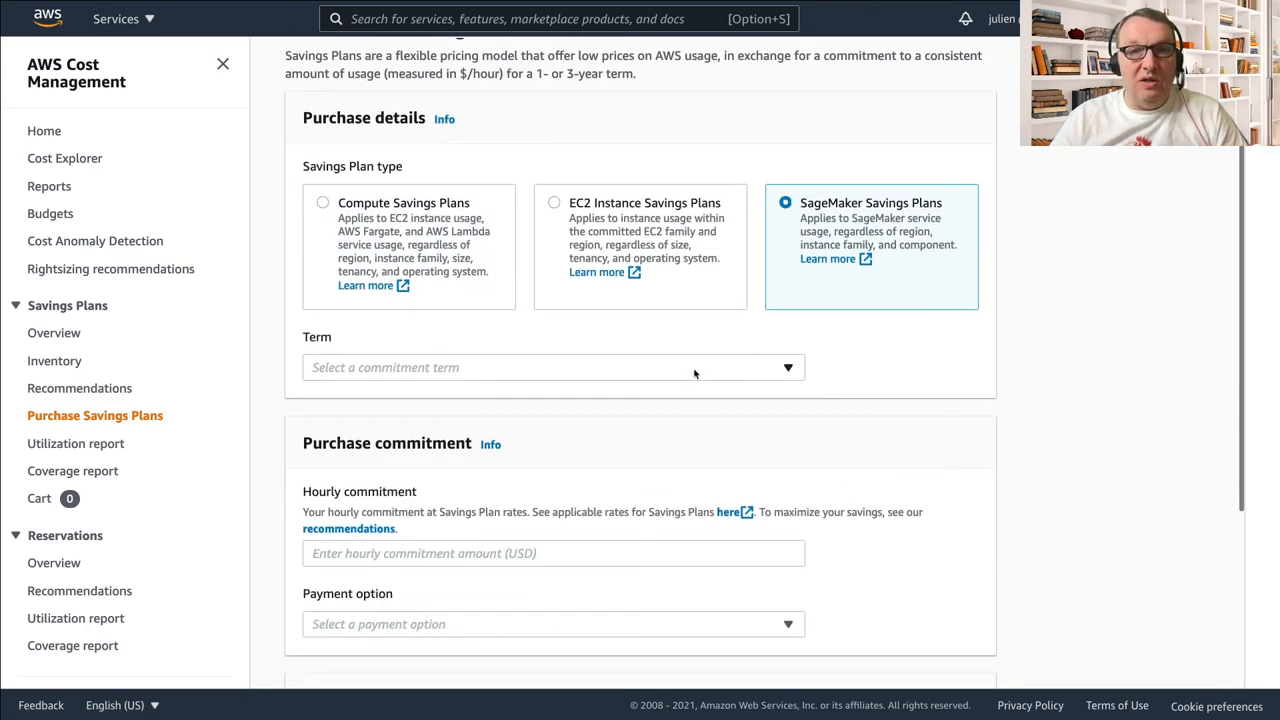
pyautogui.click(552, 368)
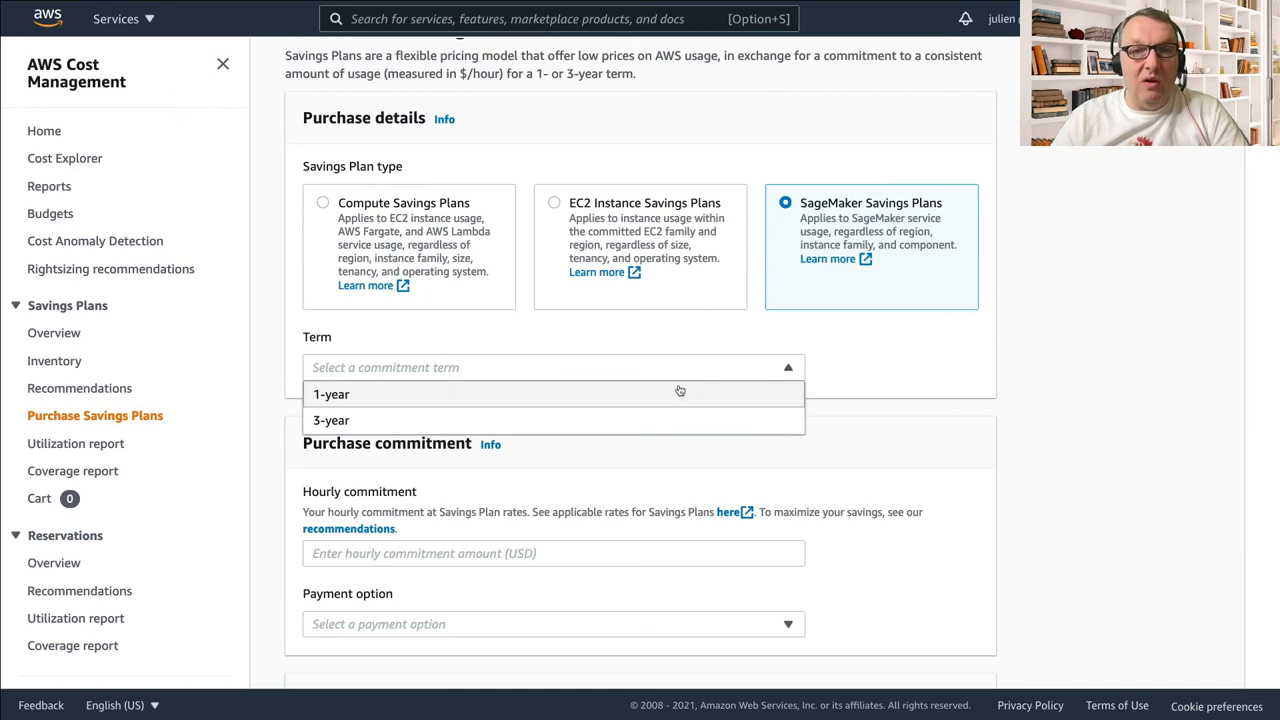
pyautogui.click(332, 394)
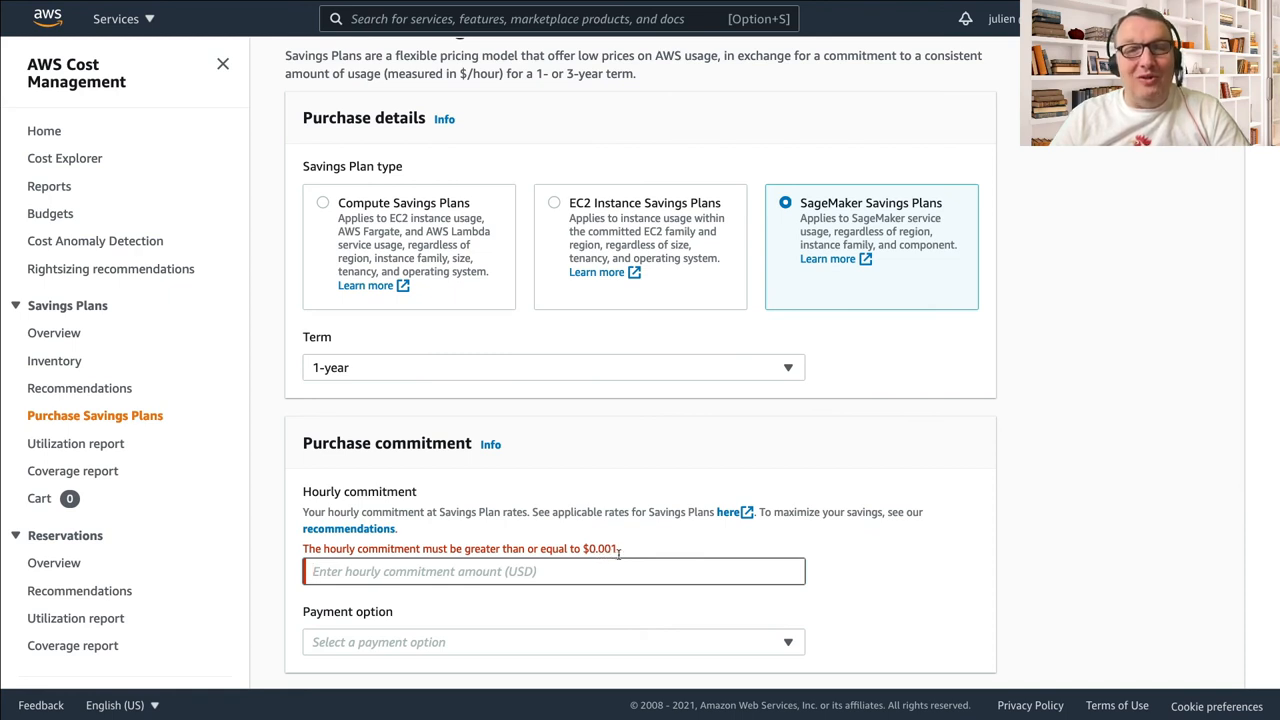
pyautogui.moveTo(668, 552)
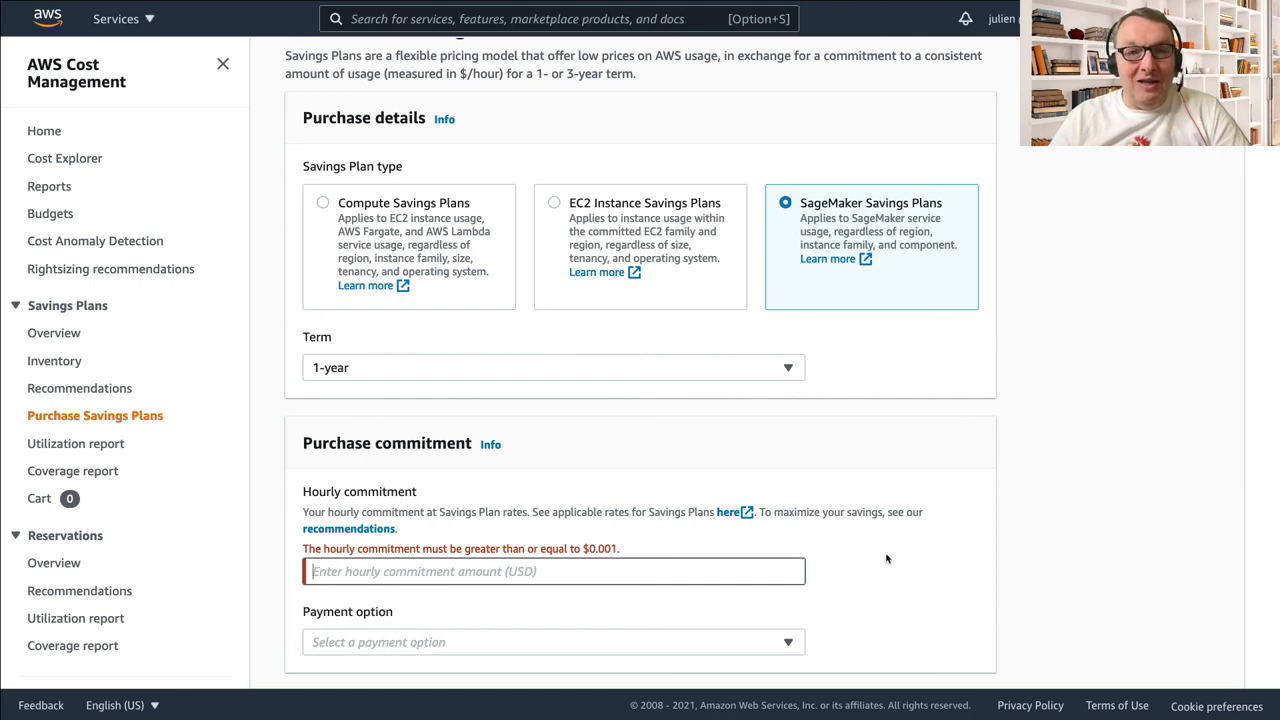
pyautogui.scroll(-3)
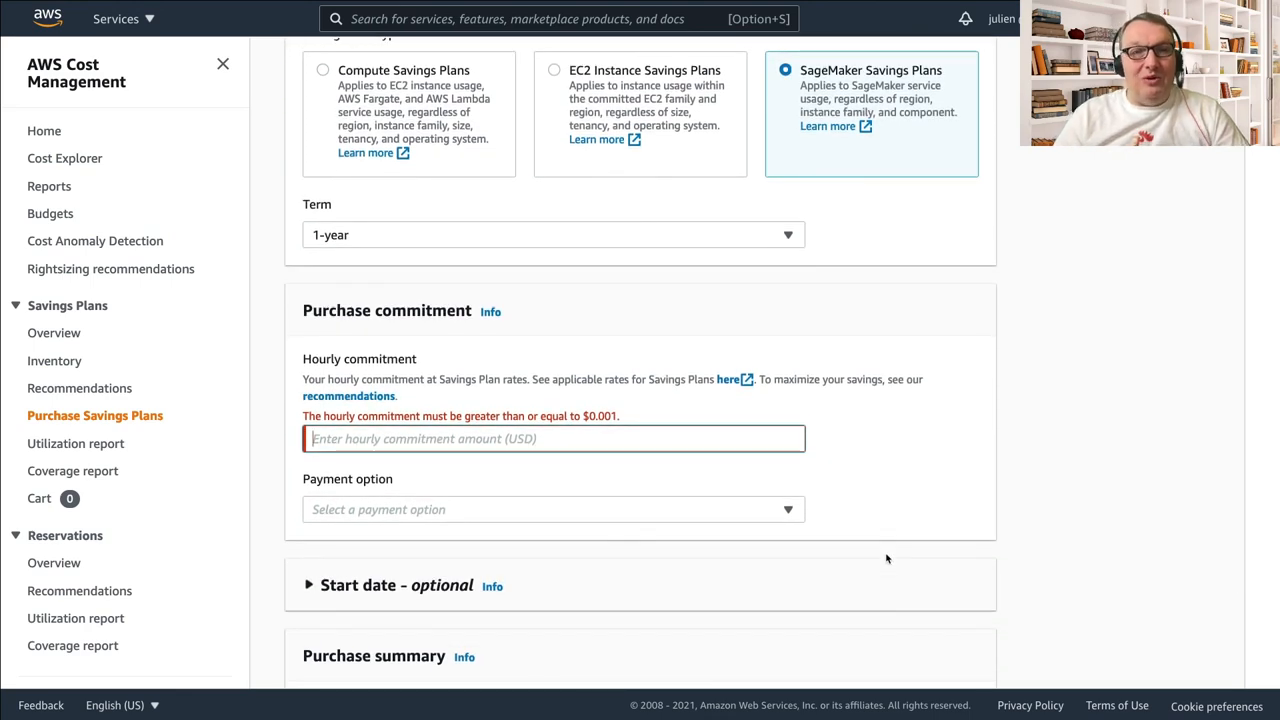
pyautogui.scroll(-3)
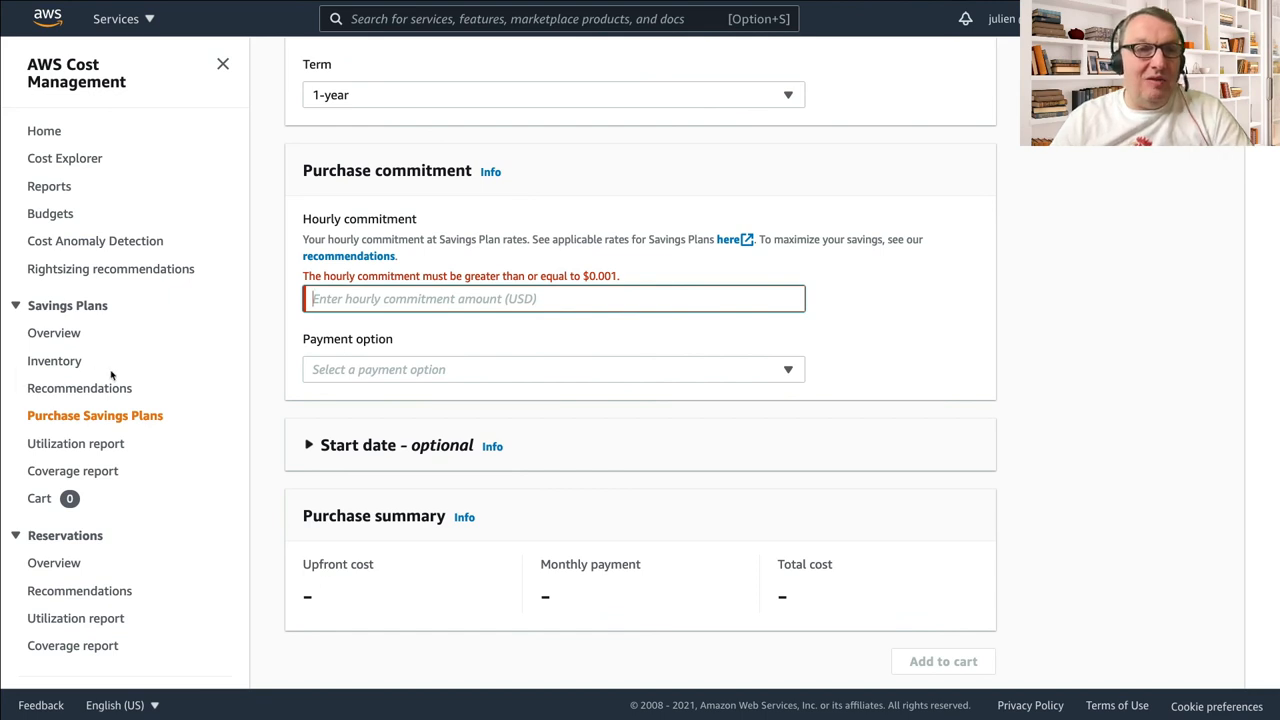
# Return via Overview to SageMaker Savings Plans recommendations showing $1,004.88 monthly savings at $3.310/hour
pyautogui.click(54, 332)
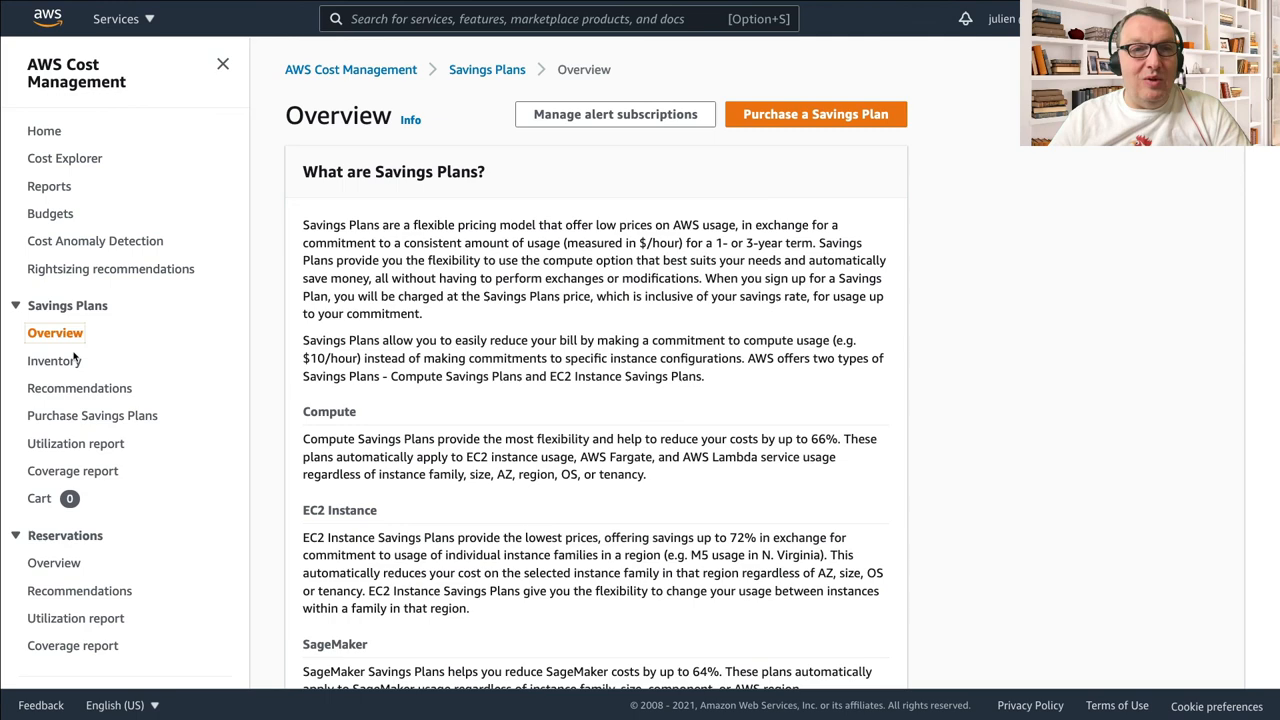
pyautogui.moveTo(244, 374)
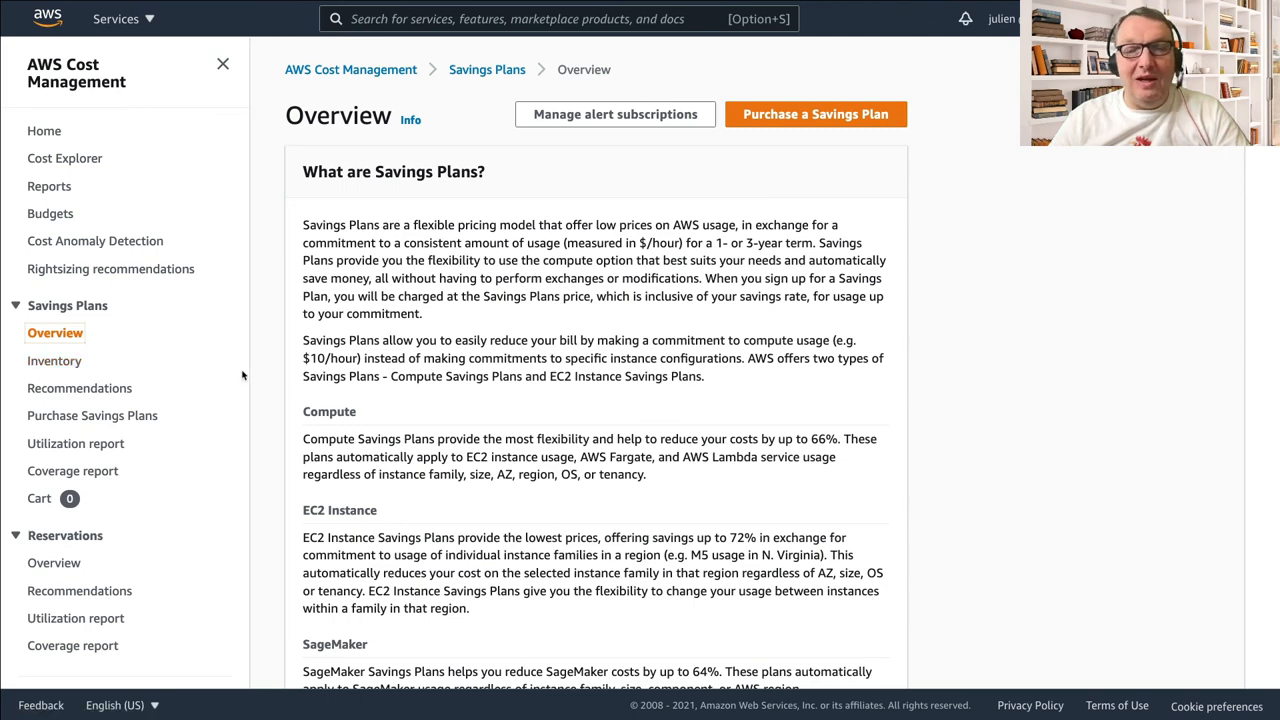
pyautogui.click(80, 388)
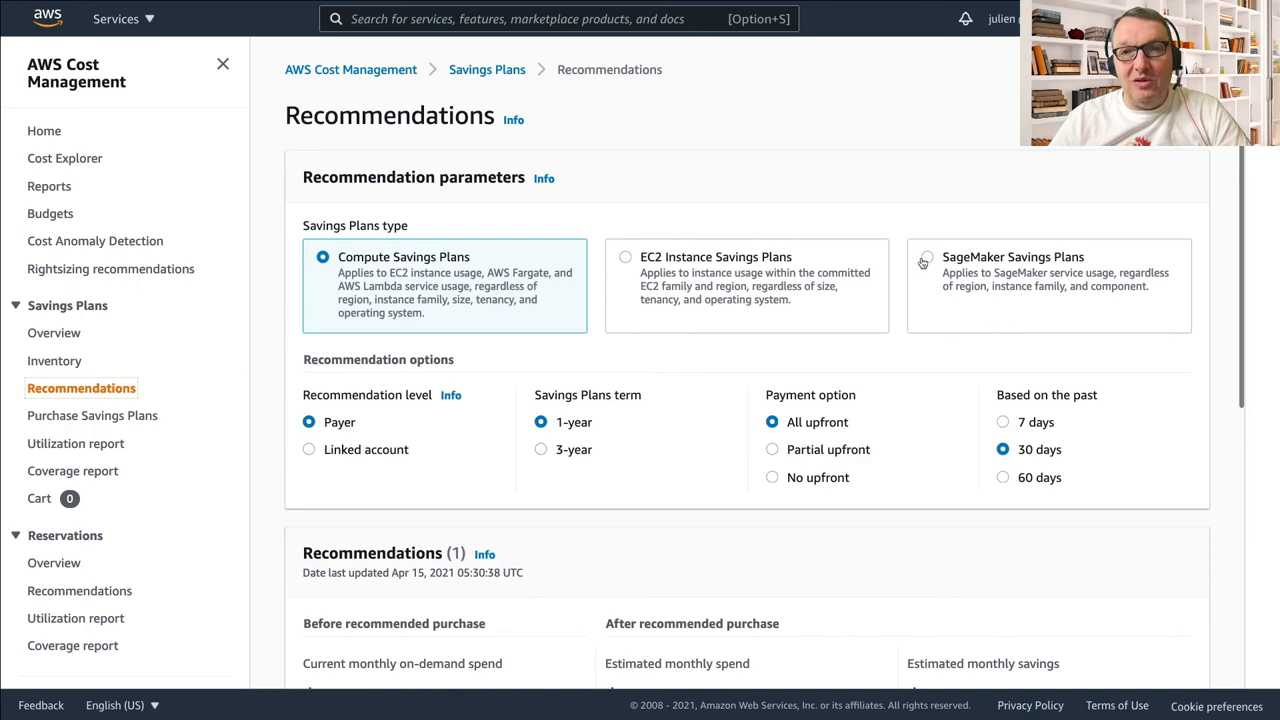
pyautogui.click(924, 260)
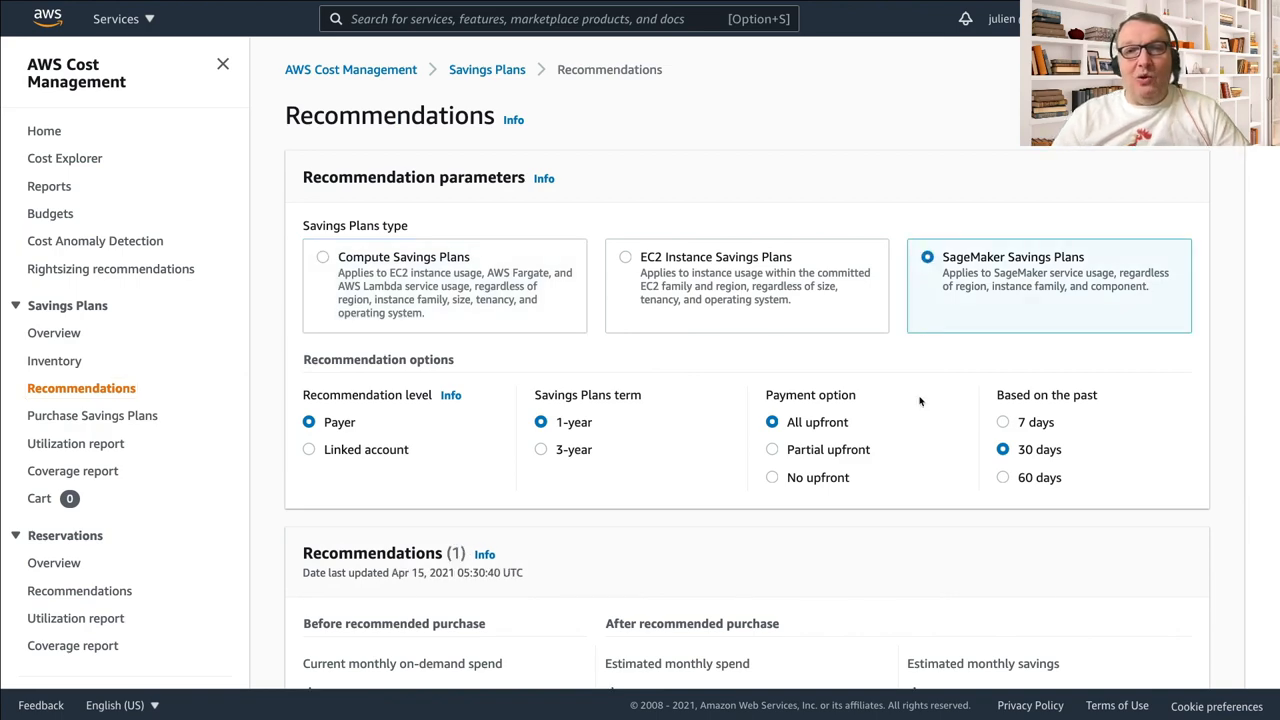
pyautogui.scroll(-3)
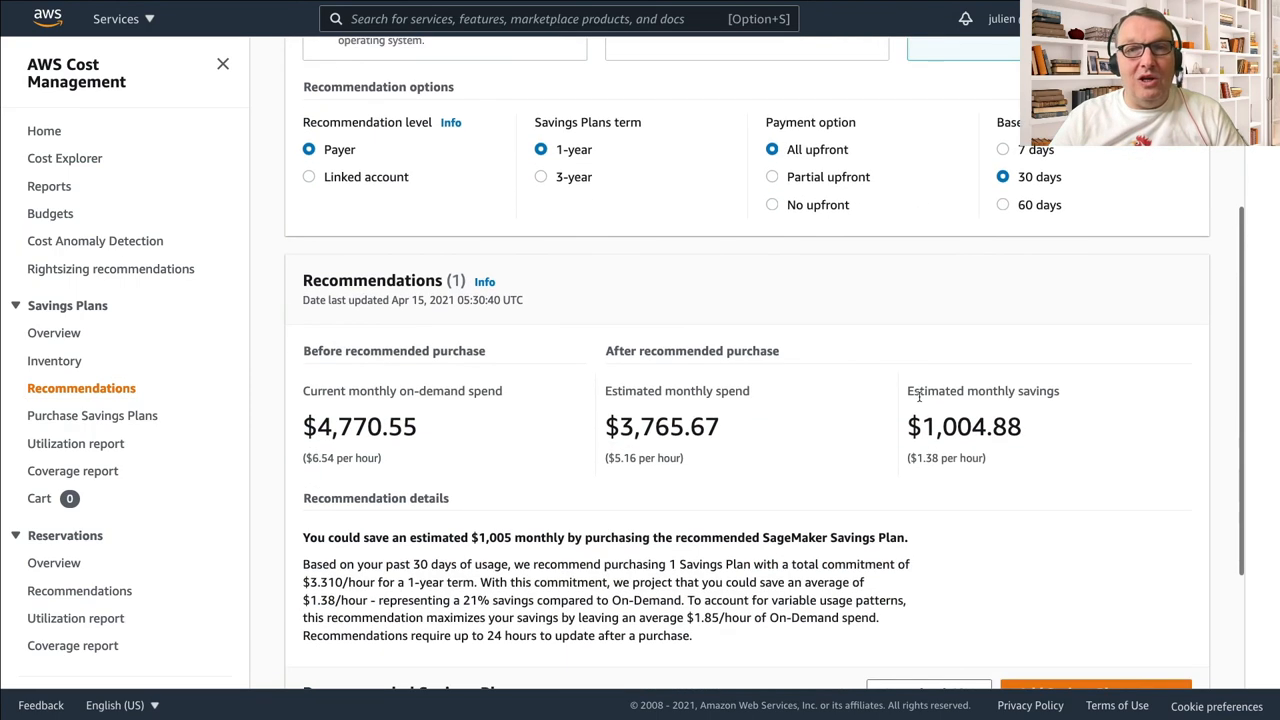